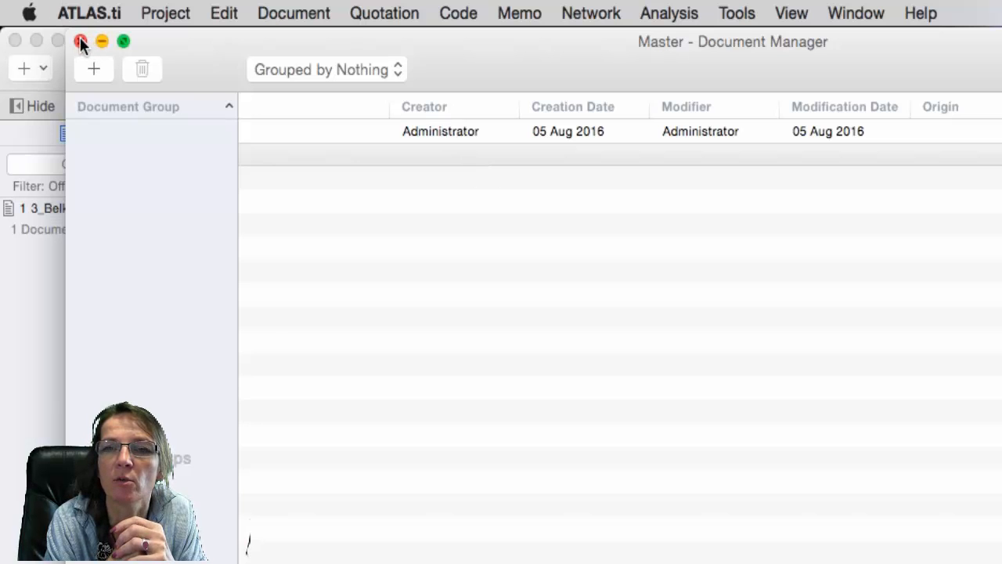
Close the Document Manager, then close the Code Manager after reviewing codes 1–3 in group 1
click(80, 41)
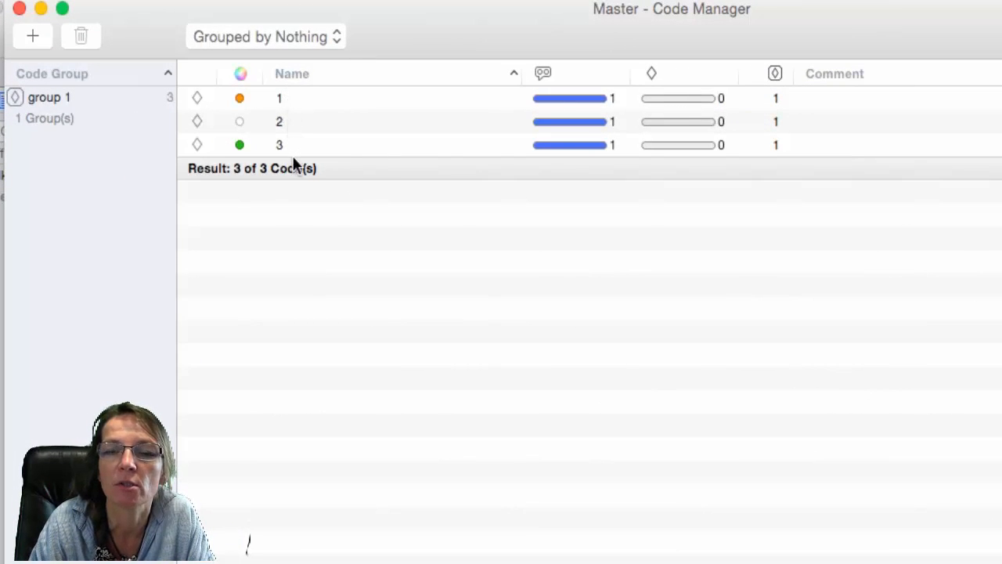
mouse_move(304, 97)
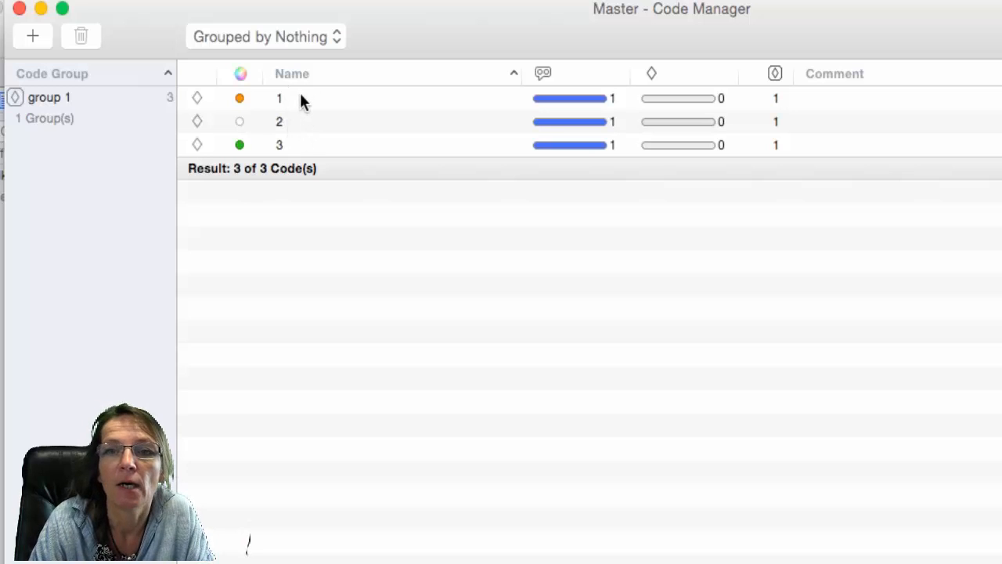
mouse_move(304, 155)
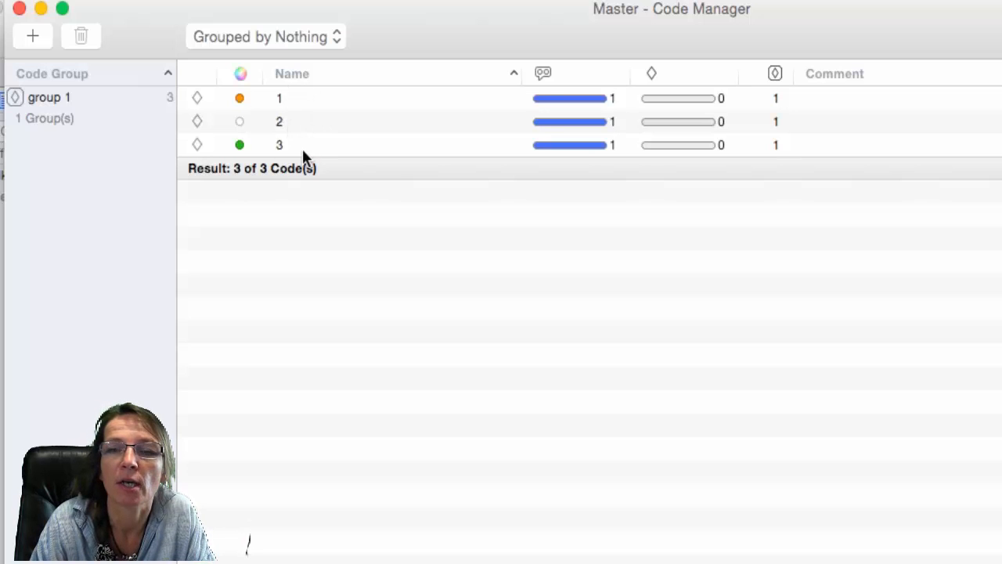
mouse_move(832, 160)
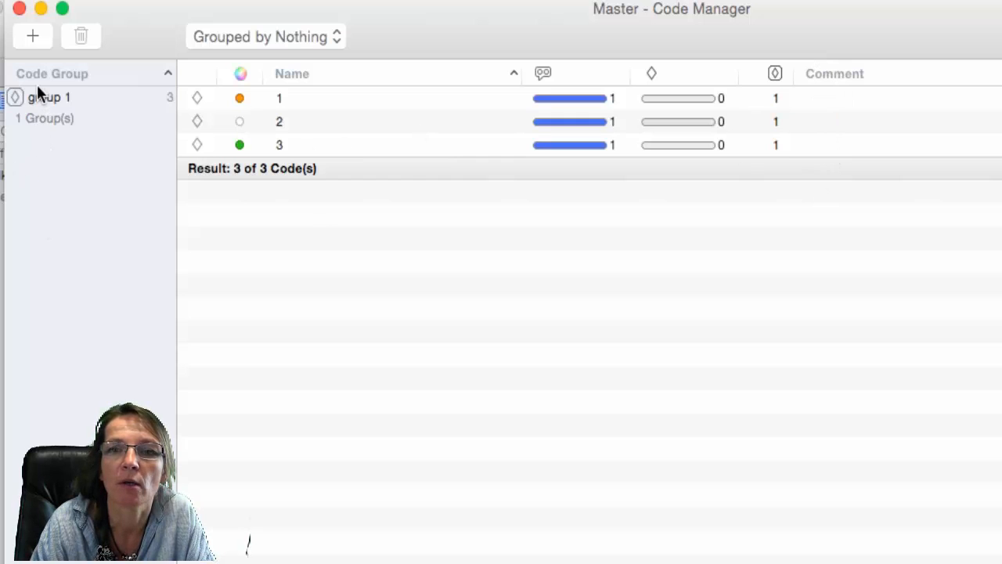
click(48, 97)
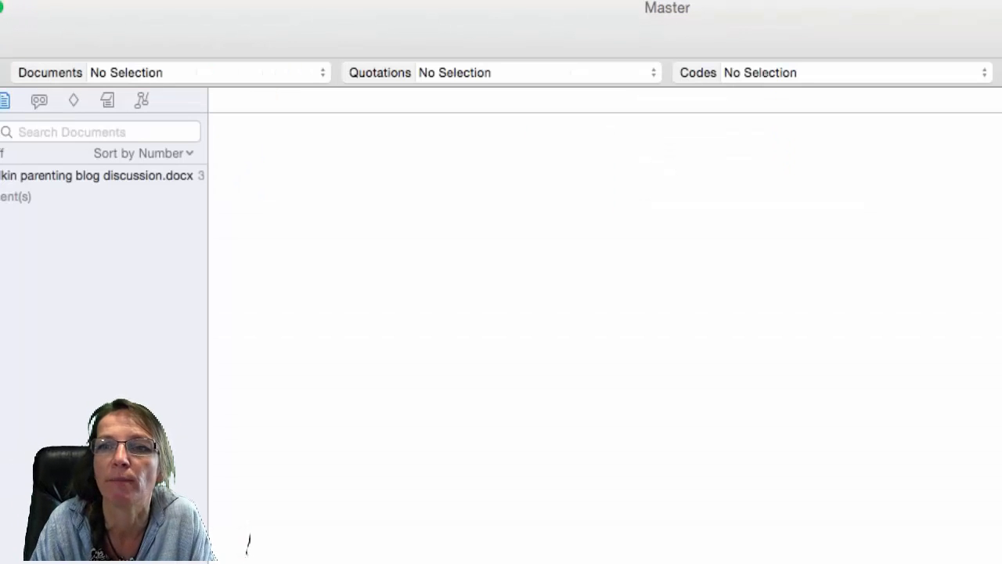
click(173, 18)
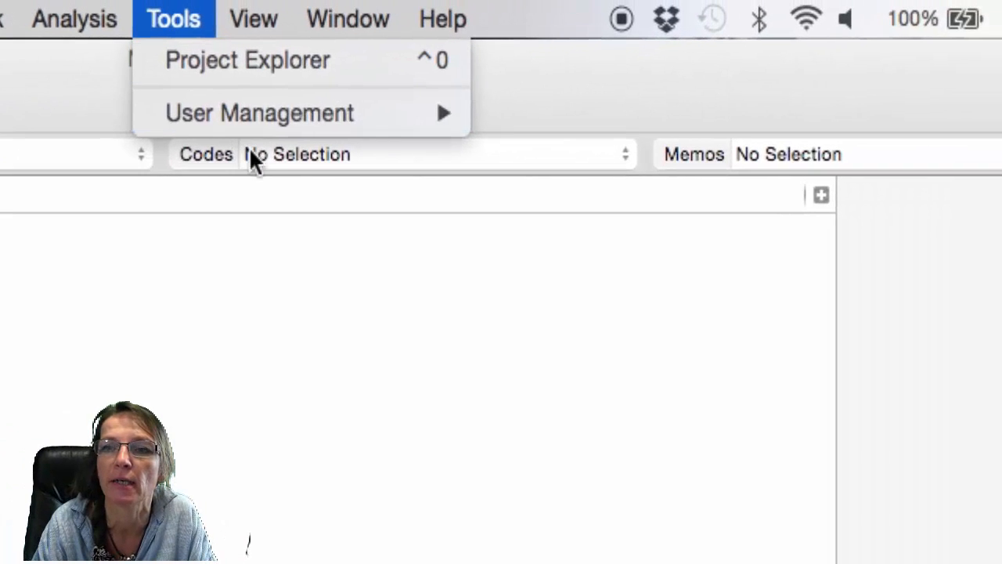
mouse_move(259, 113)
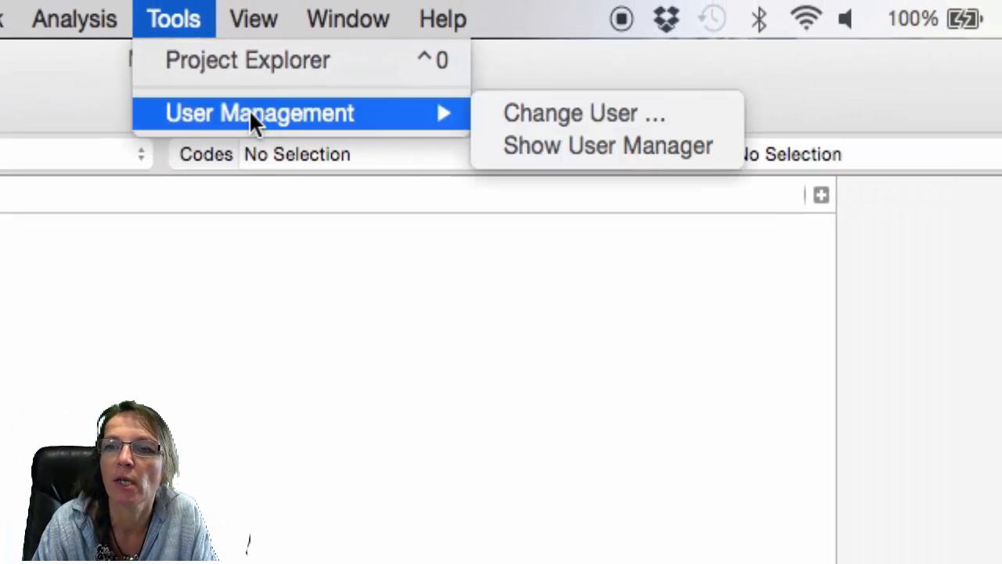
mouse_move(607, 145)
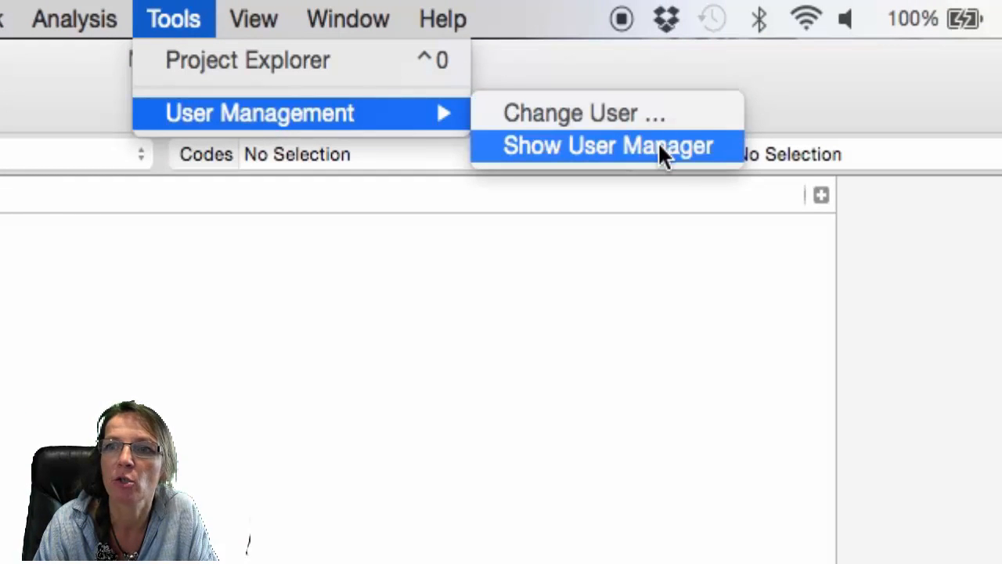
click(607, 145)
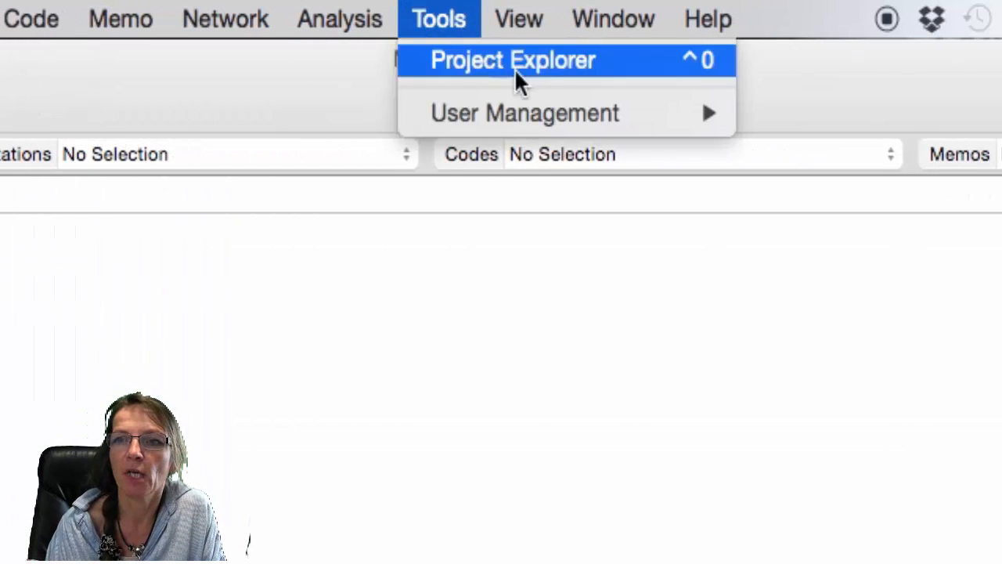
click(513, 60)
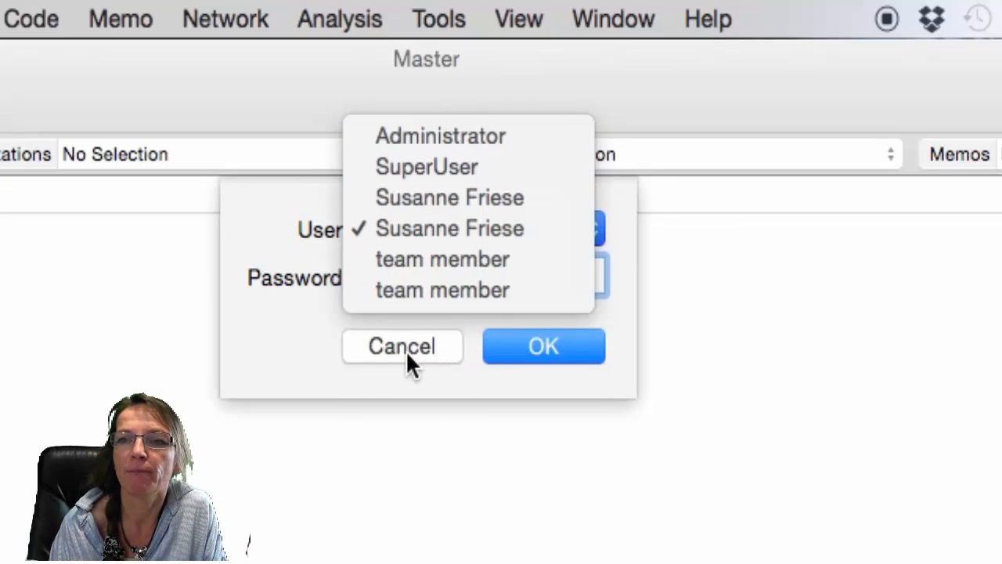
click(401, 346)
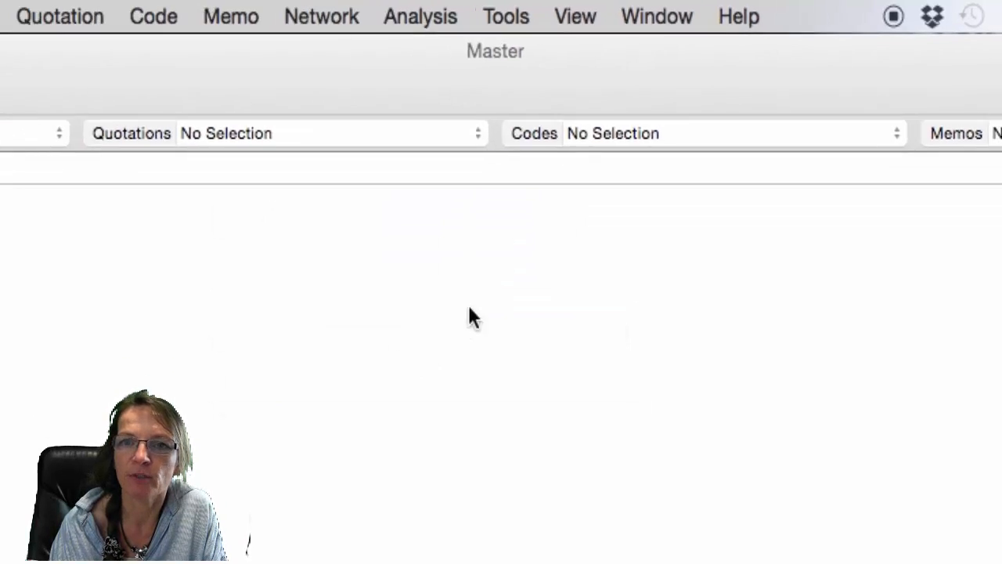
Export Master to the Desktop as the package 'Master_for team member 20160808'
click(143, 11)
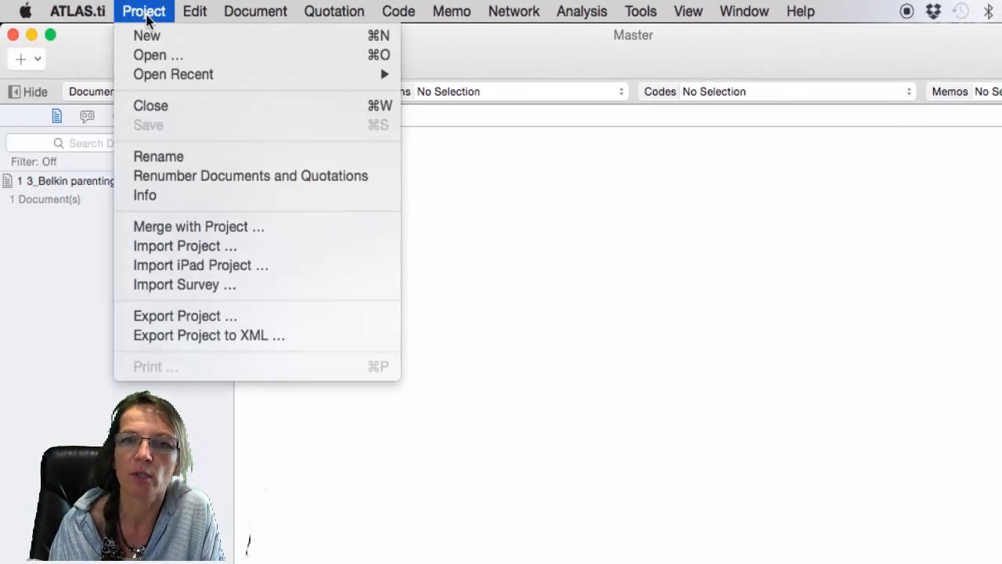
mouse_move(209, 302)
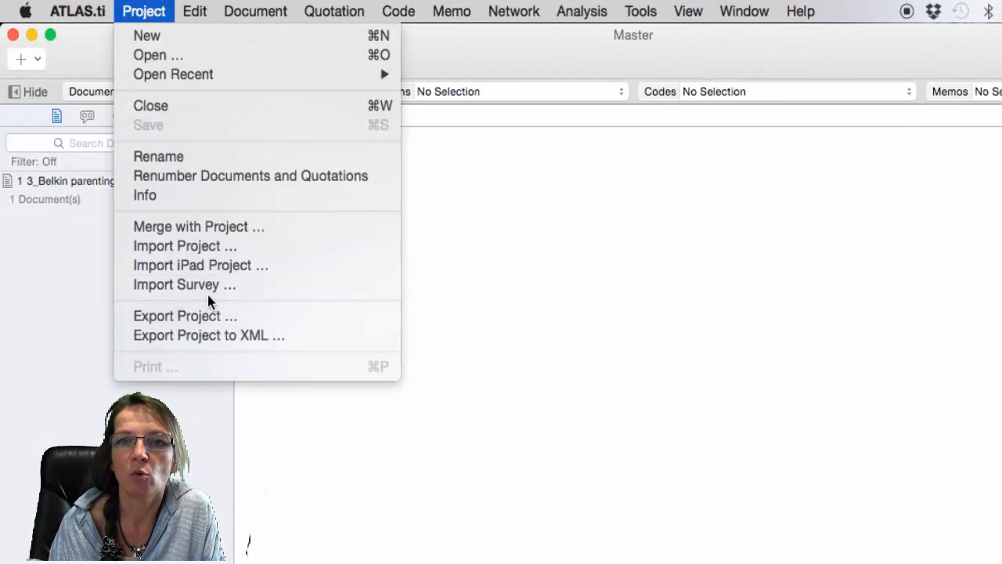
click(184, 315)
text(Master_for t)
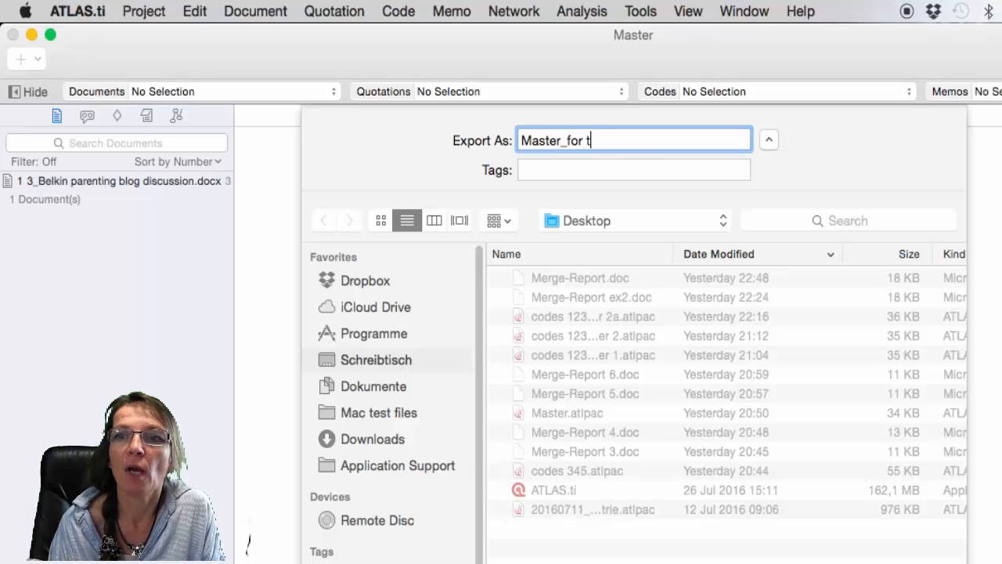
text(eam member)
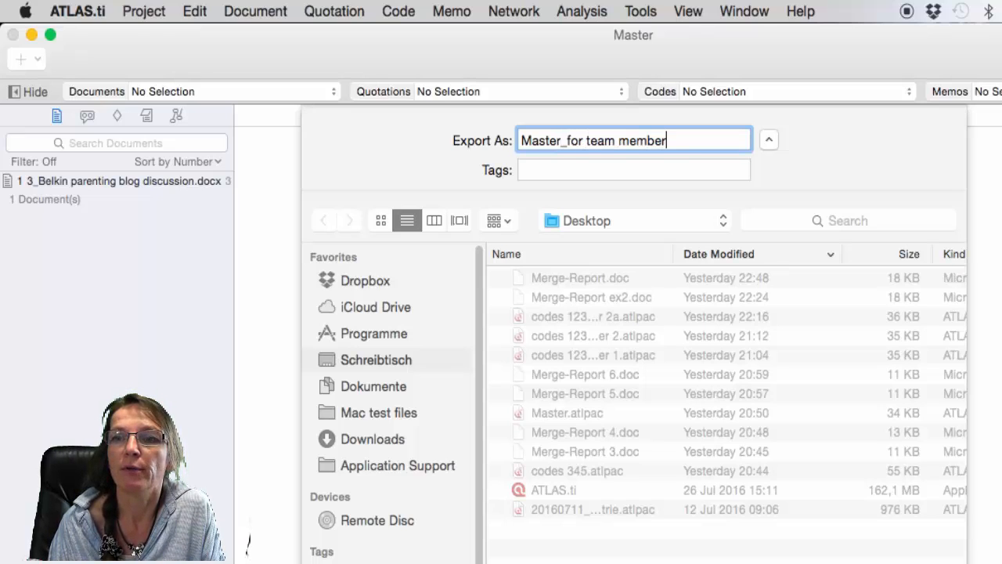
text(201)
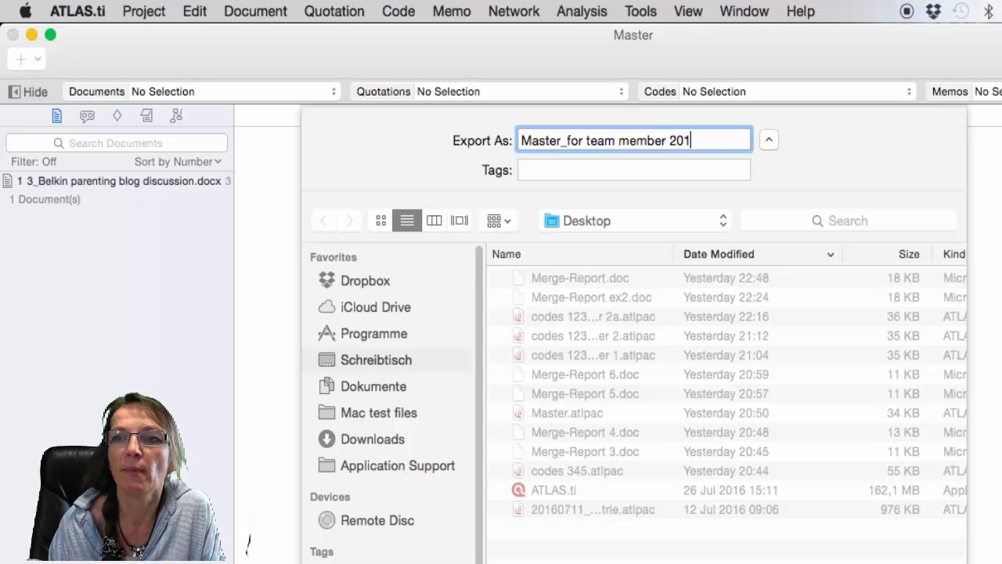
text(608)
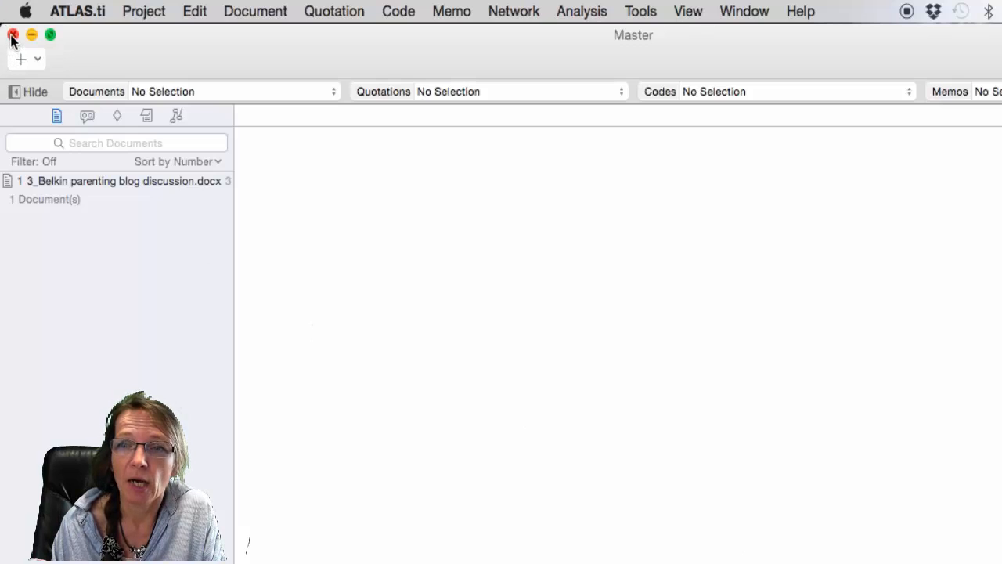
Close Master and import the 'Master_for team member 20160808' package from the Desktop
click(13, 34)
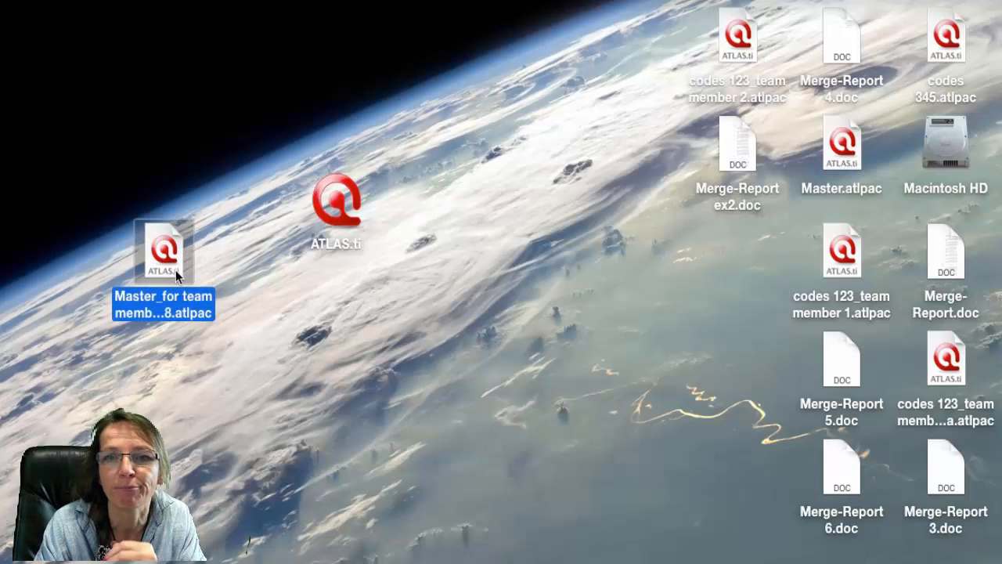
double_click(163, 249)
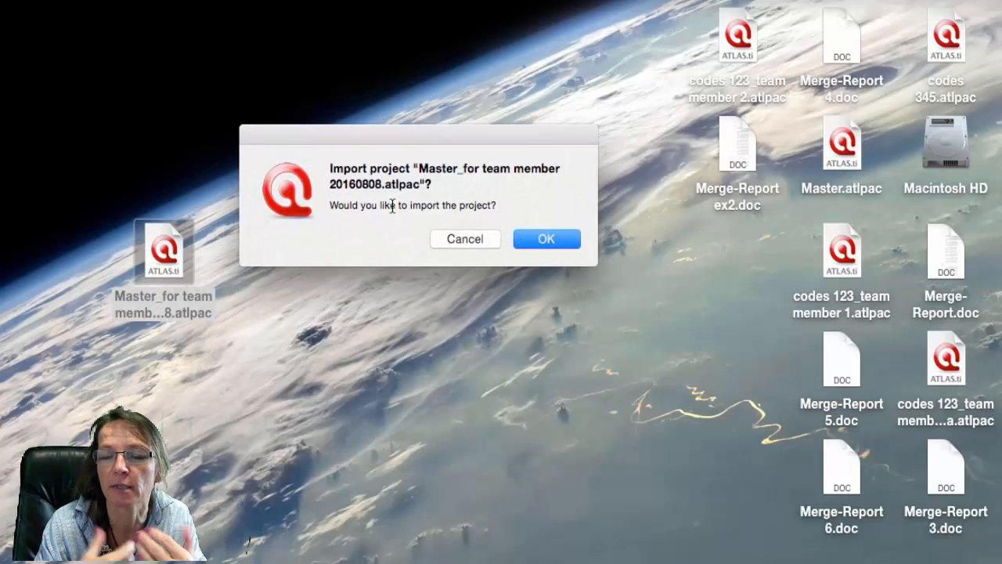
click(547, 238)
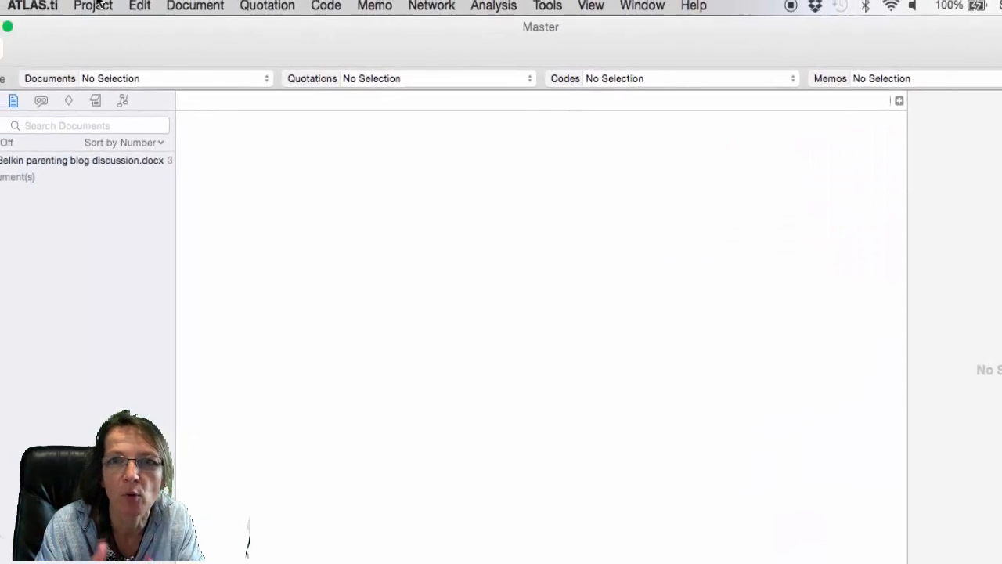
Rename the imported Master project to 'project x_SF'
click(93, 6)
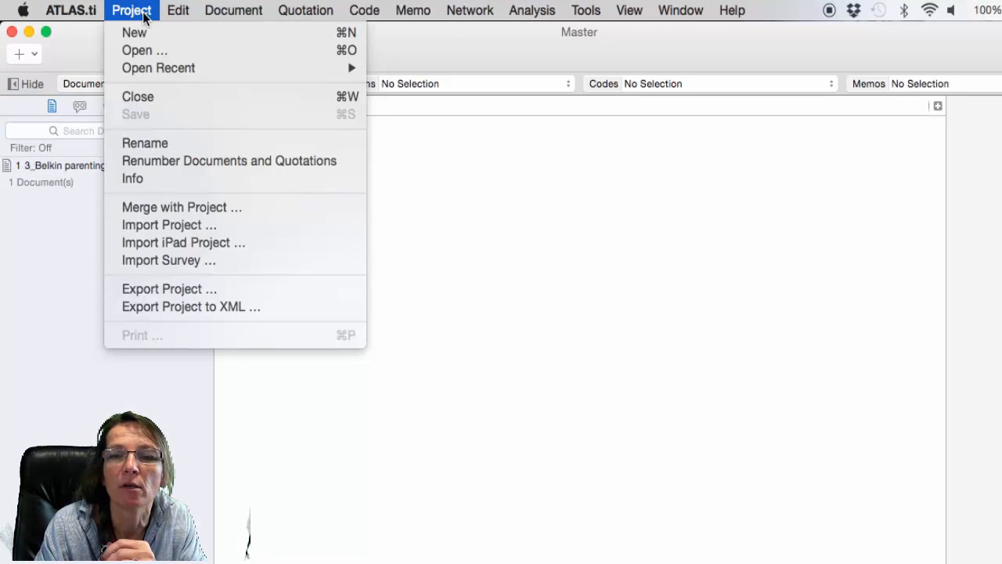
click(145, 142)
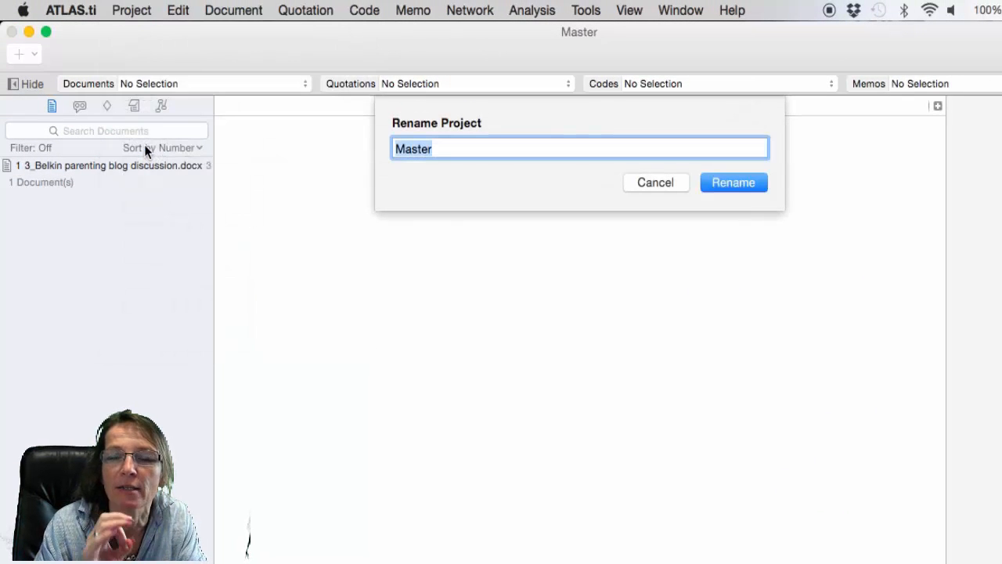
mouse_move(450, 148)
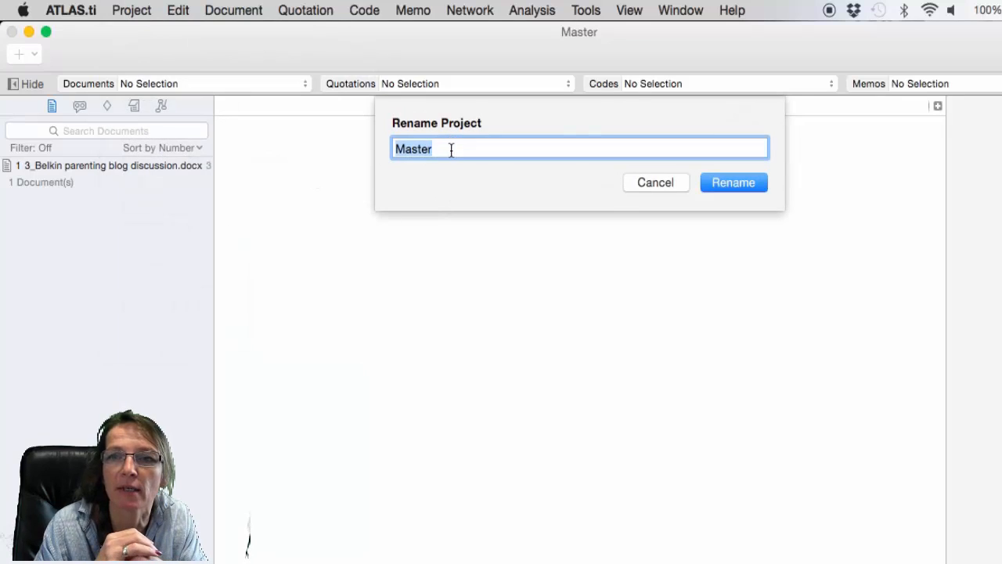
text(project x)
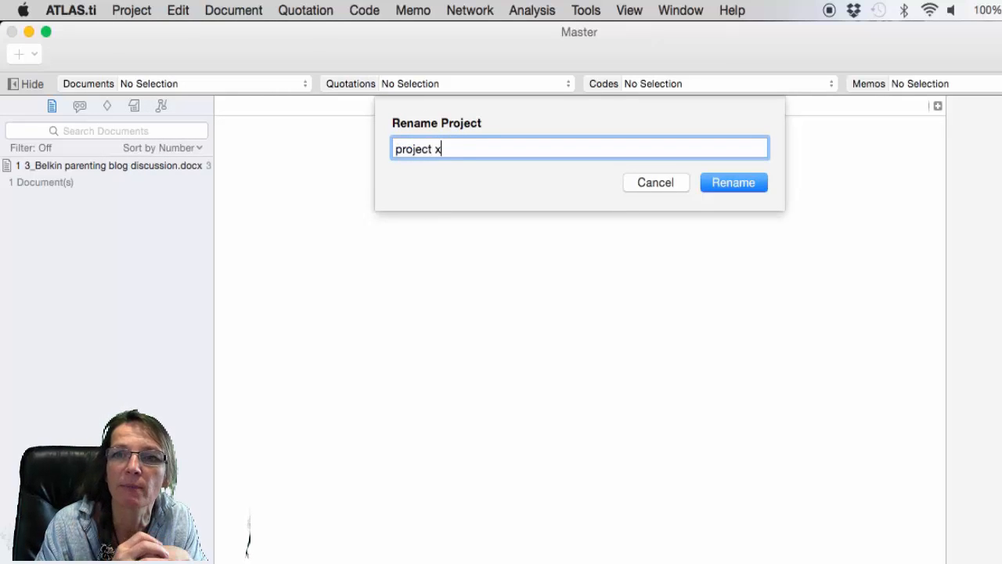
text(_)
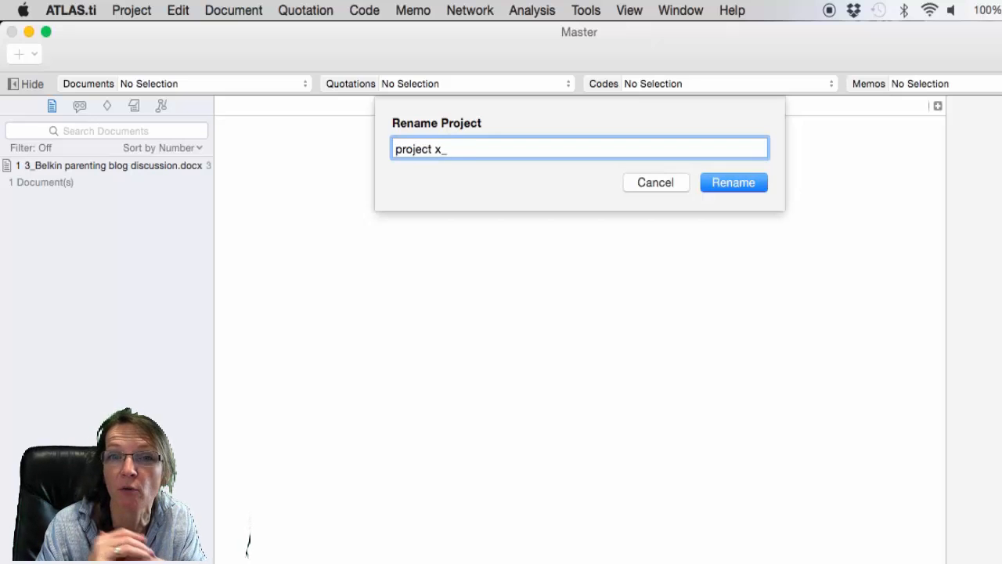
text(SF)
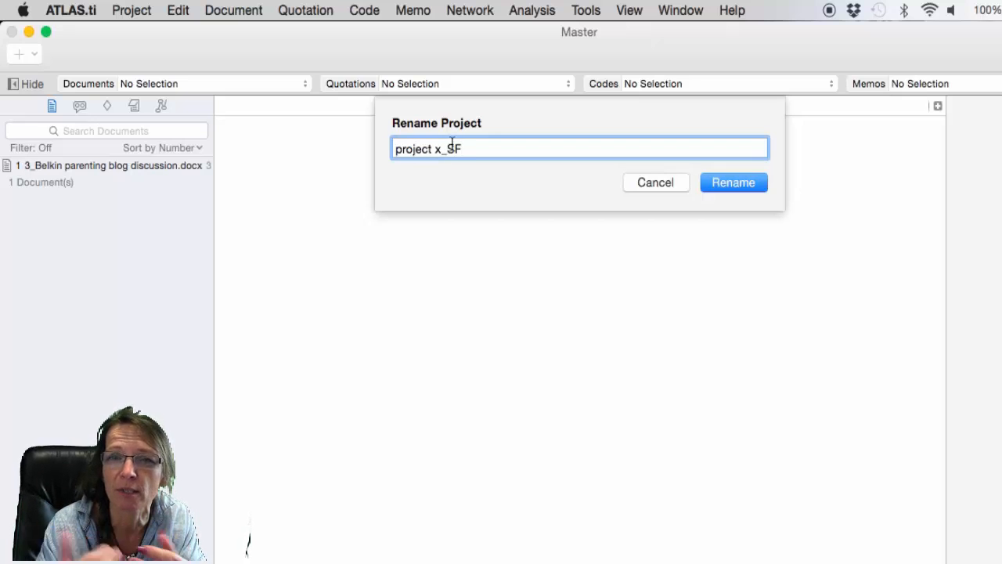
click(733, 182)
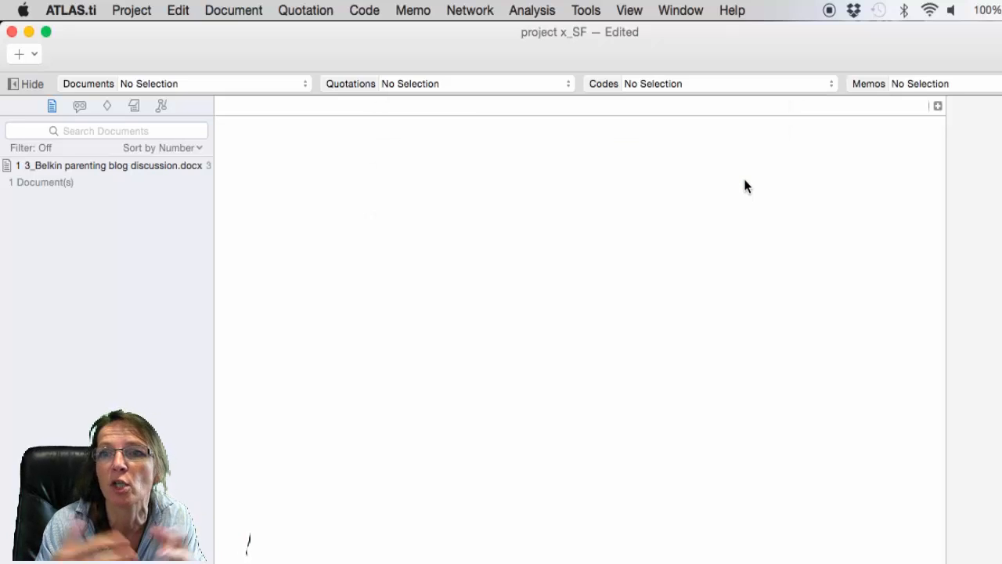
mouse_move(604, 89)
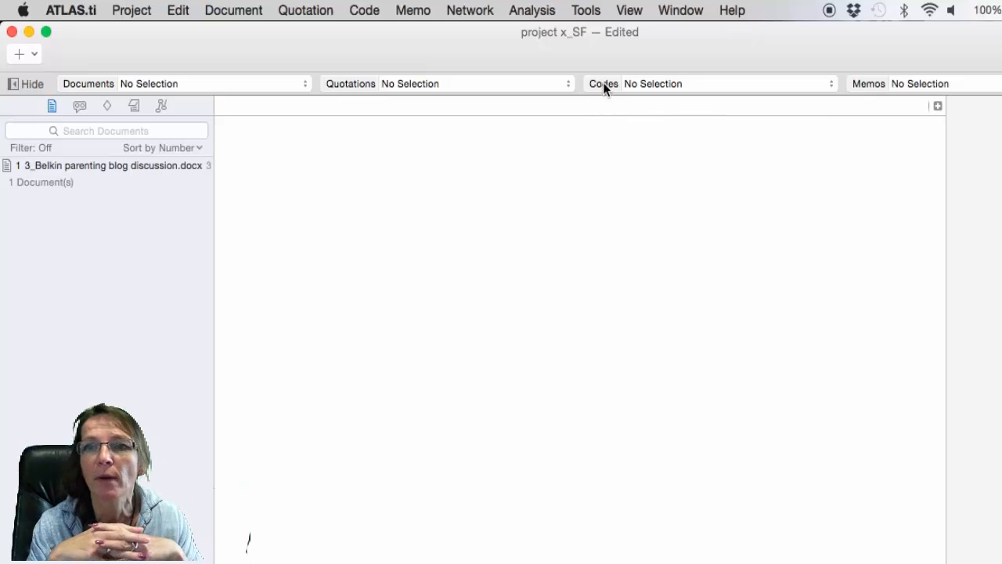
mouse_move(319, 88)
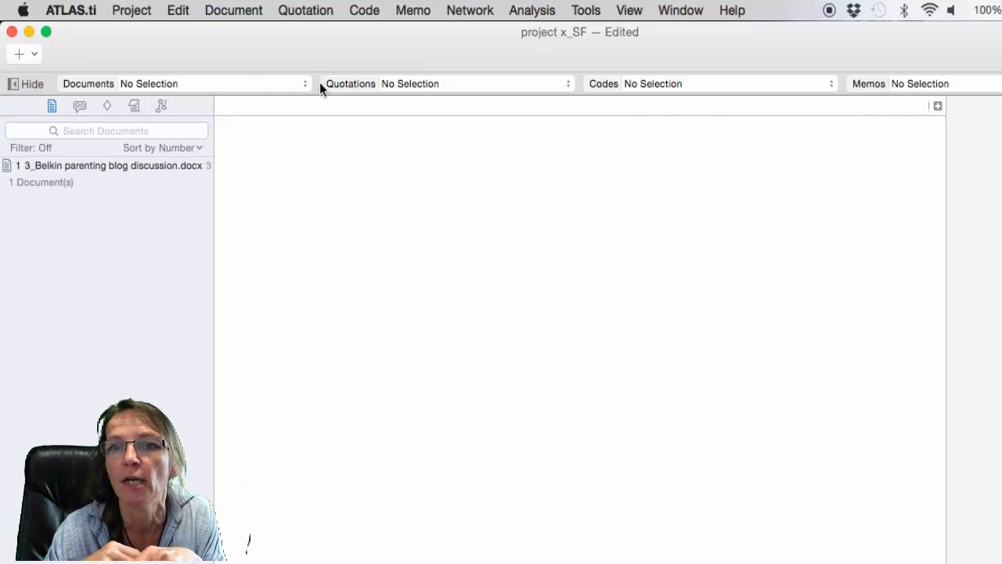
List the codes, select the 'We've been outrageously lucky' paragraph, and bring up the Code Manager
click(110, 166)
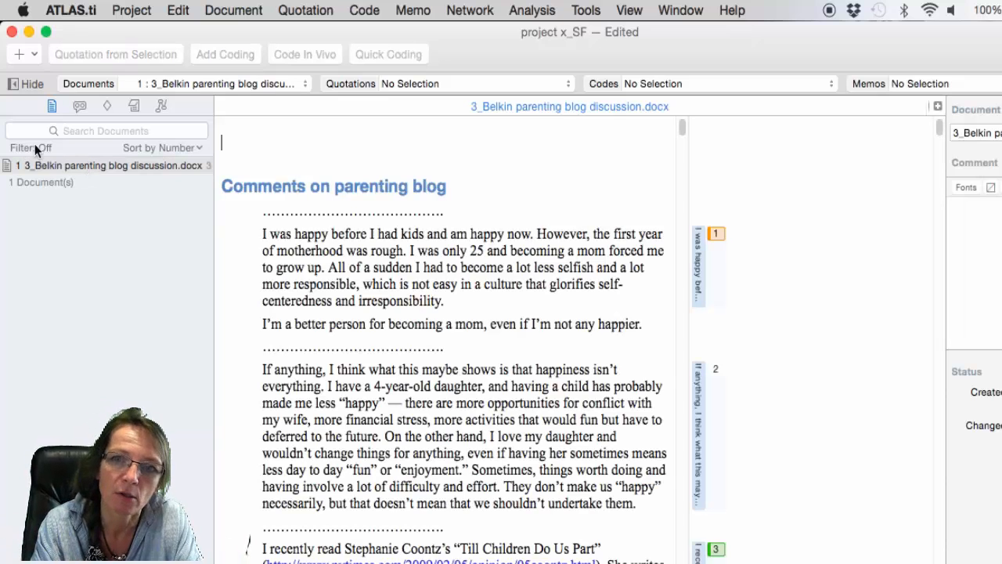
click(107, 105)
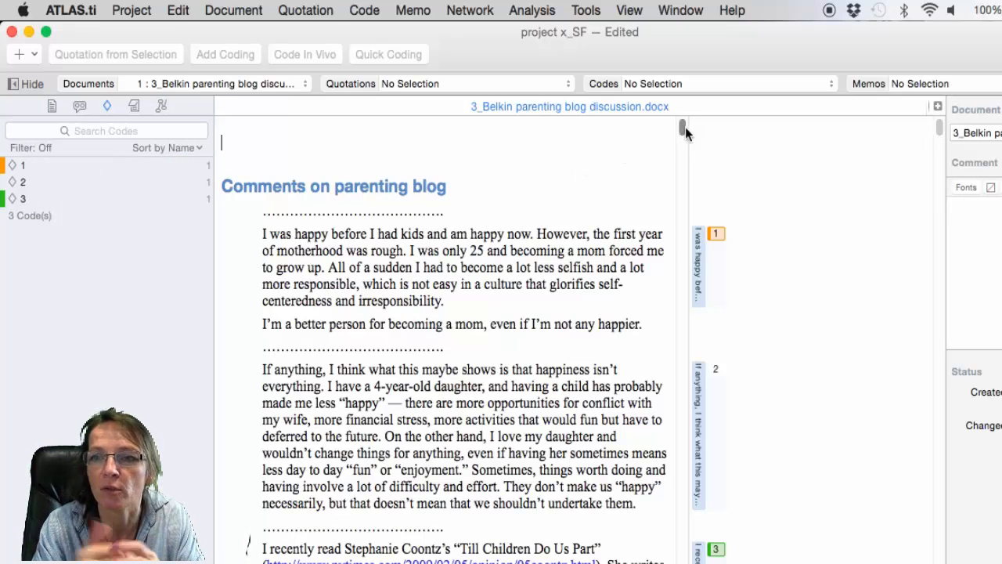
scroll(down, 3)
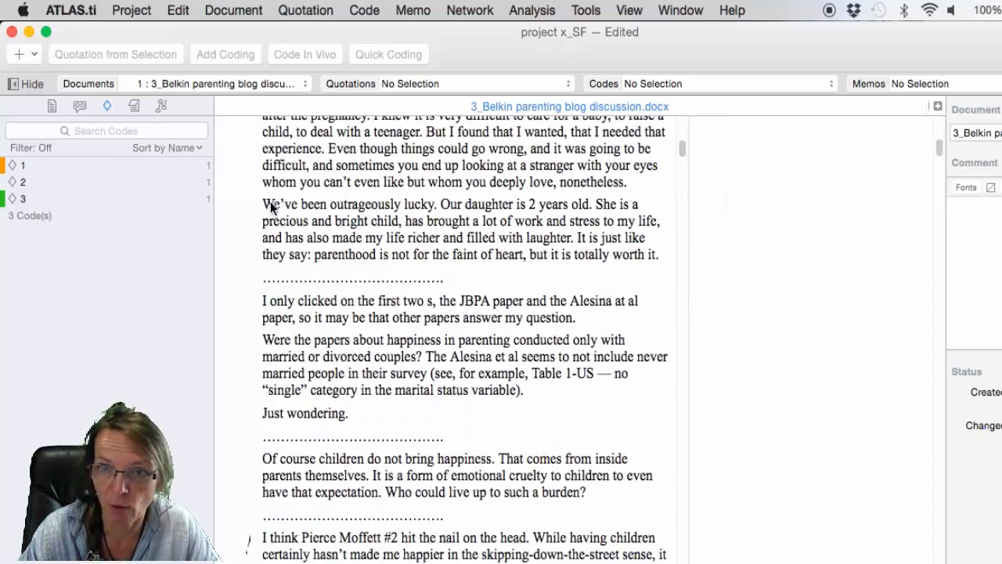
drag(263, 203, 657, 255)
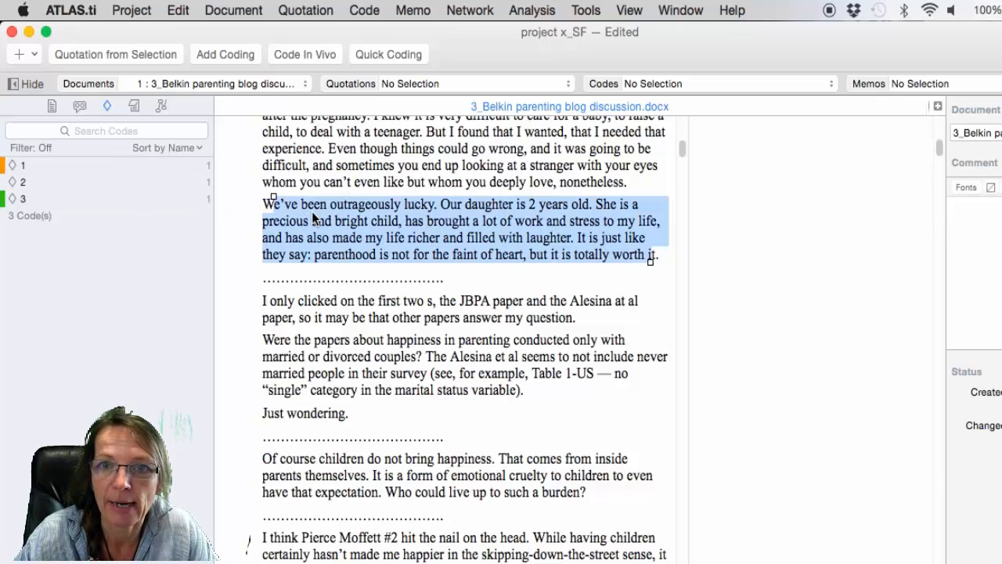
click(225, 54)
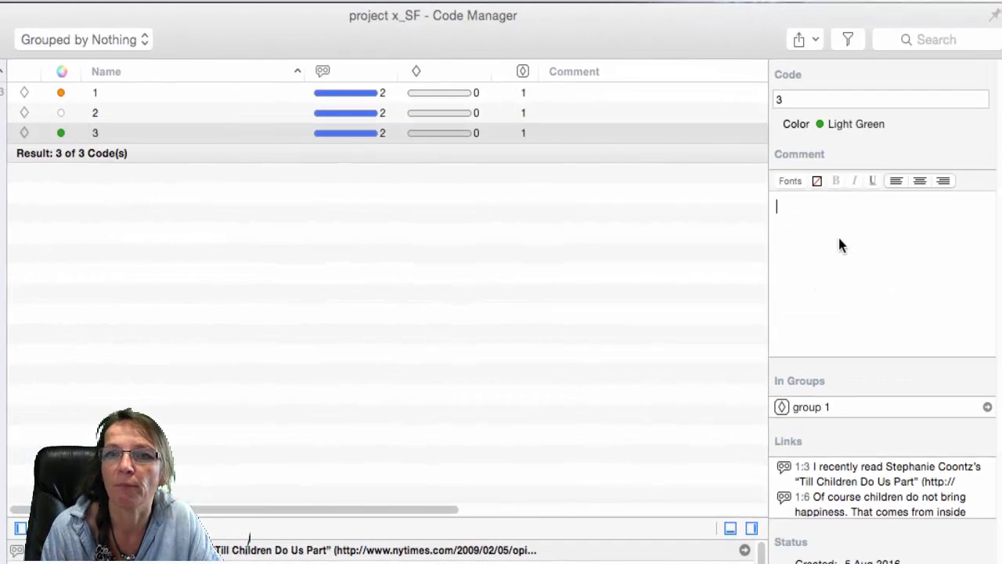
Comment code 3 with 'comment about this code (Susanne)', then select code 2
text(comment)
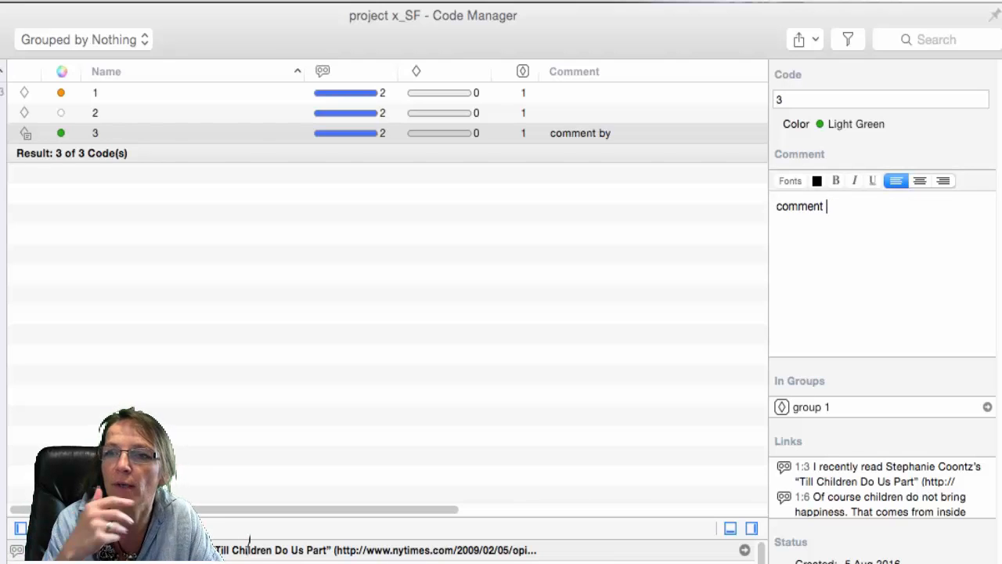
text(about this code (Susanne)
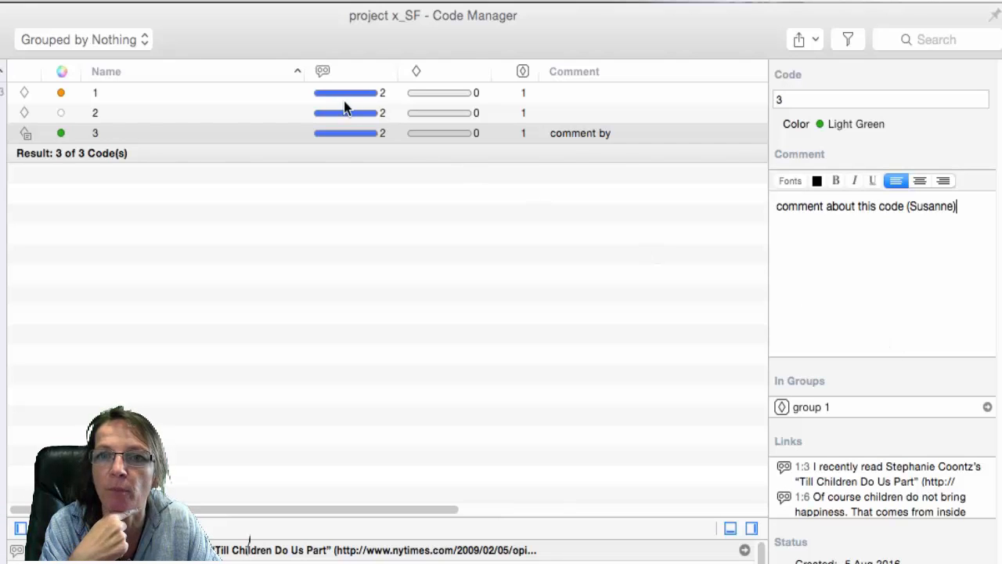
click(95, 112)
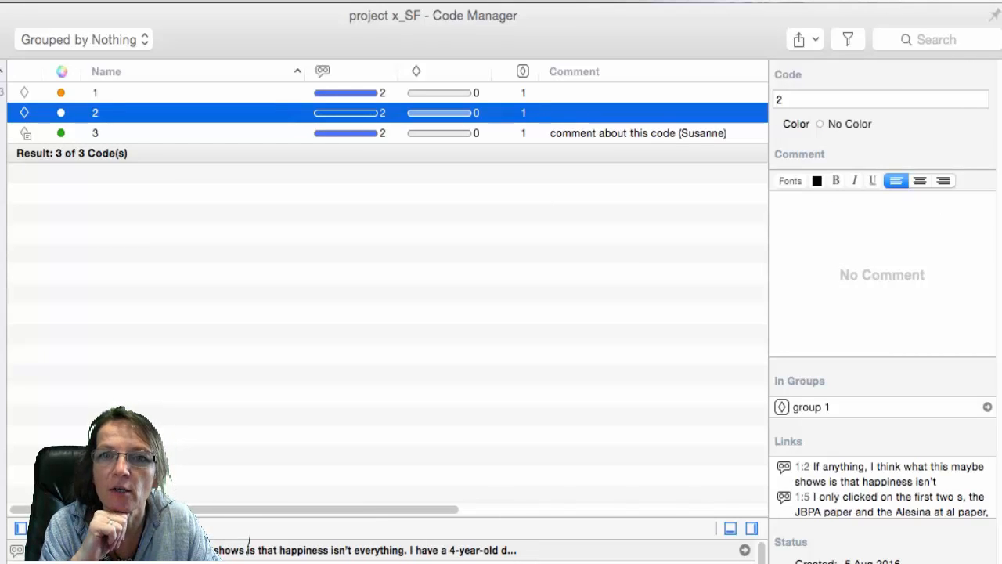
Add a new code named 4 and change its colour to blue
text(cod)
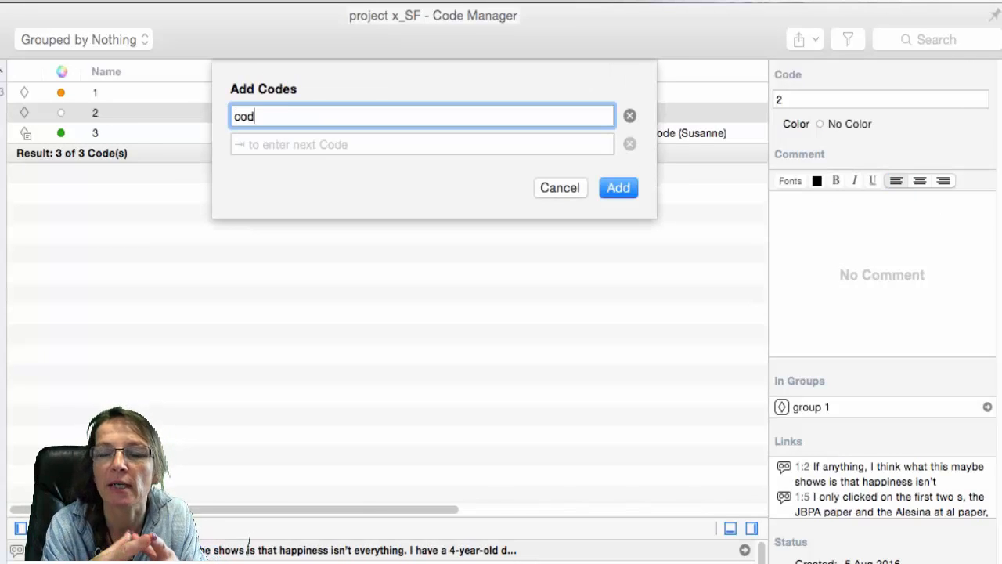
click(629, 115)
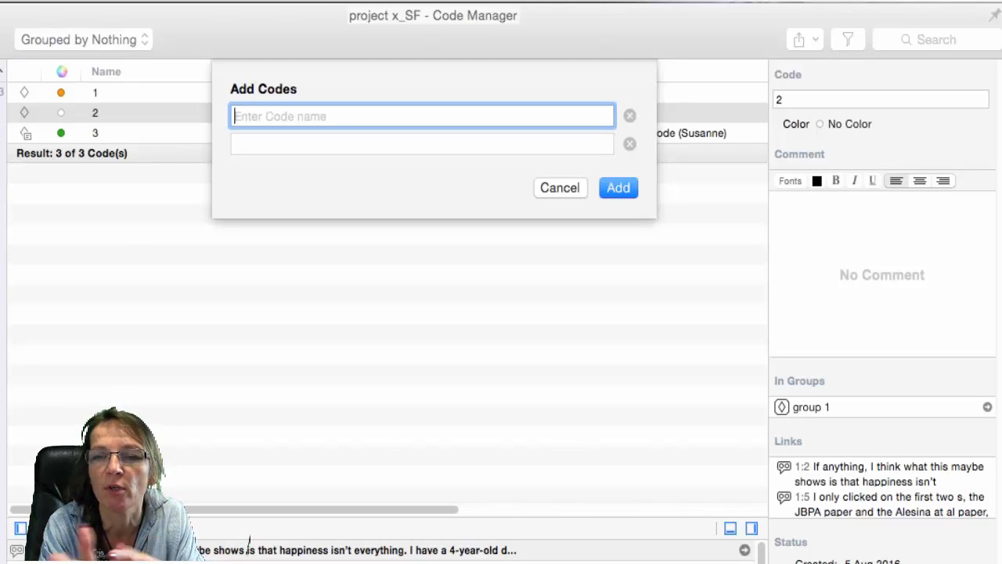
text(4)
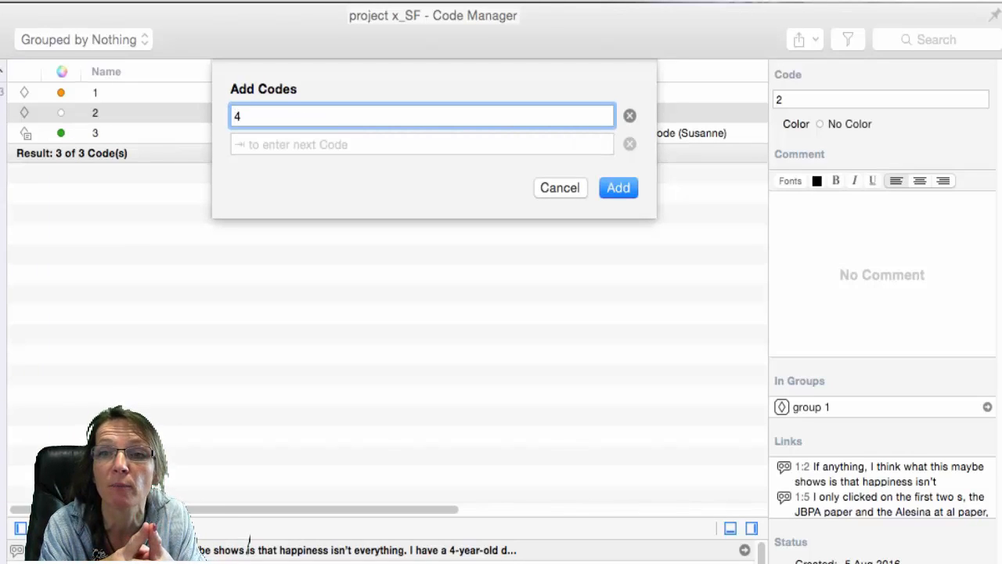
click(617, 187)
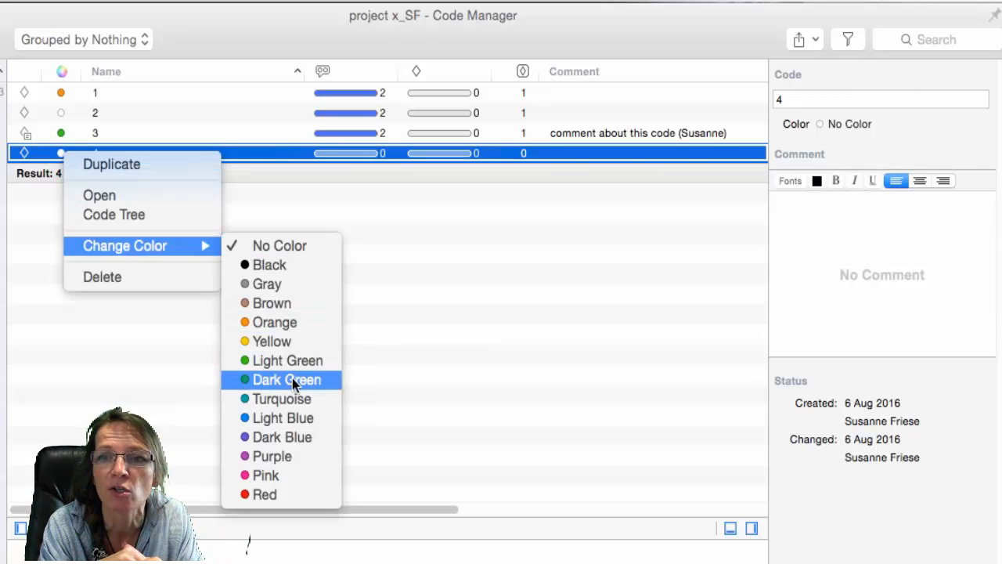
click(283, 417)
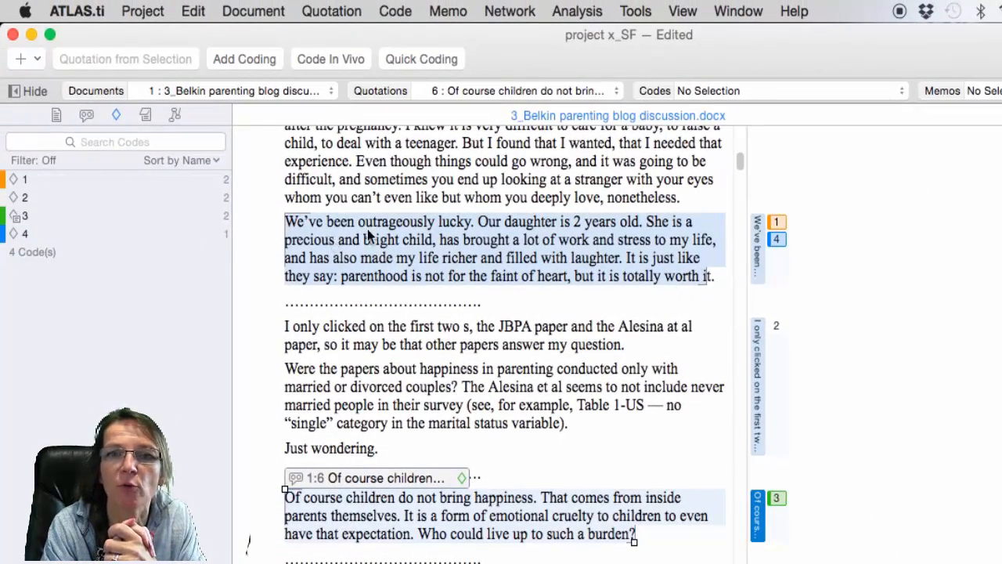
Save project x_SF and export it as a project file to the Desktop
click(142, 11)
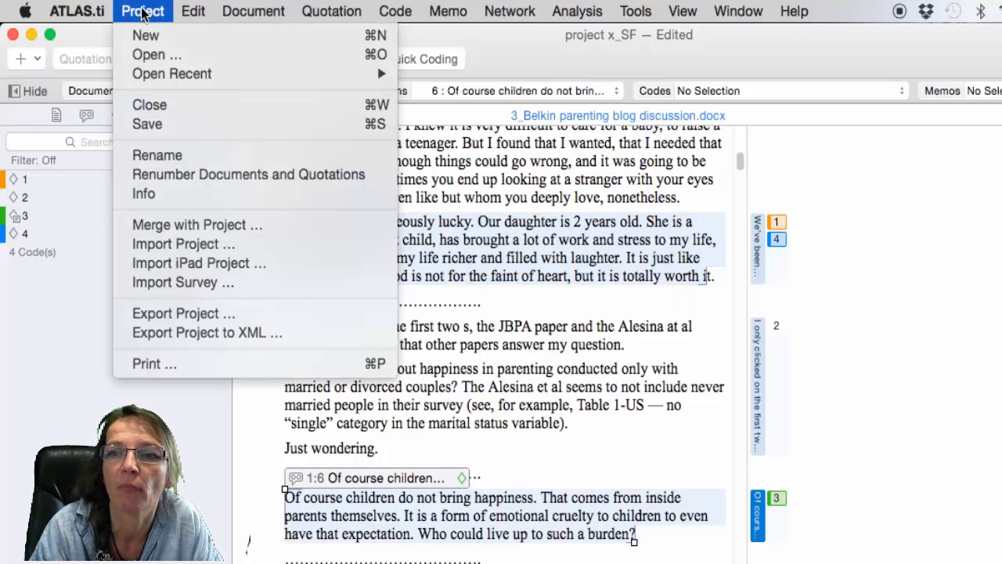
click(147, 123)
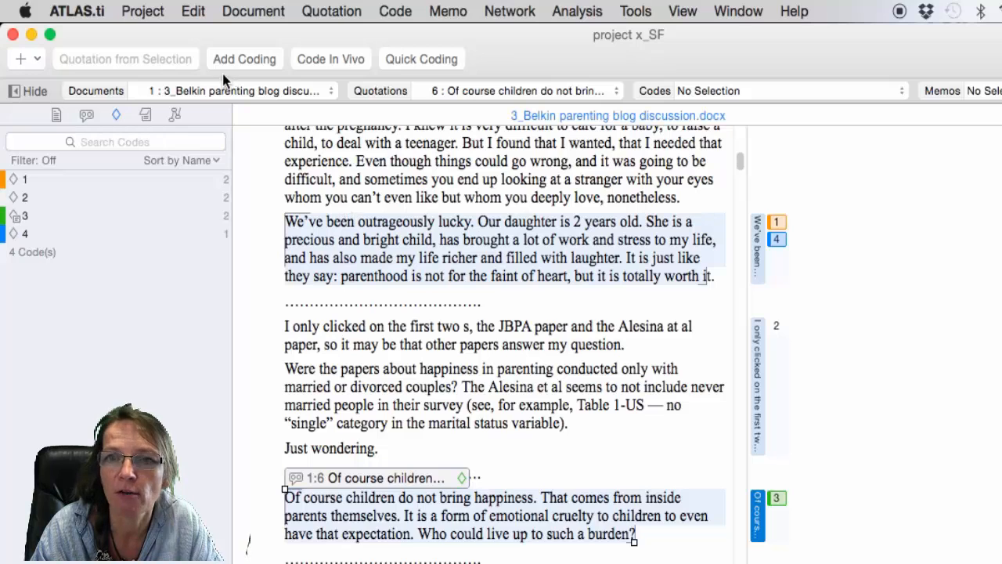
click(143, 11)
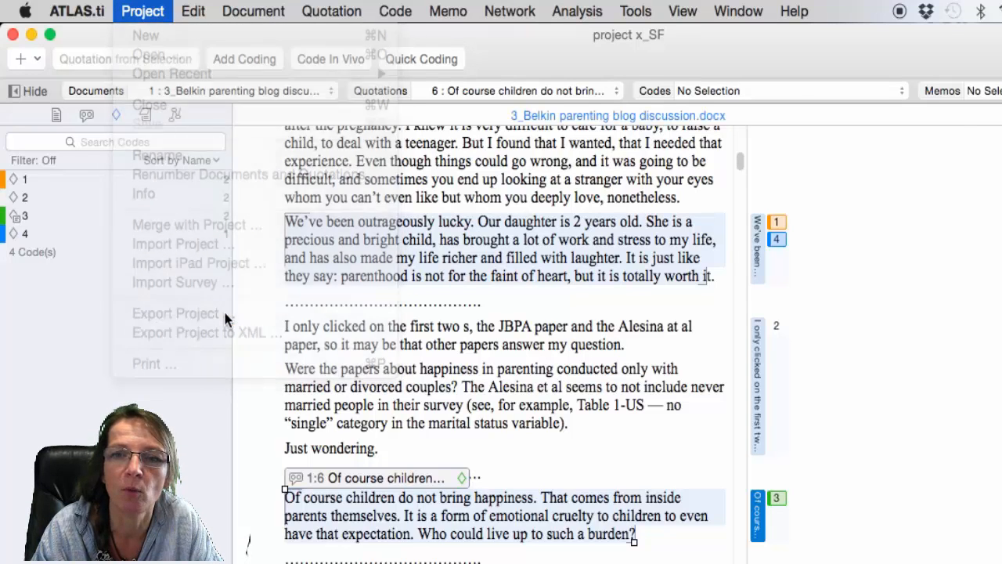
click(176, 314)
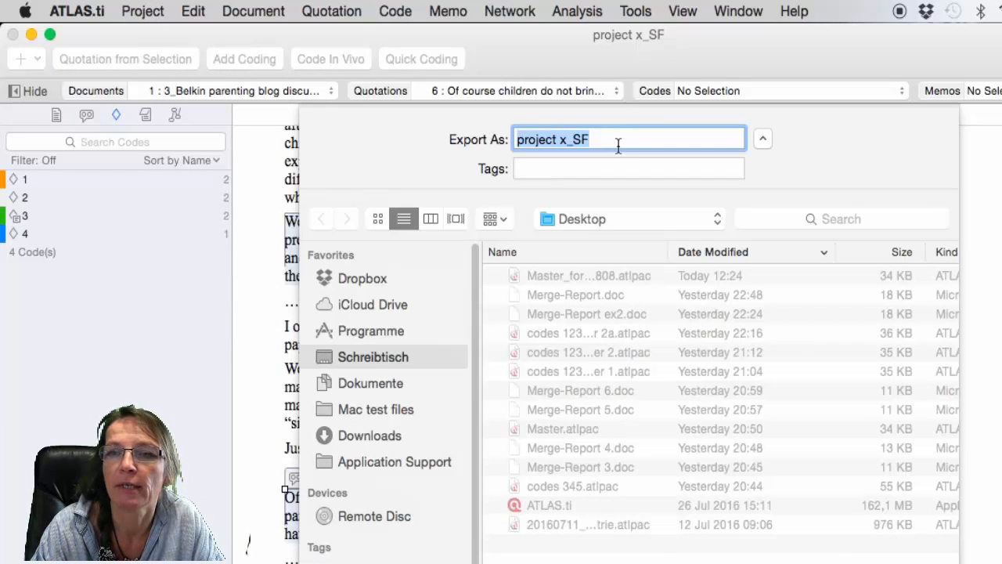
click(629, 138)
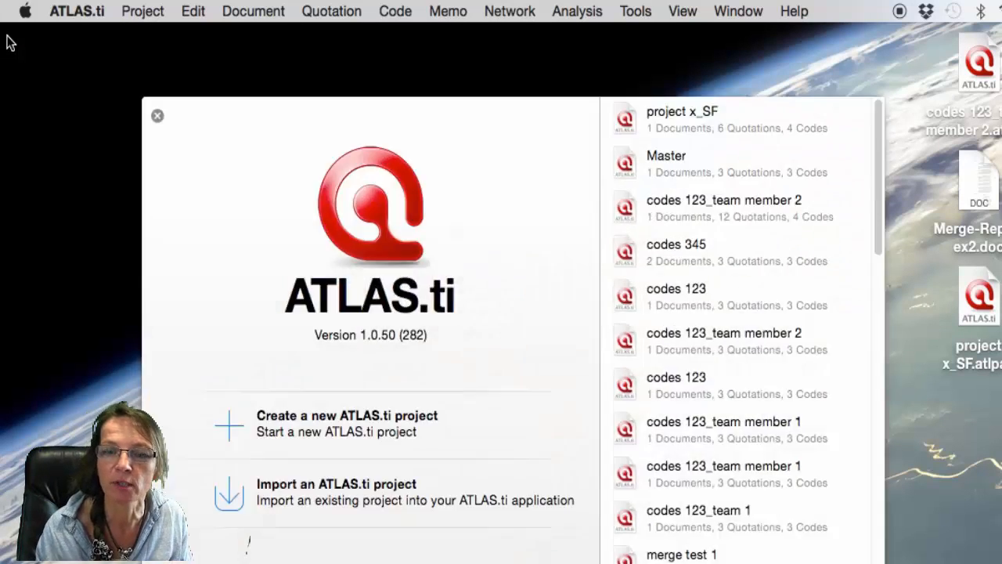
Import the 'Master_for team member 20160808' package, then browse the Edit and Project menus
click(156, 116)
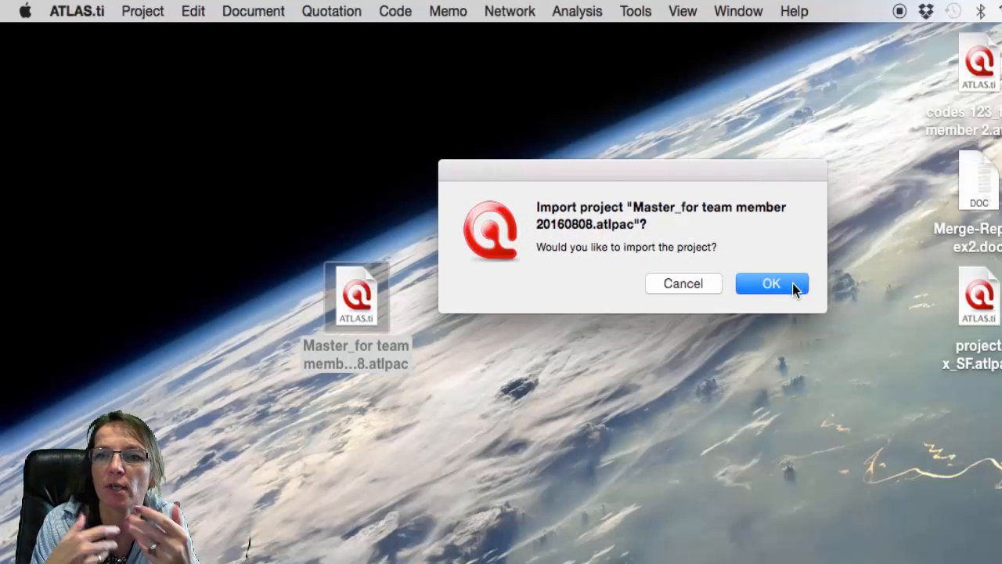
click(771, 283)
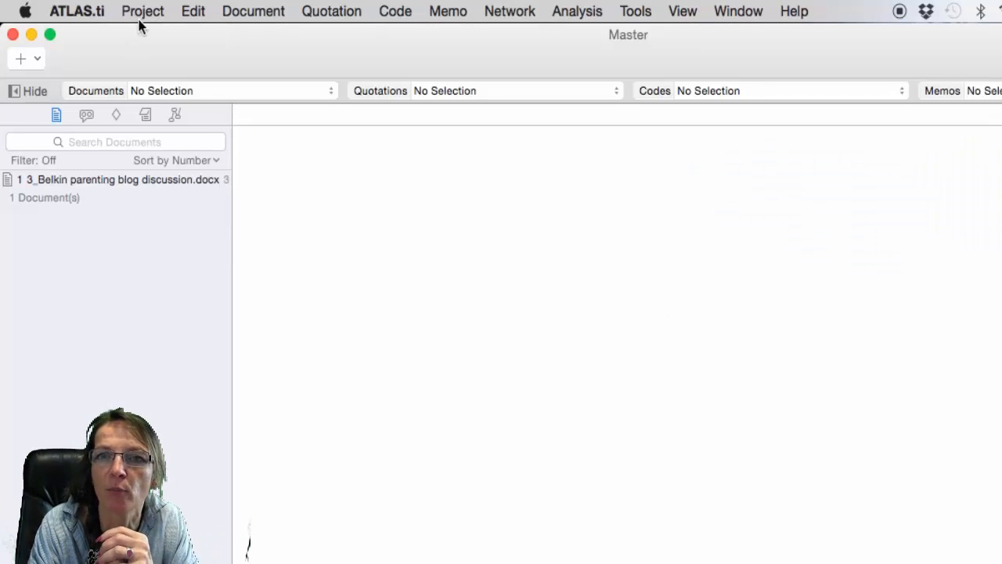
mouse_move(157, 23)
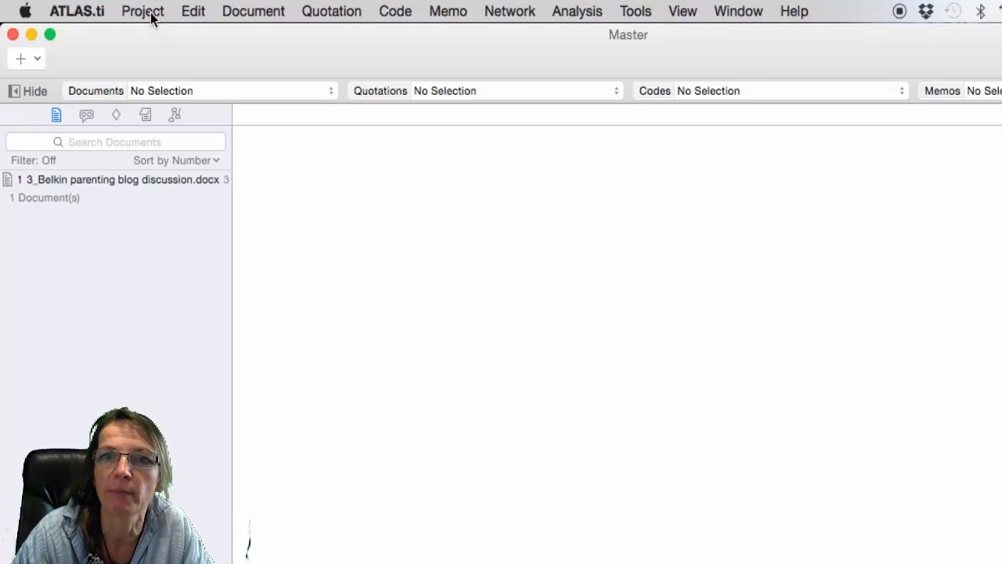
click(193, 11)
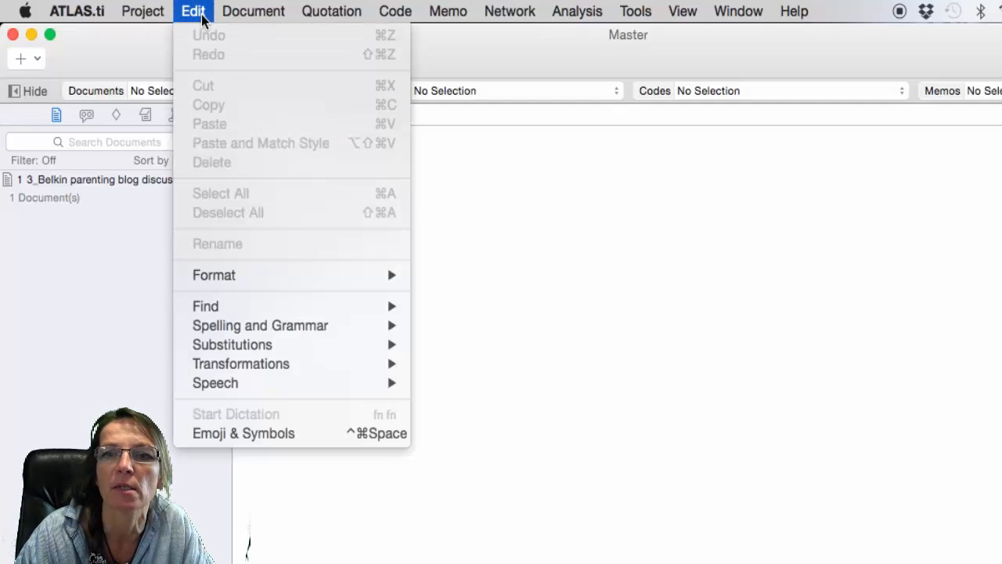
click(141, 11)
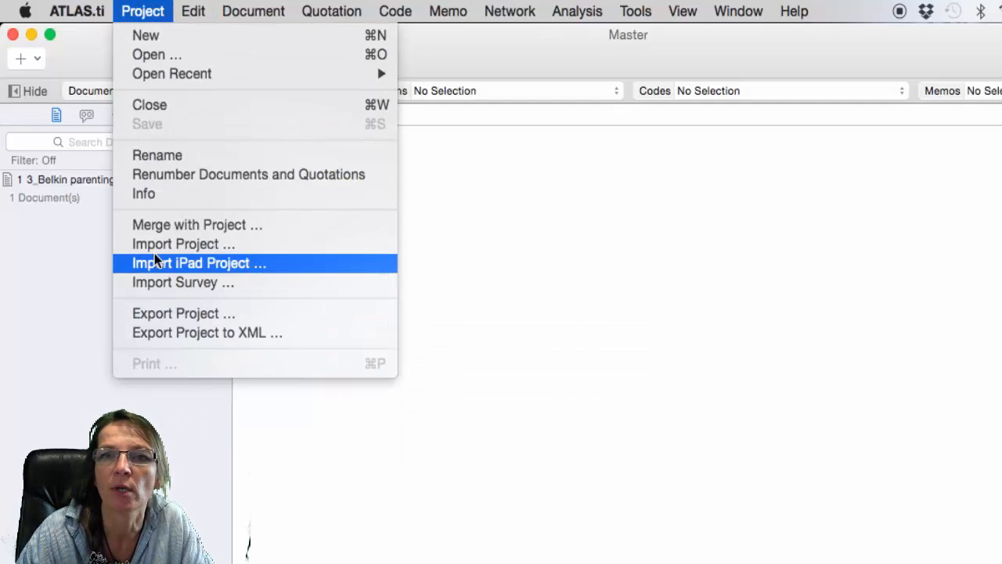
Rename the Master project to 'Master_merge 1_20160808'
click(157, 155)
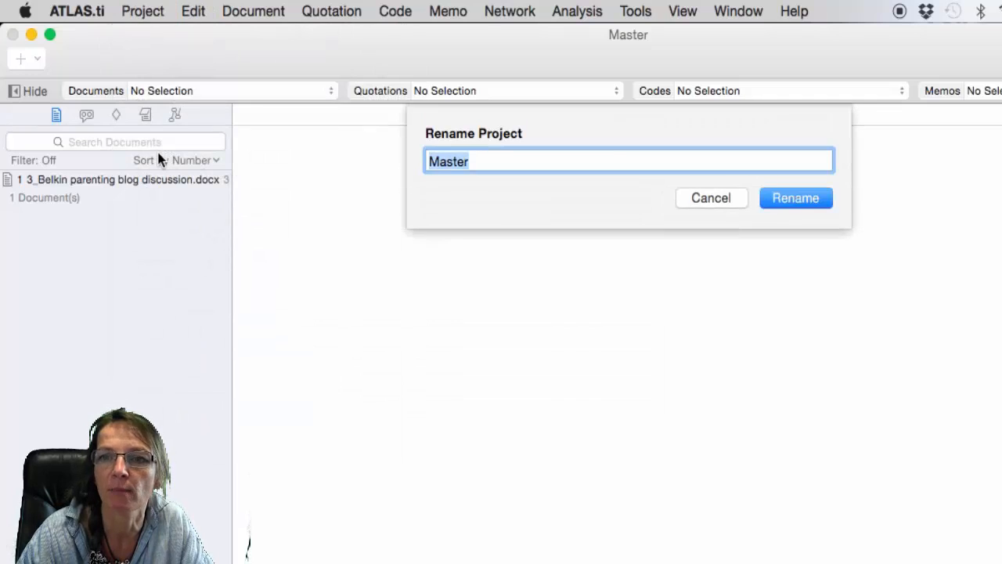
click(489, 162)
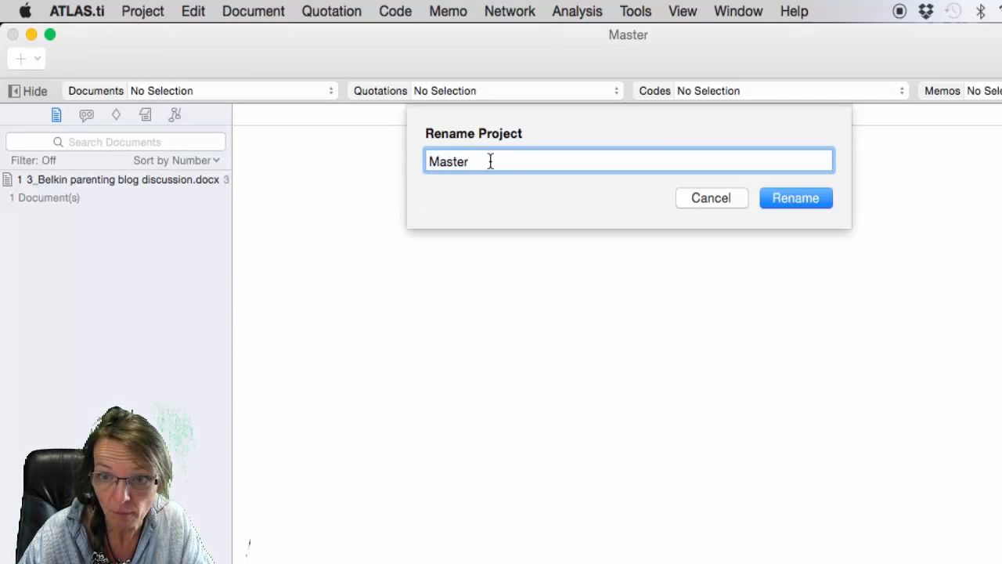
text(_merg)
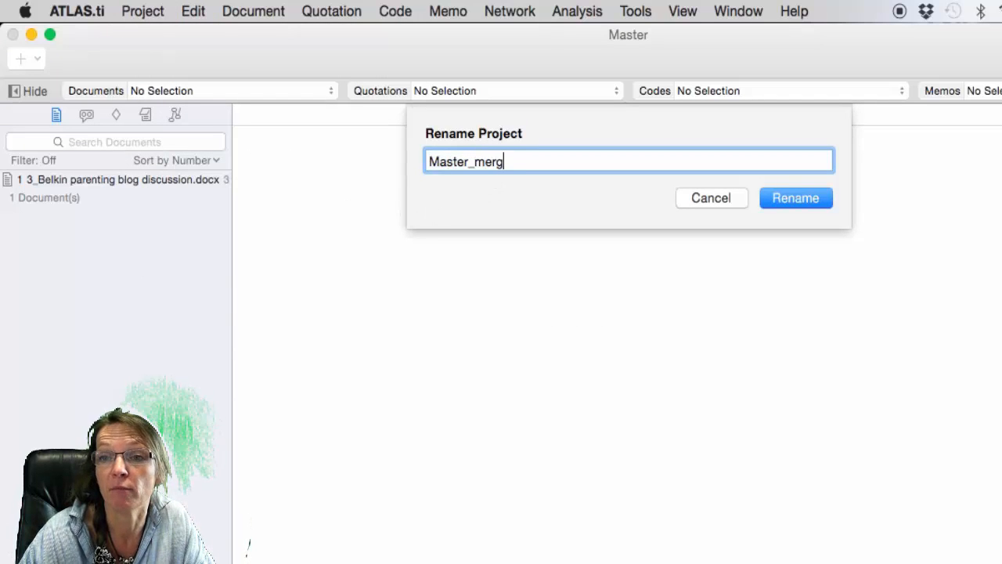
text(e 1_2)
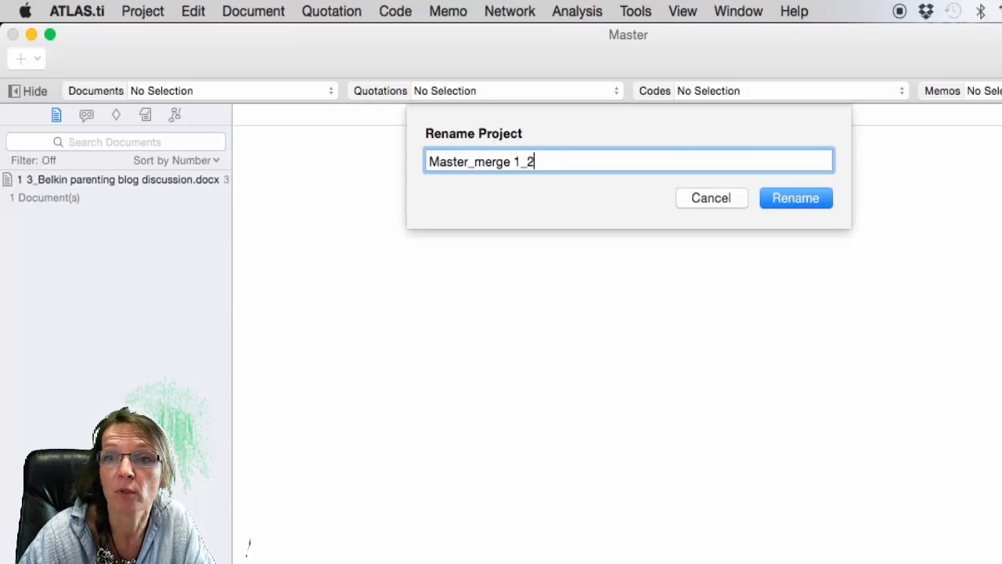
text(016)
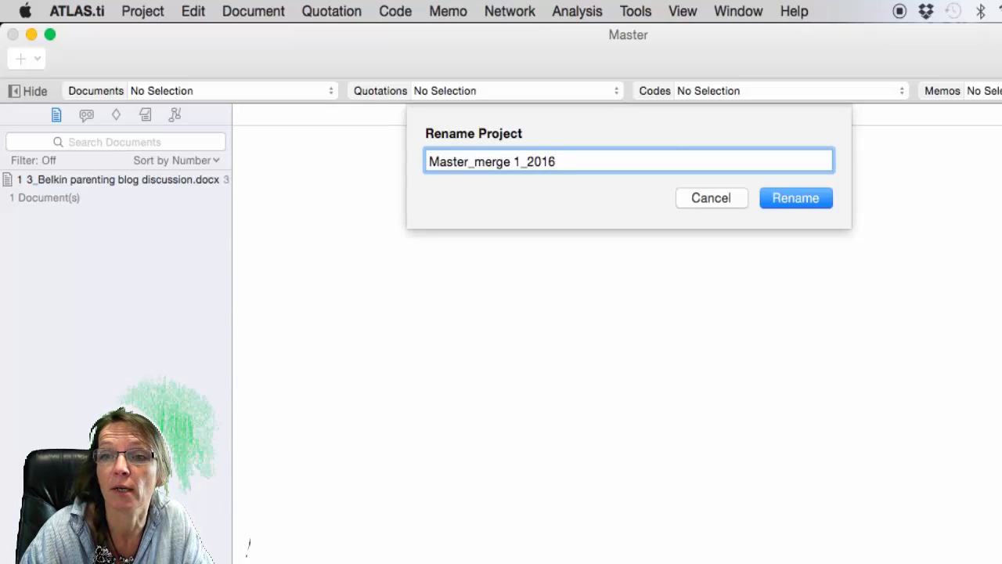
text(08)
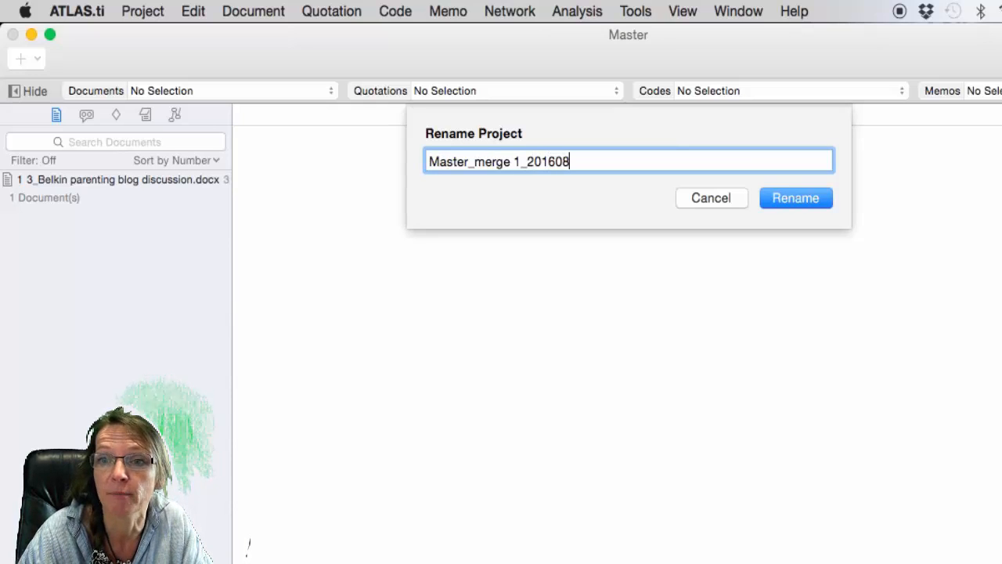
text(08)
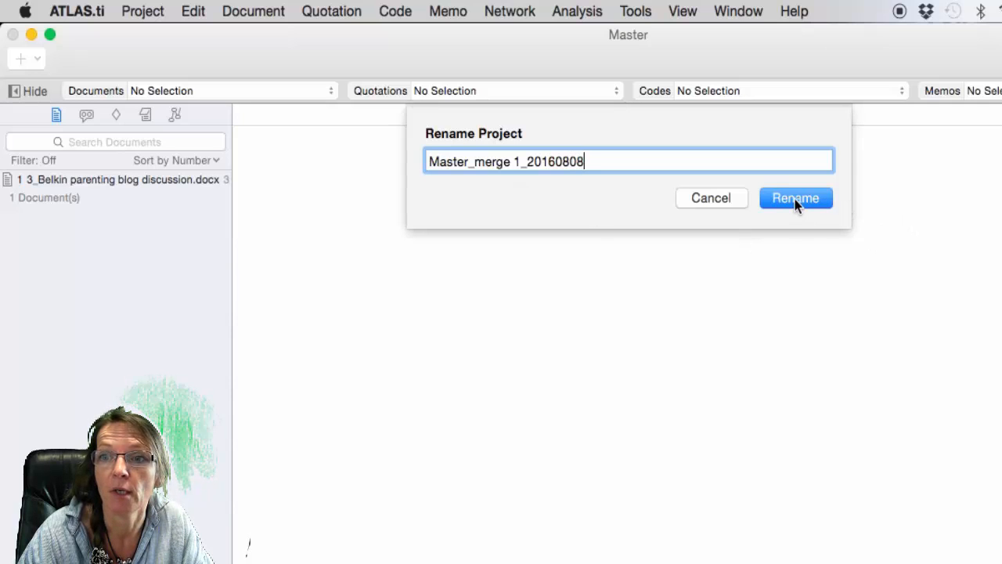
click(795, 197)
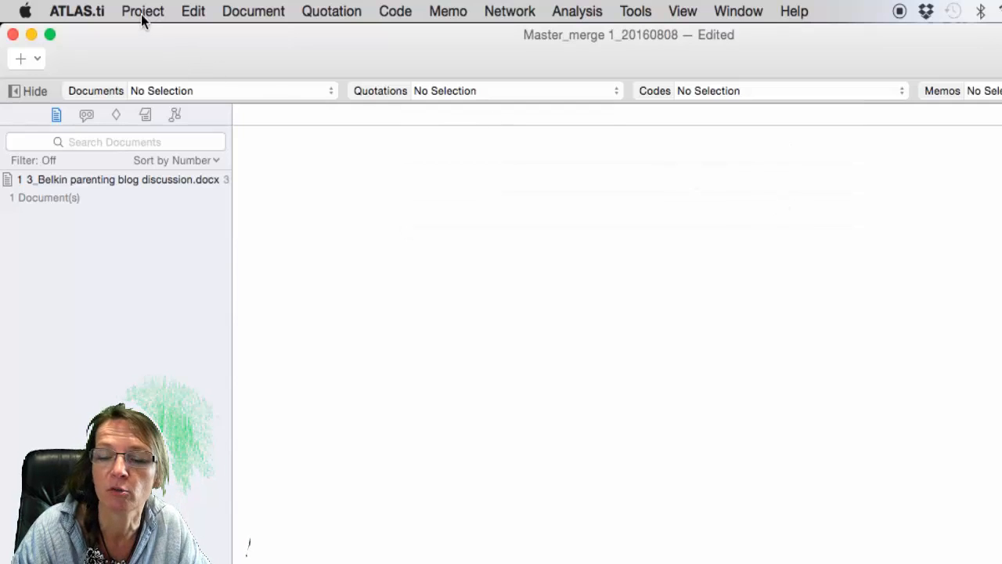
Merge codes 345.atlpac from the Desktop into the master project to see the change summary
click(142, 11)
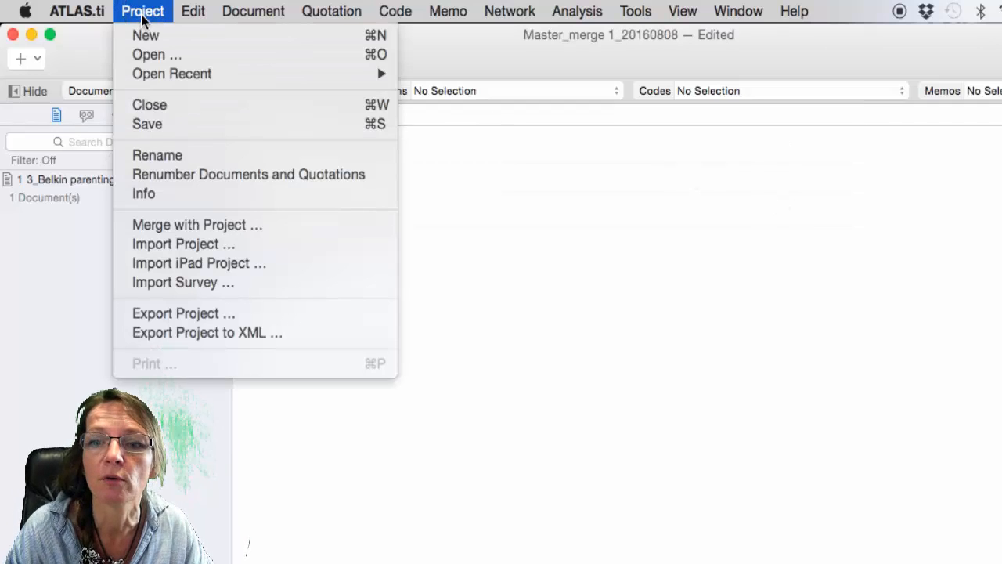
mouse_move(198, 224)
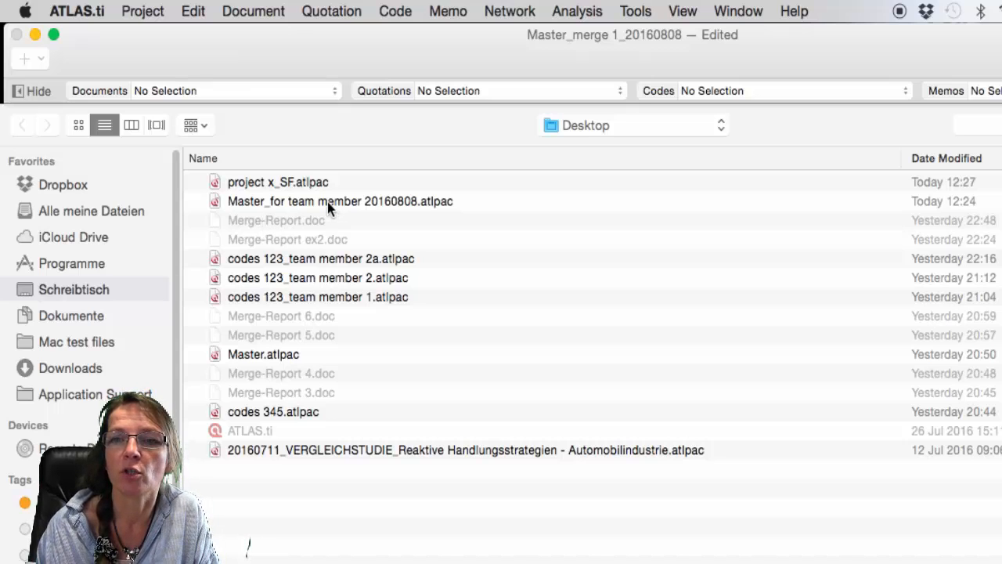
click(277, 182)
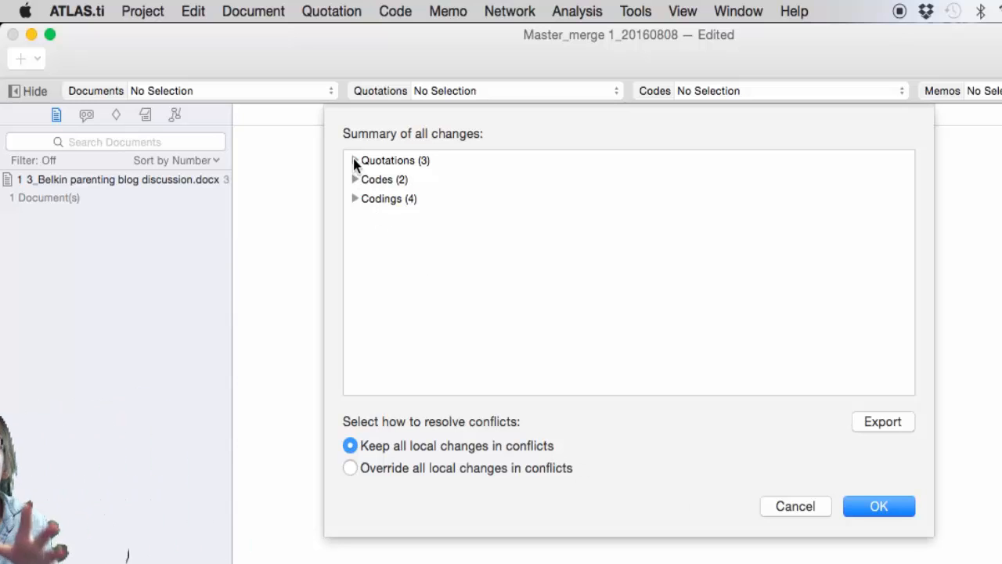
Expand the quotation, code and coding changes, override all local conflicts, and confirm the merge
click(354, 160)
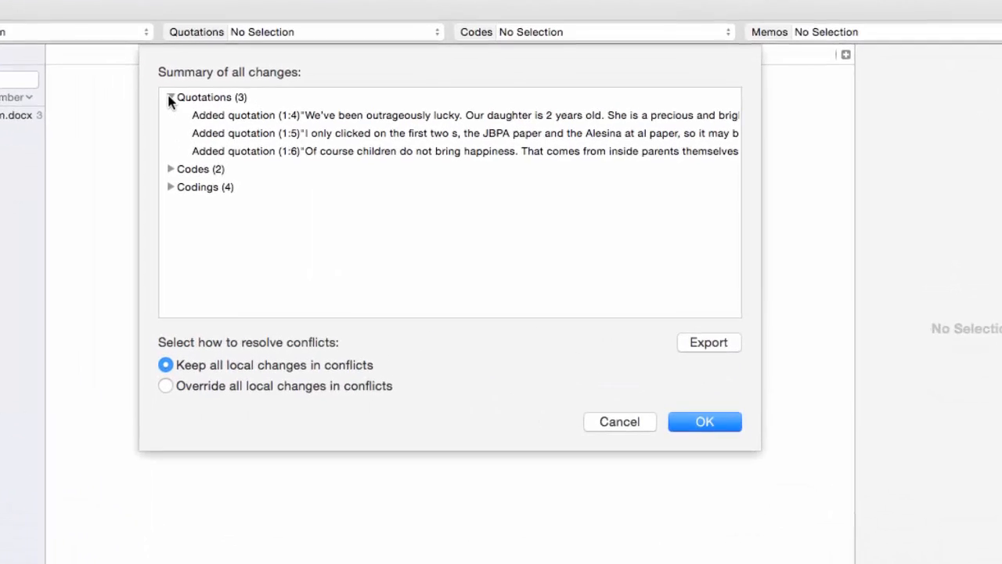
click(170, 169)
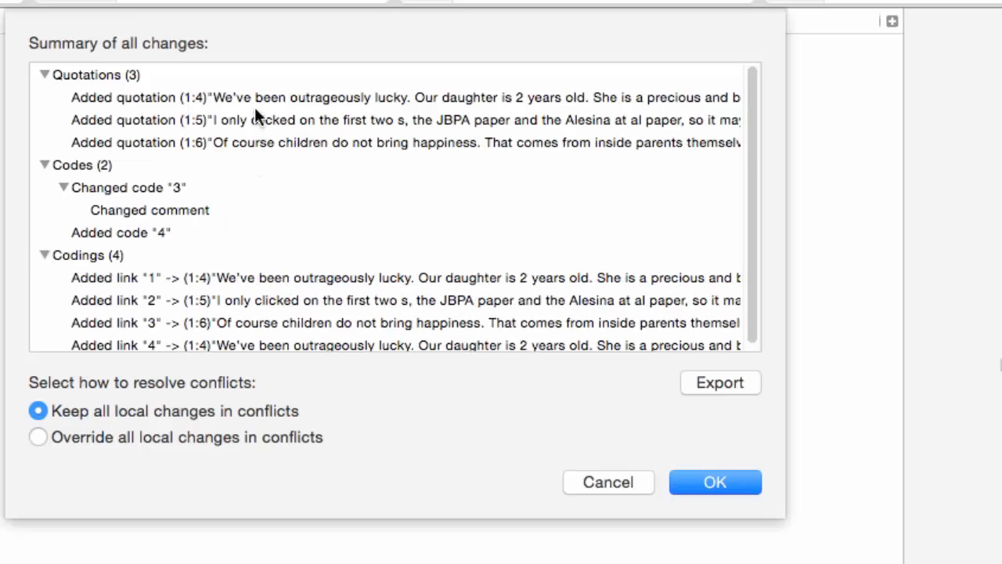
mouse_move(180, 290)
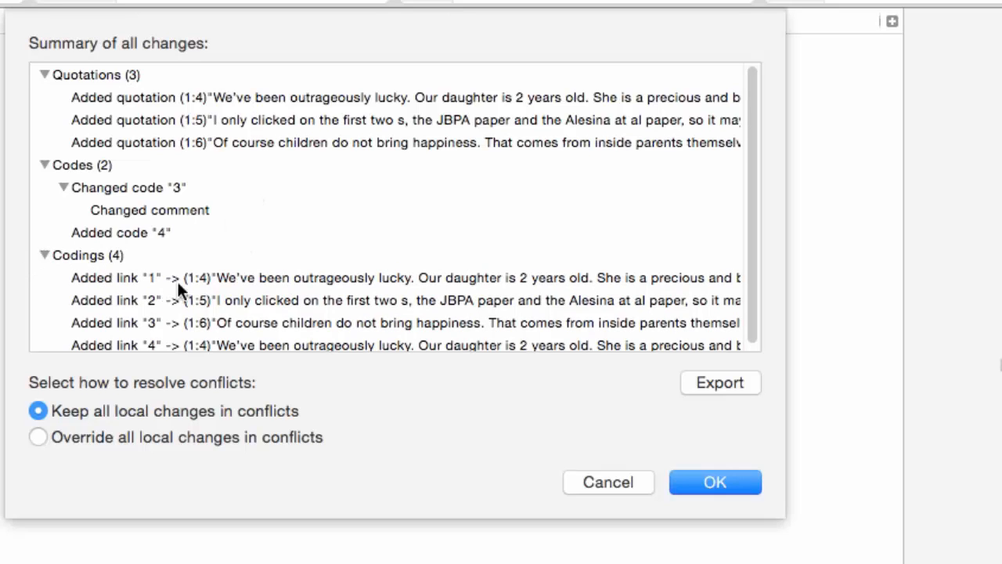
mouse_move(219, 286)
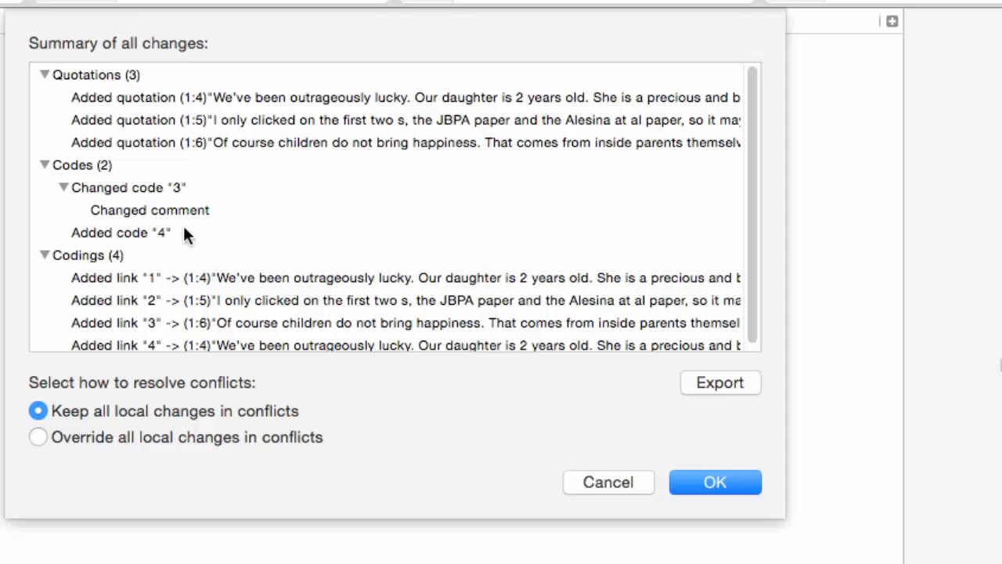
mouse_move(169, 223)
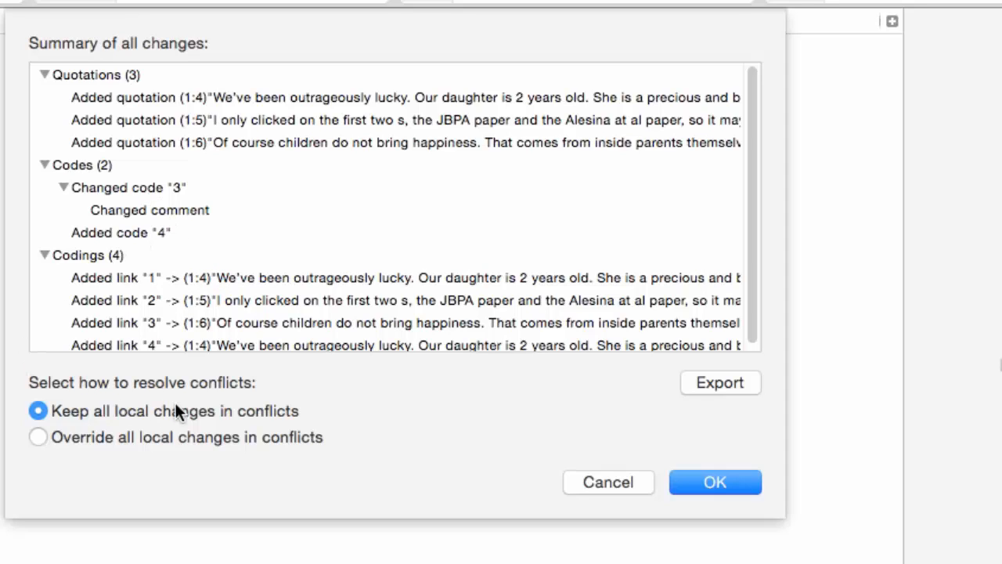
mouse_move(212, 423)
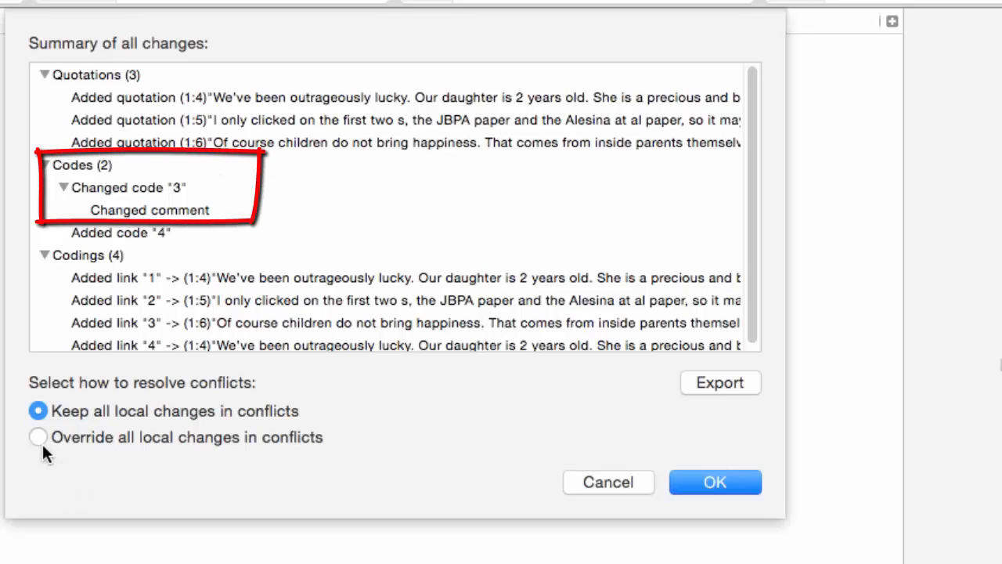
click(37, 437)
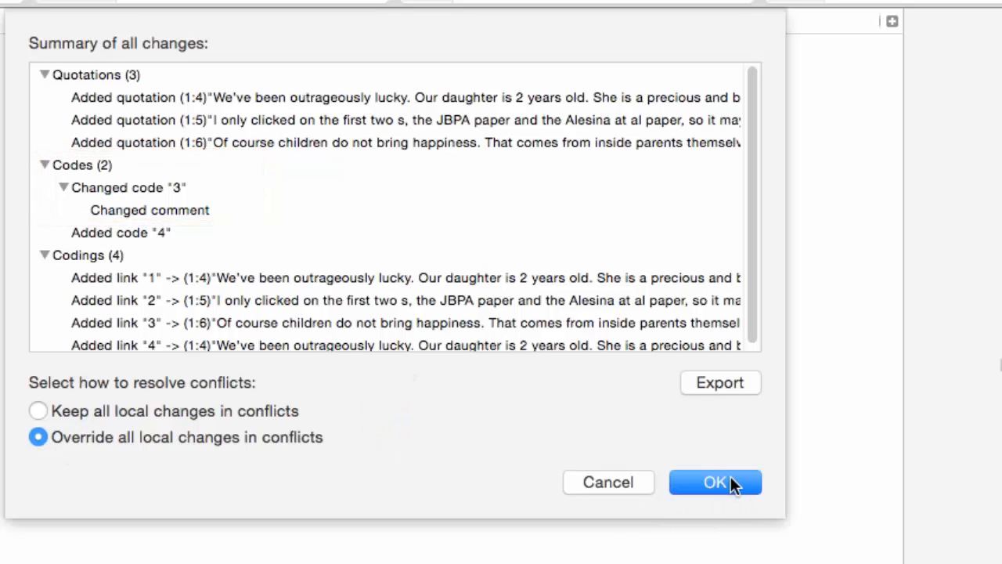
click(714, 482)
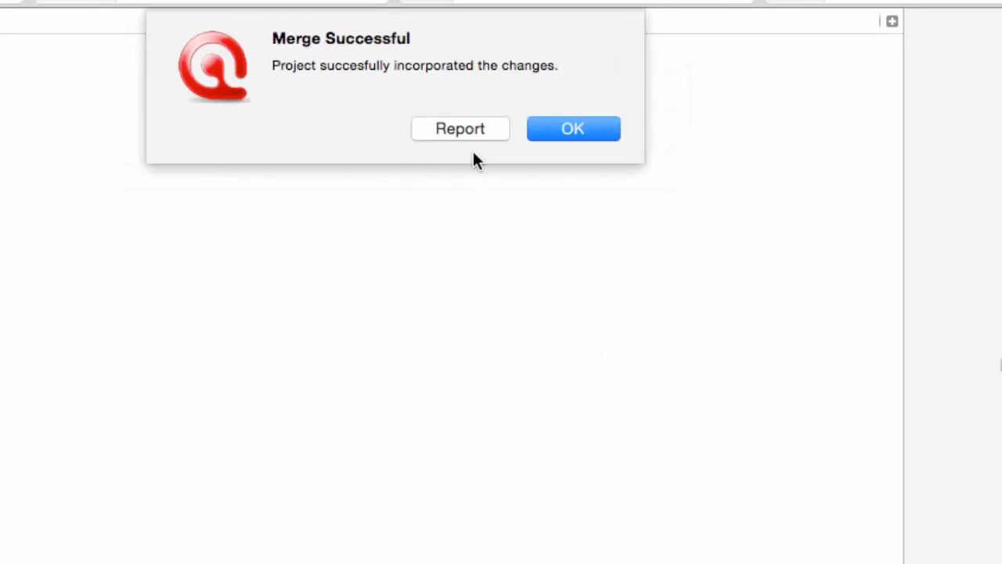
Export the merge report to the Desktop named 'Merge-Report 29160808'
click(459, 128)
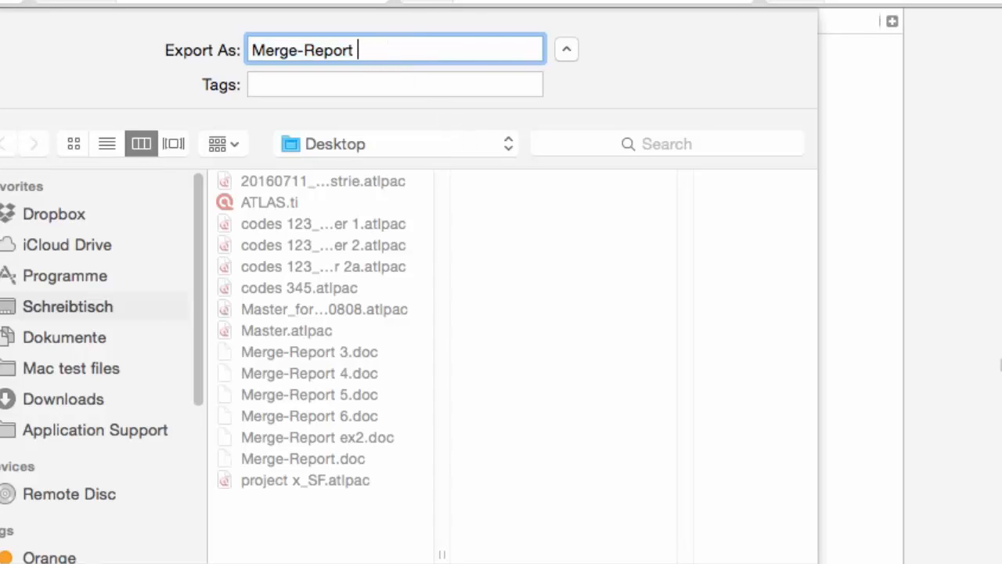
text(291)
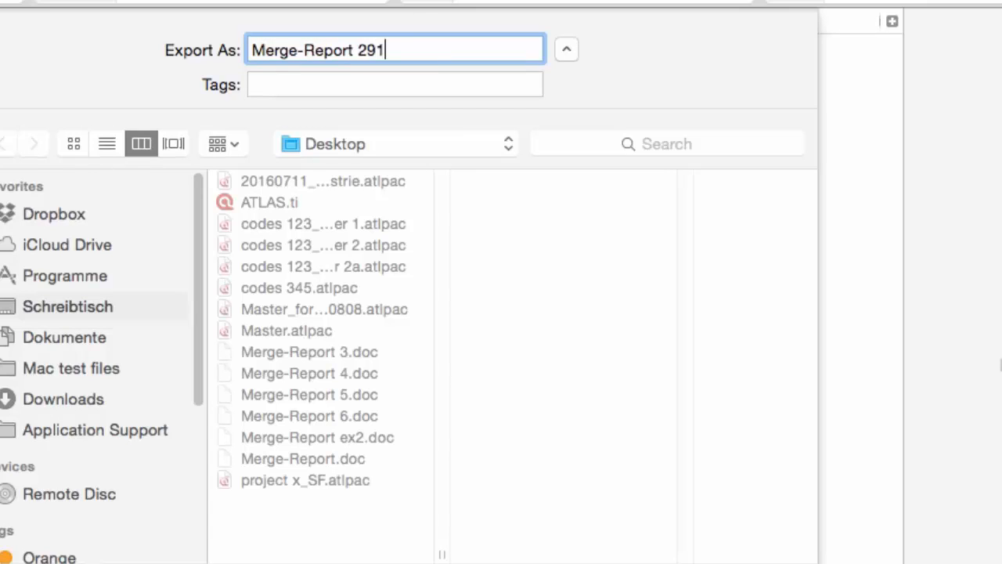
text(60808)
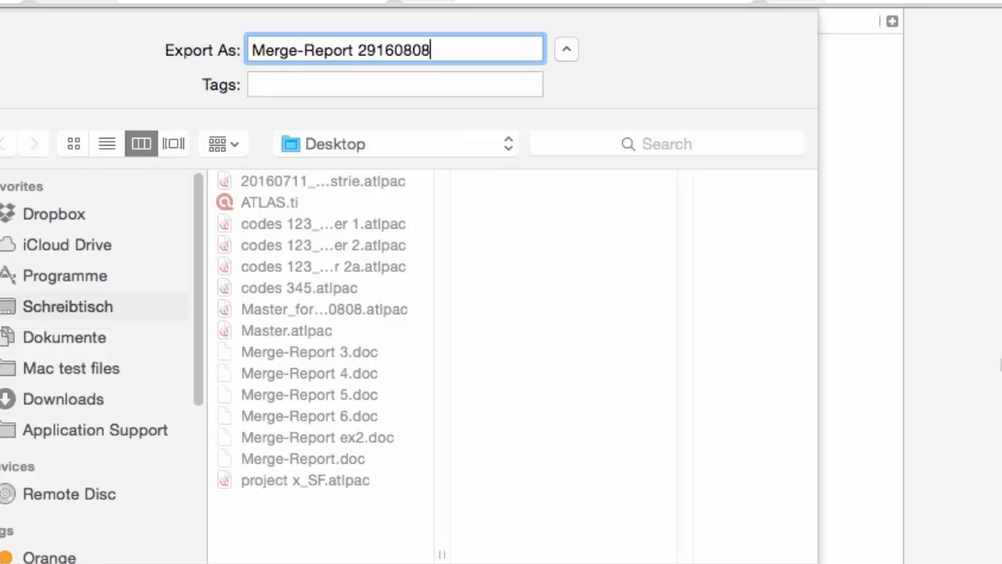
mouse_move(593, 552)
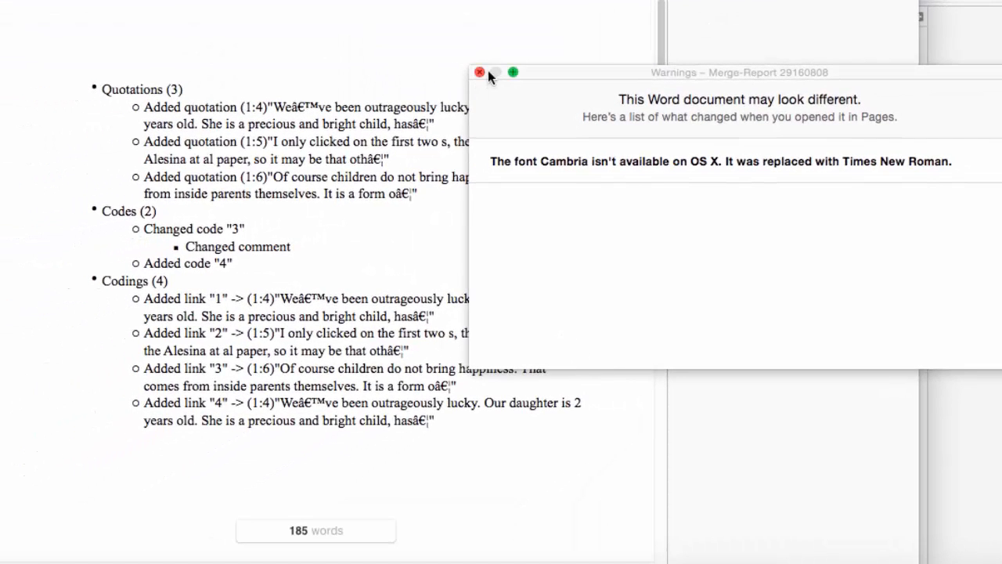
Dismiss the font replacement warning over the merge report in Pages
click(479, 72)
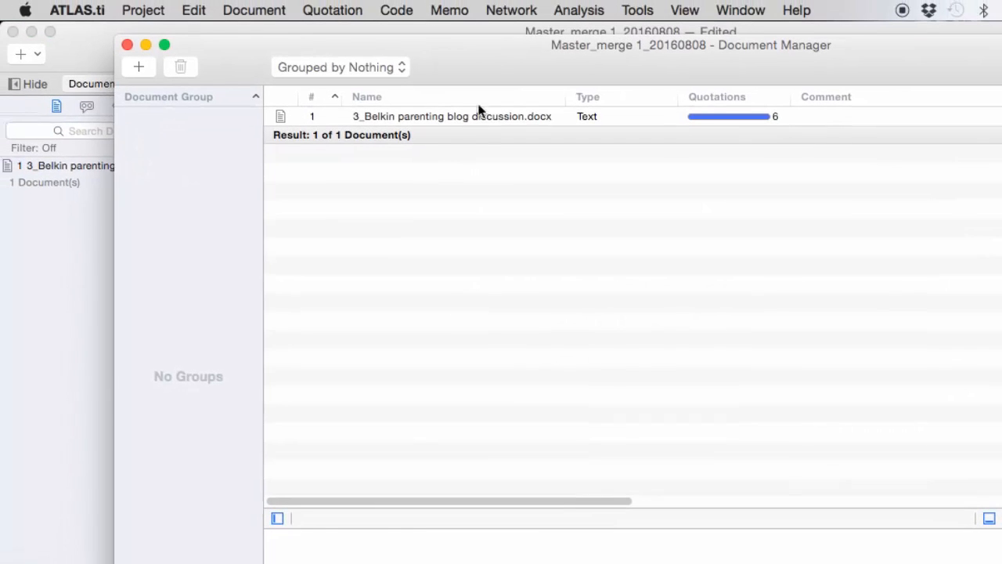
mouse_move(783, 140)
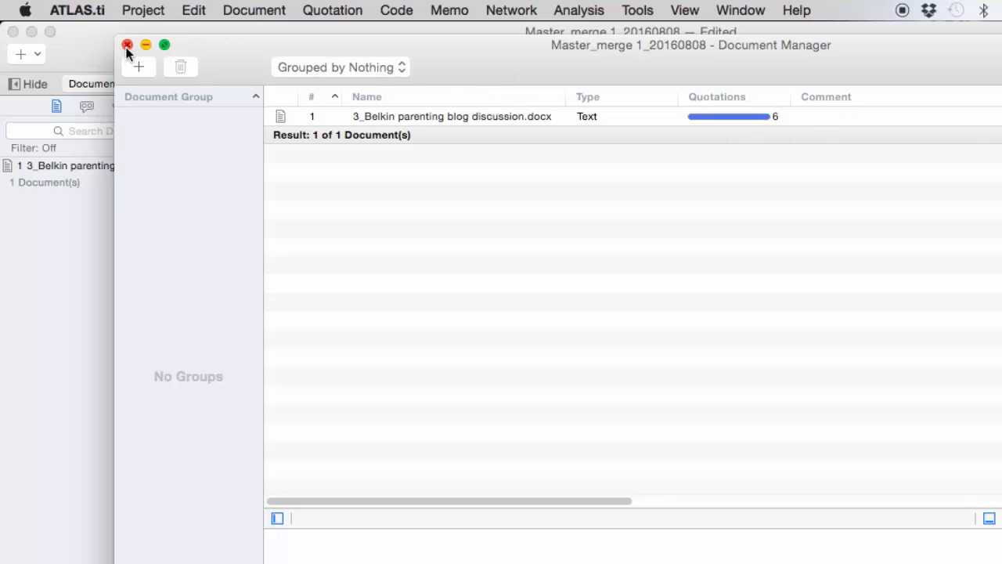
Close the Document Manager after checking 3_Belkin parenting blog discussion.docx shows 6 quotations
click(128, 44)
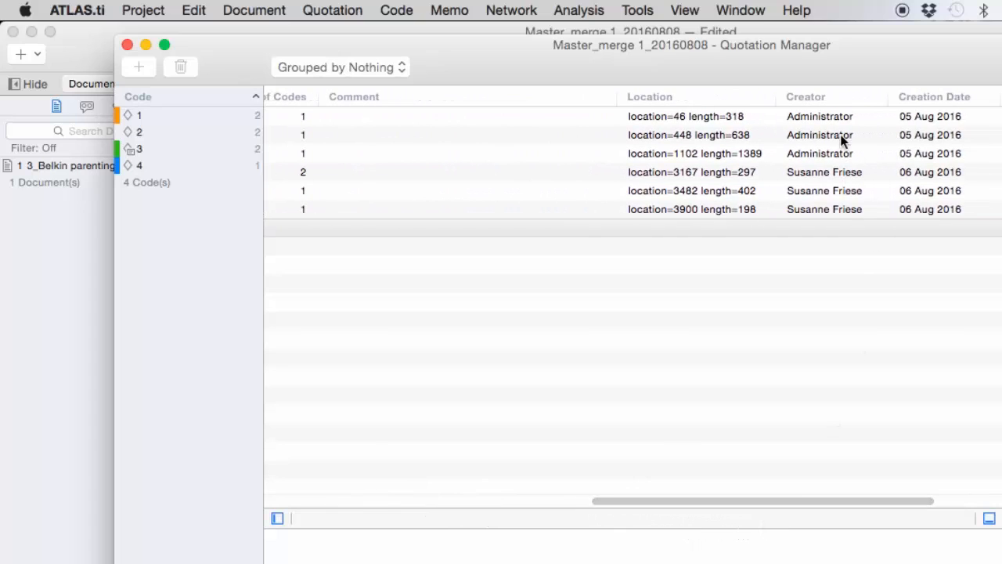
mouse_move(852, 221)
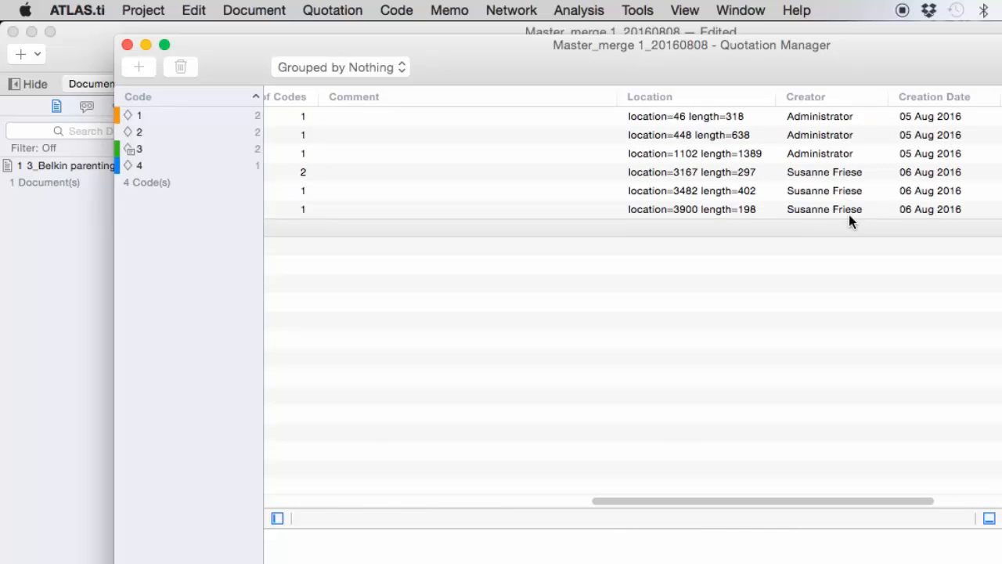
In the Code Manager, inspect code 3's comment and filter to group 1's codes
click(126, 45)
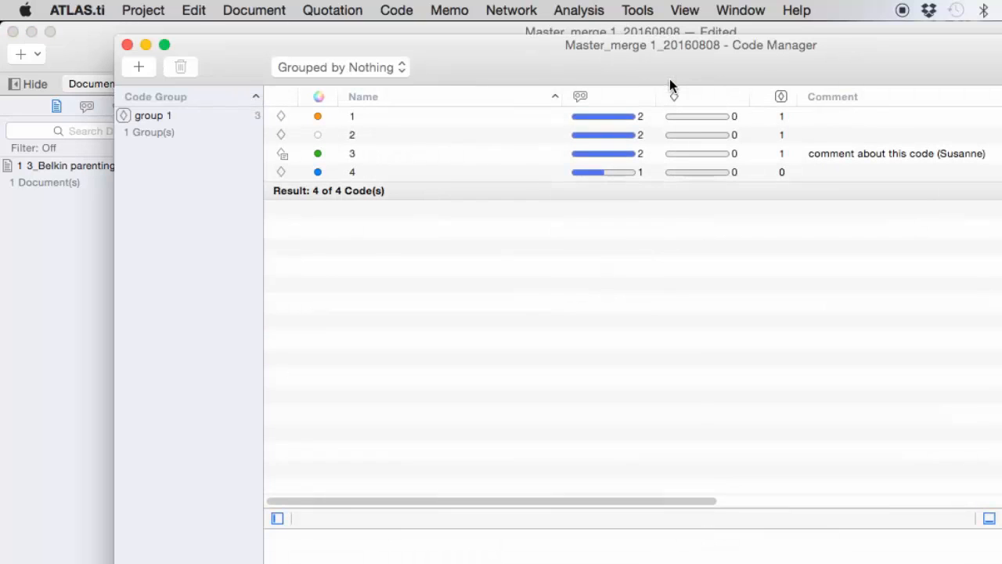
mouse_move(450, 163)
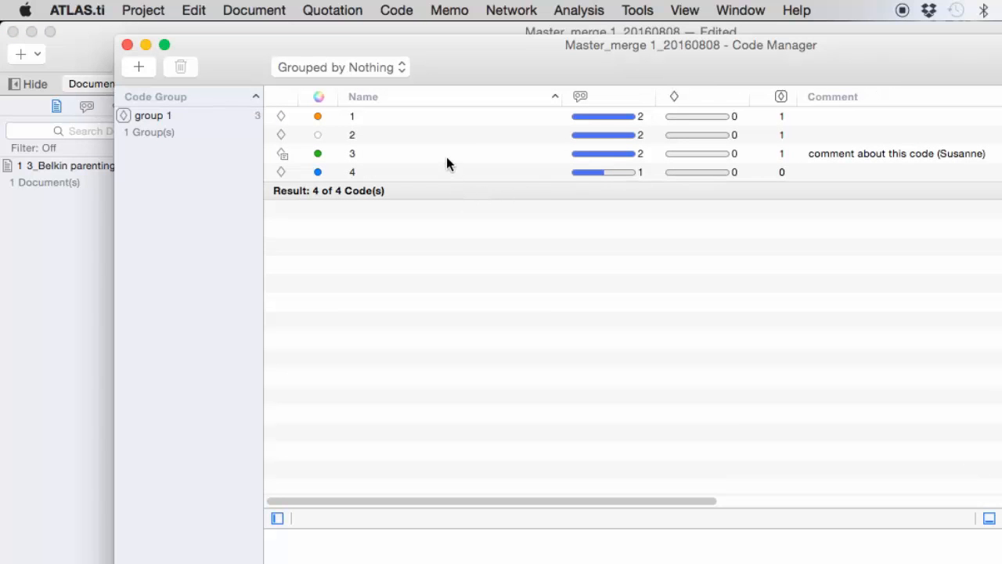
click(352, 152)
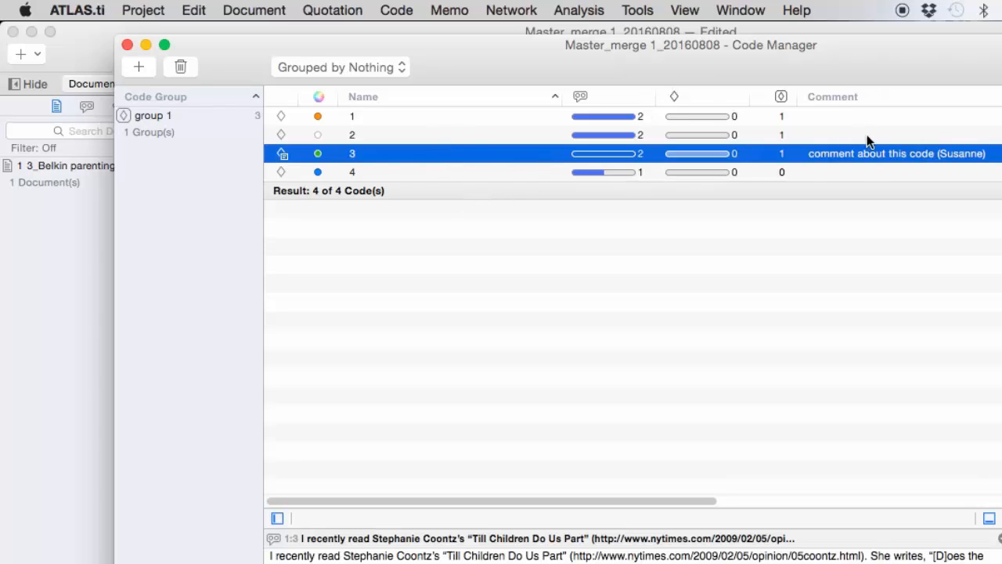
mouse_move(492, 186)
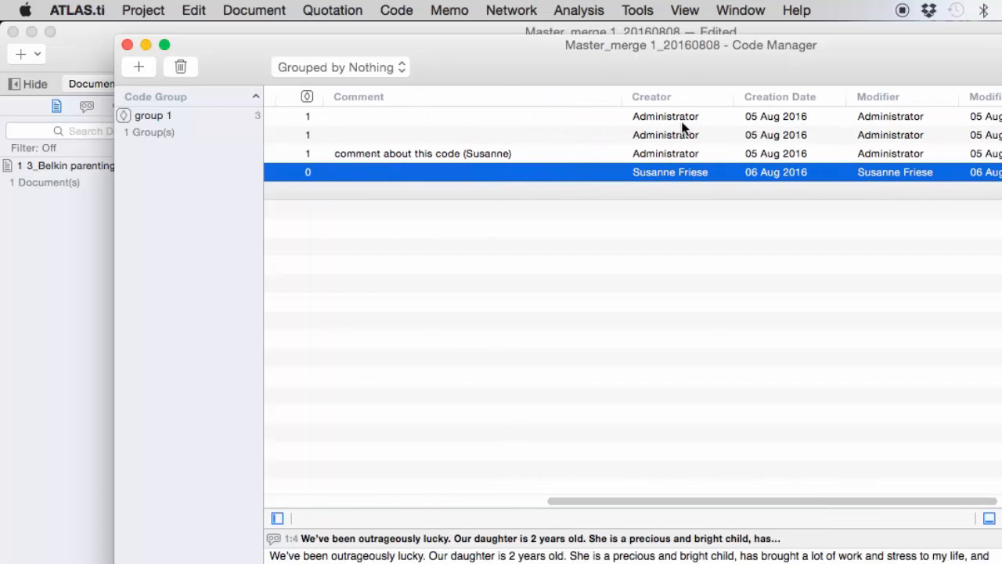
mouse_move(898, 178)
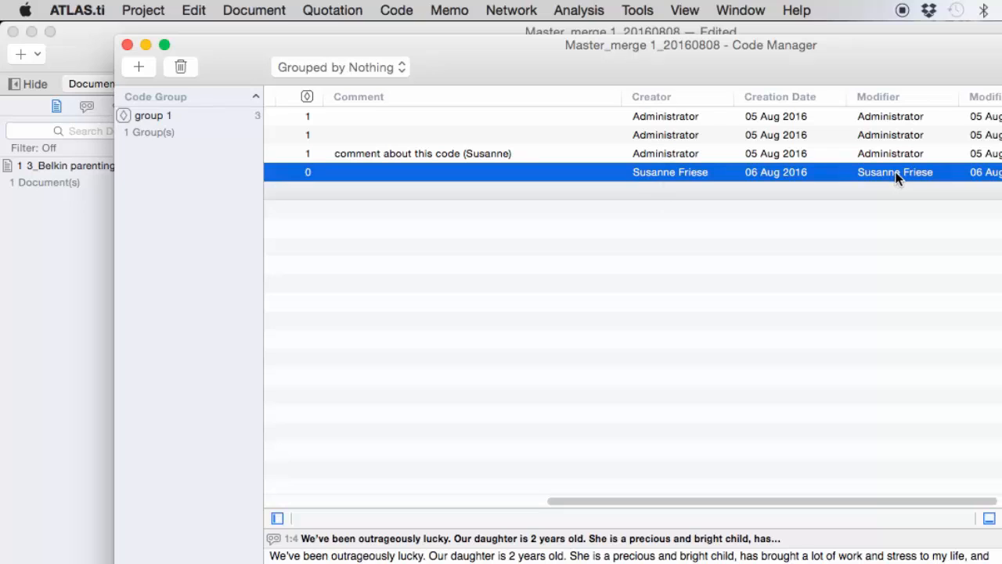
mouse_move(763, 498)
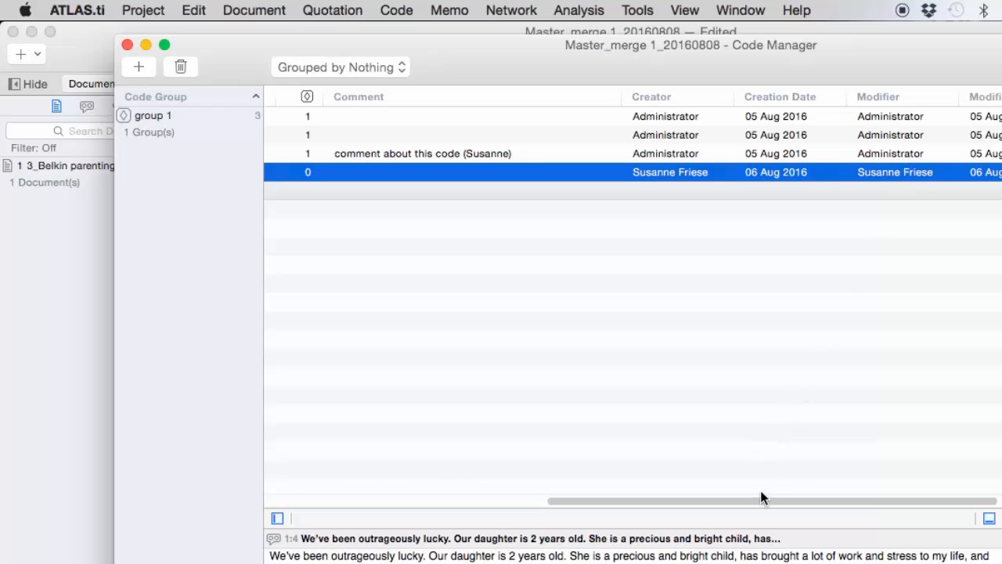
drag(763, 501, 524, 501)
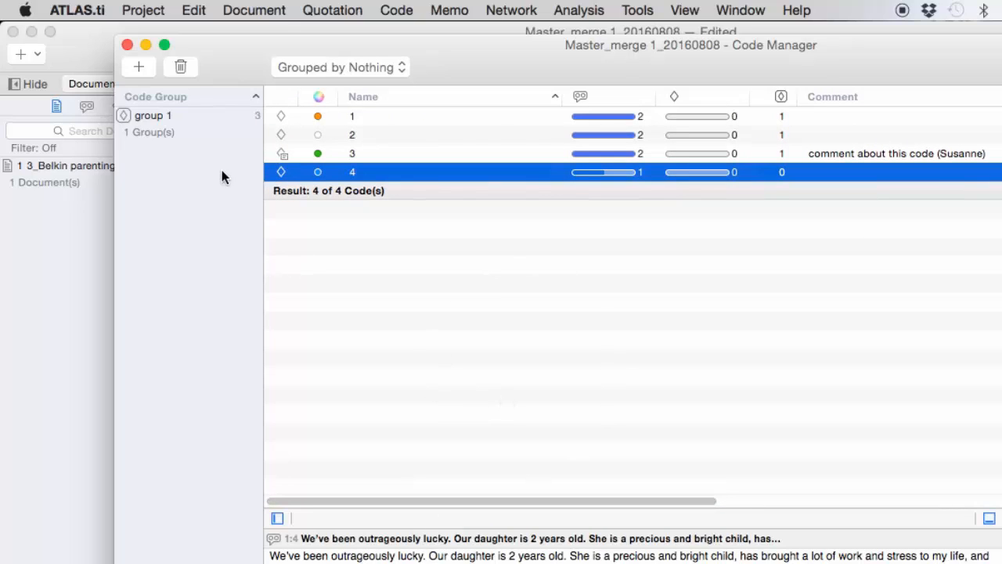
click(153, 115)
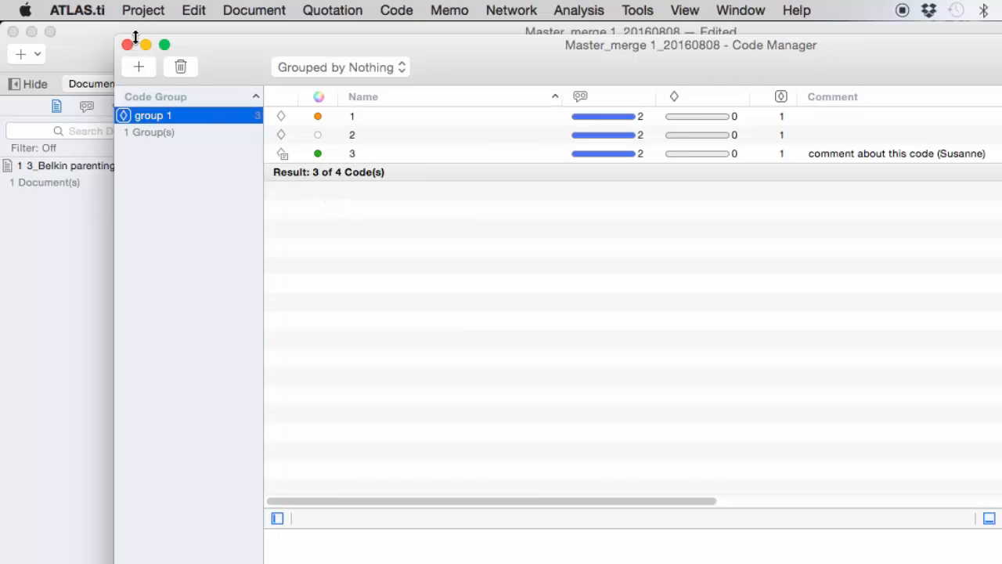
Close the Code Manager and save the Master_merge 1_20160808 project
click(127, 44)
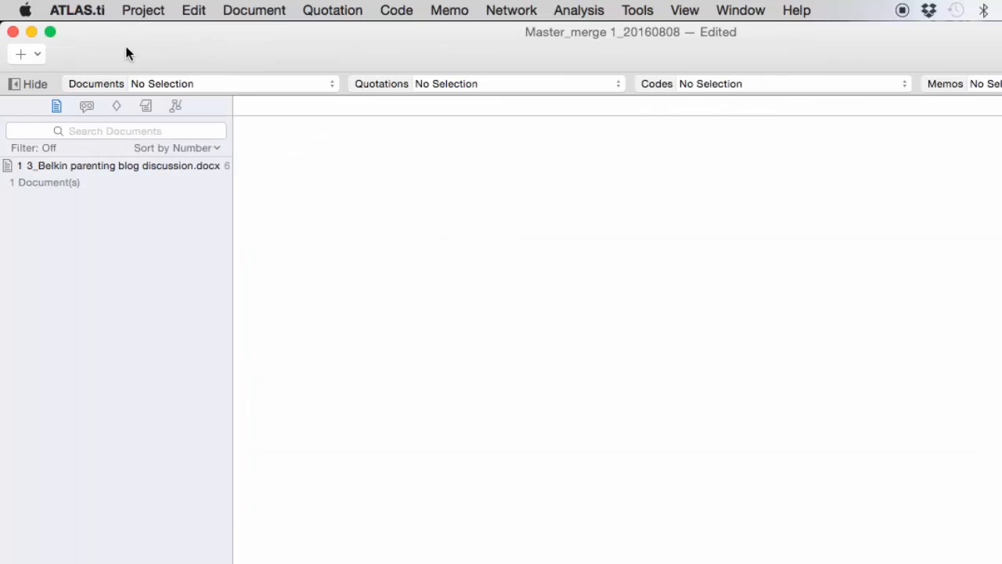
mouse_move(143, 10)
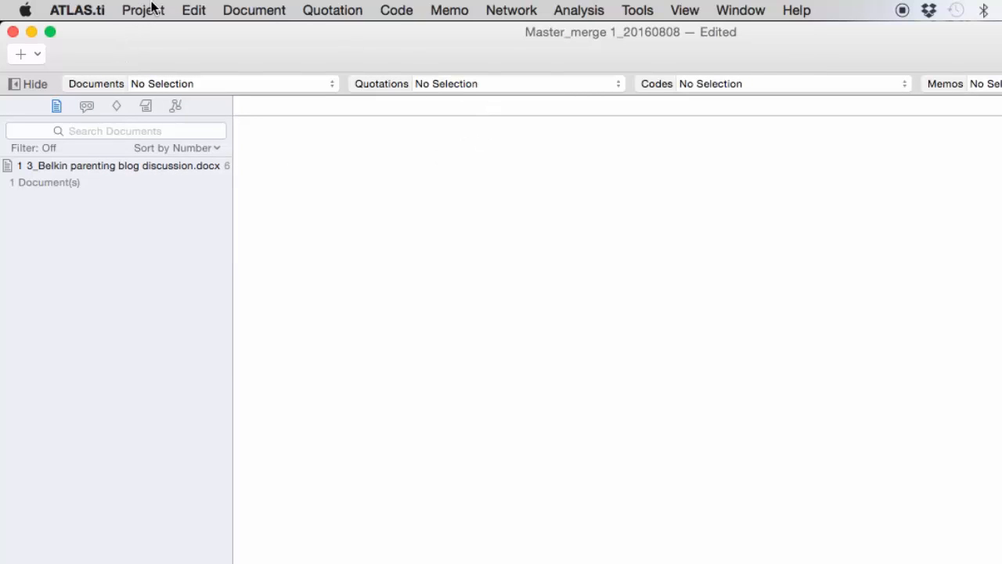
click(142, 10)
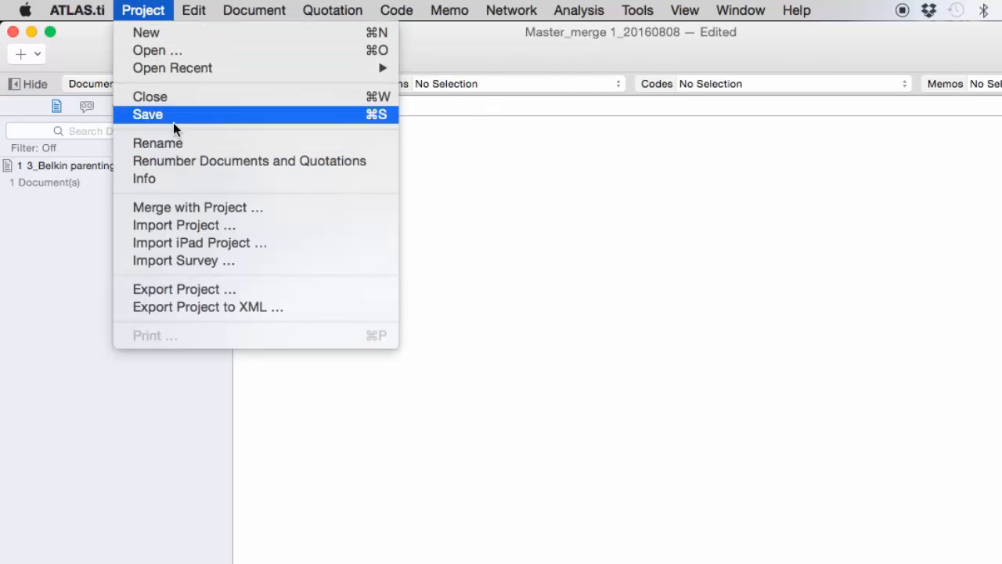
click(147, 114)
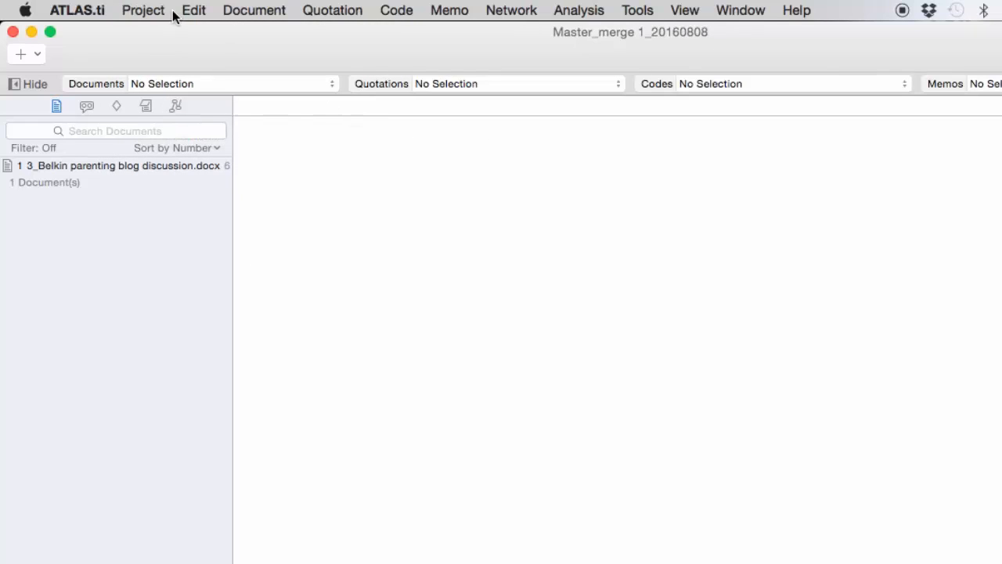
click(143, 10)
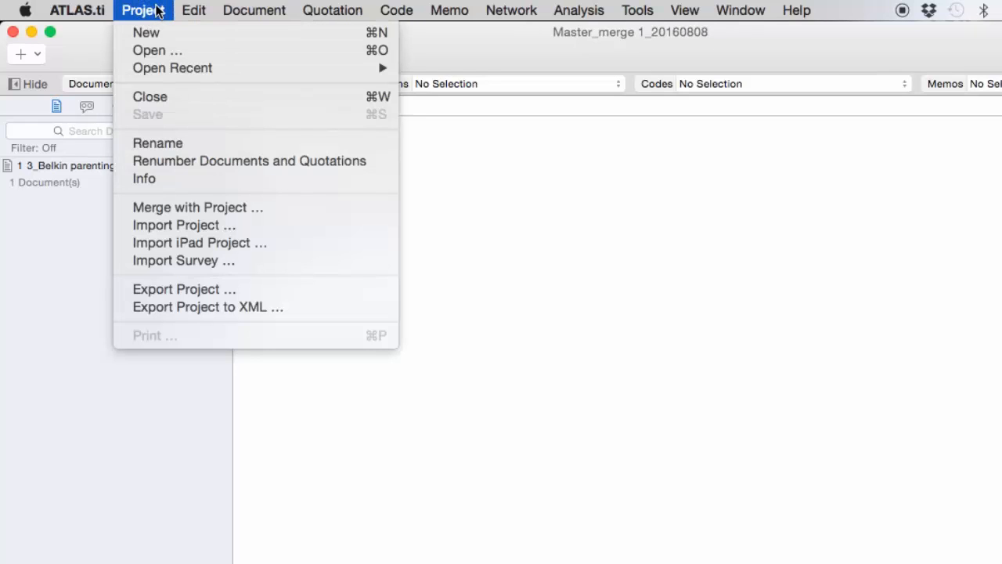
mouse_move(184, 289)
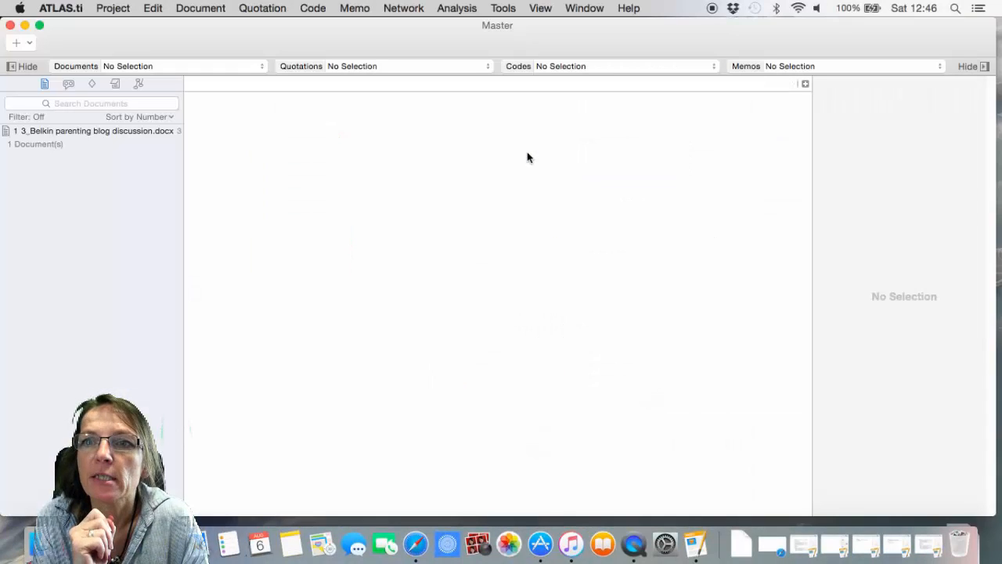
mouse_move(86, 68)
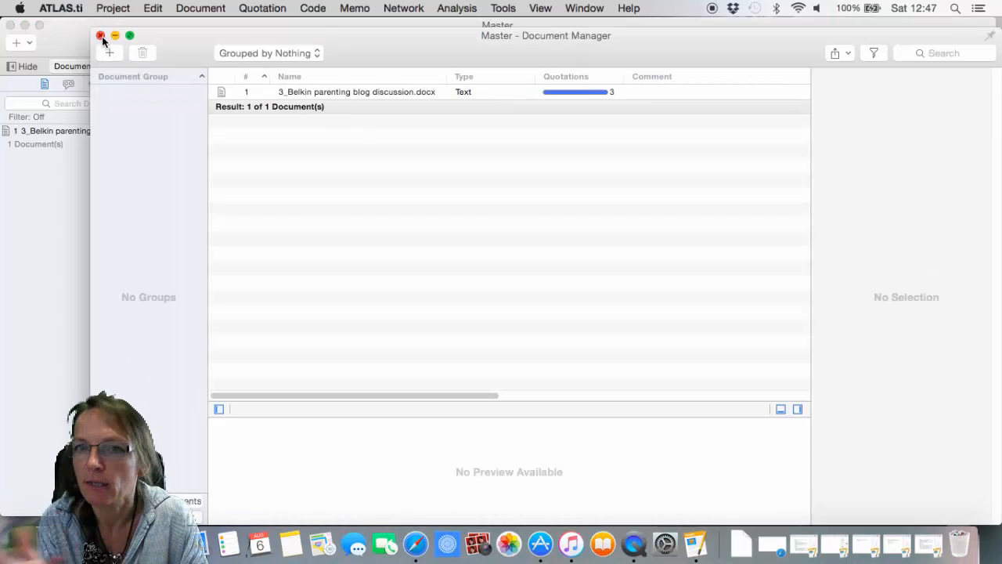
click(100, 35)
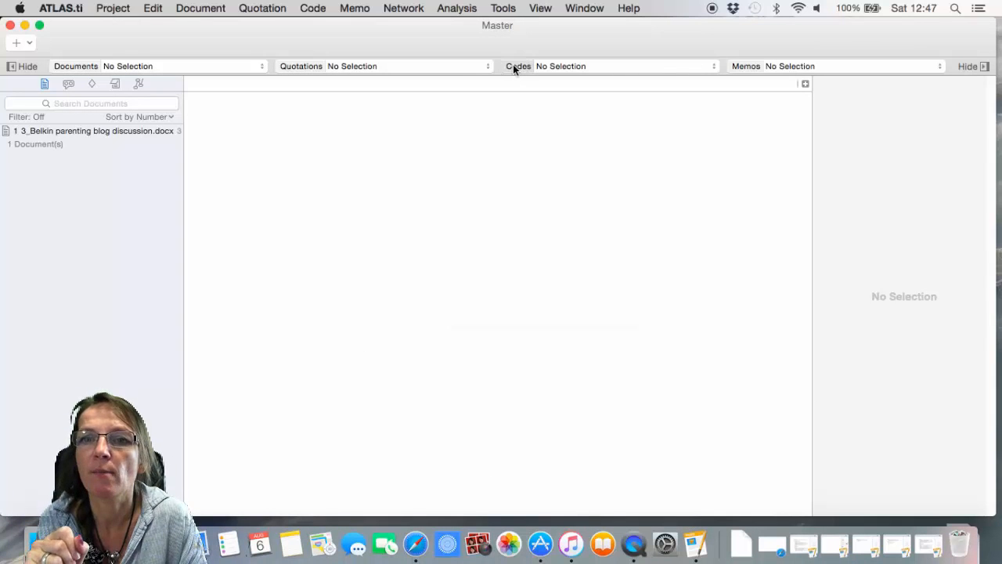
click(518, 66)
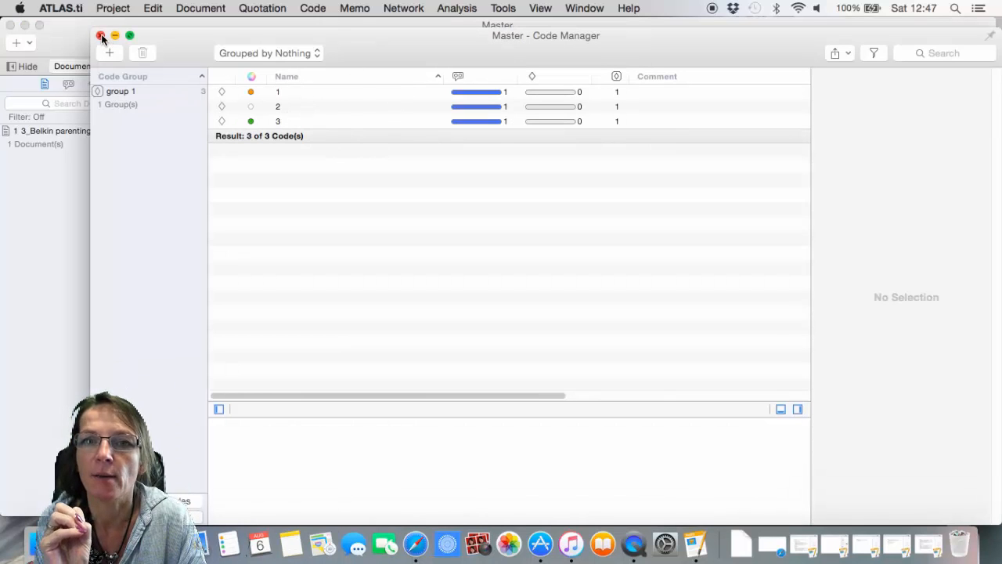
click(101, 36)
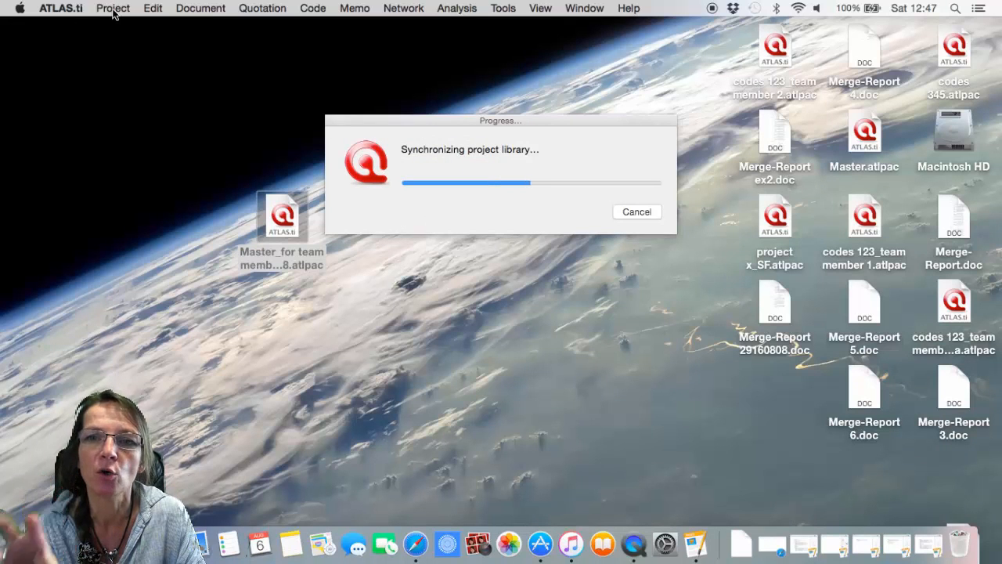
Close the current project and open codes 345 from the welcome window's project list
click(112, 8)
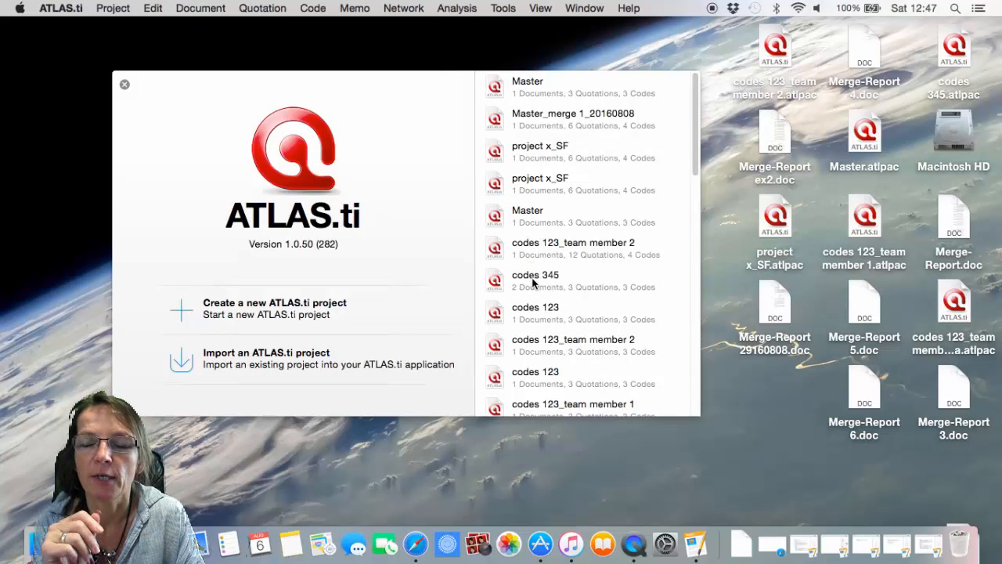
double_click(536, 274)
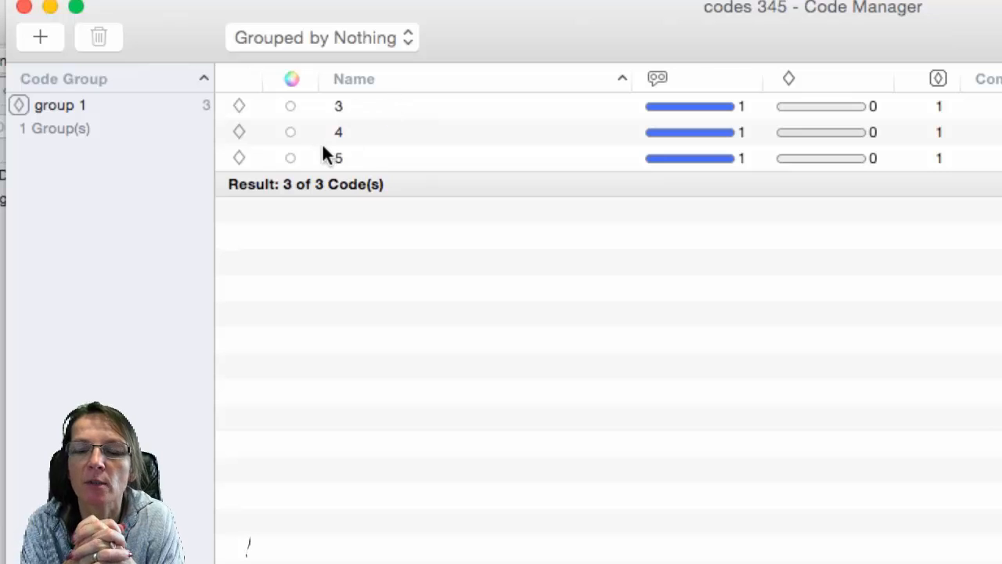
mouse_move(78, 113)
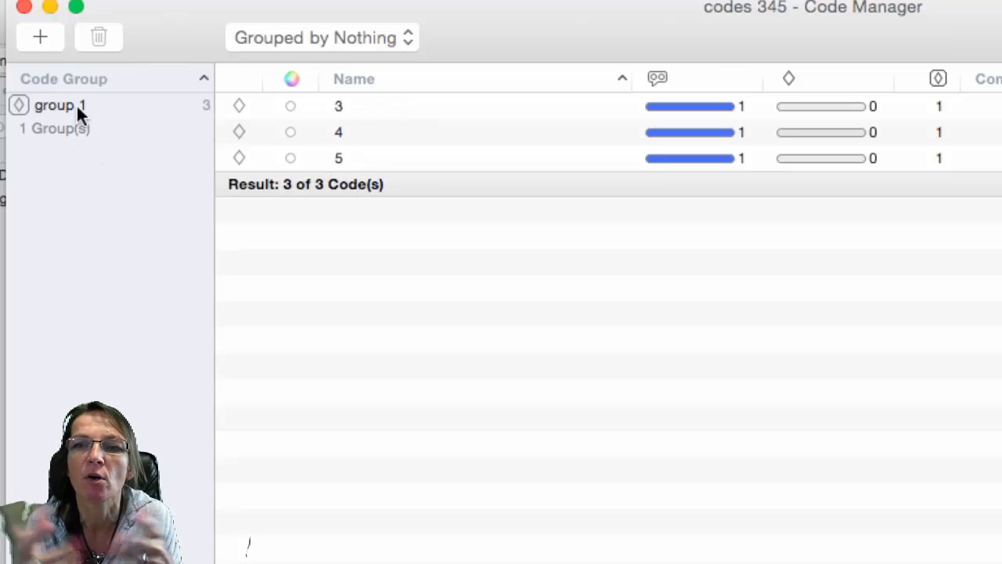
mouse_move(372, 141)
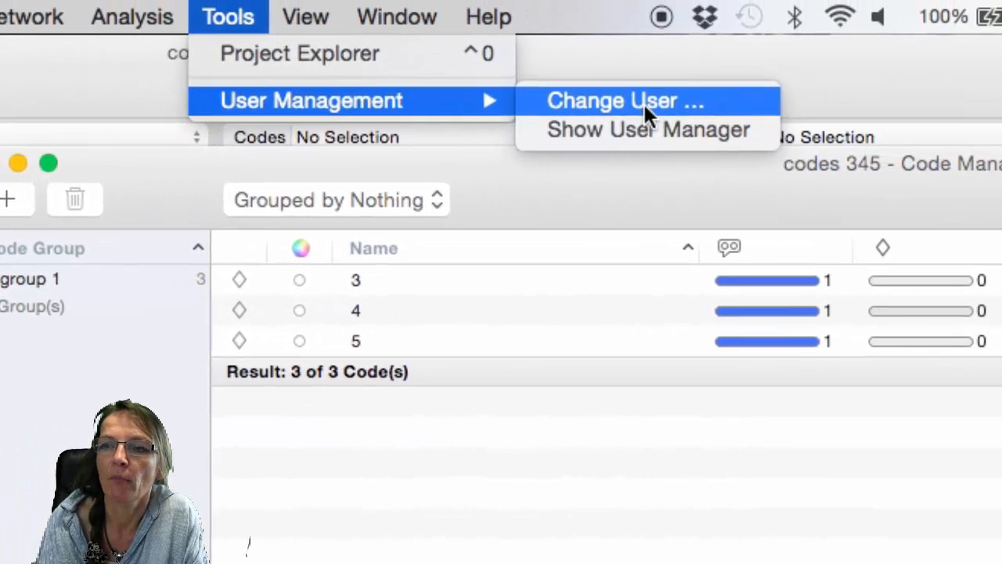
Switch to the team member user and code the 'I was happy before…' paragraph with code 3
click(624, 100)
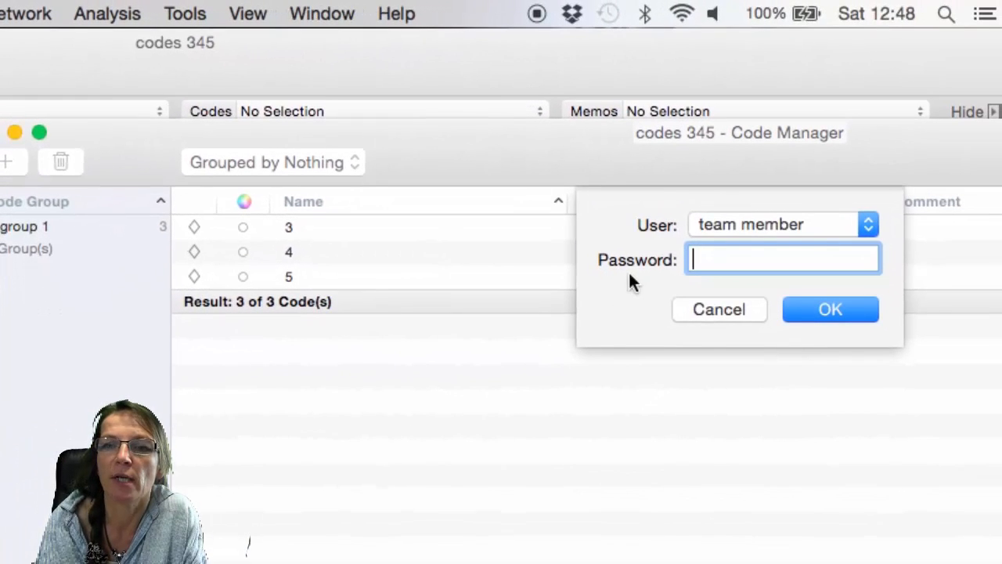
click(829, 308)
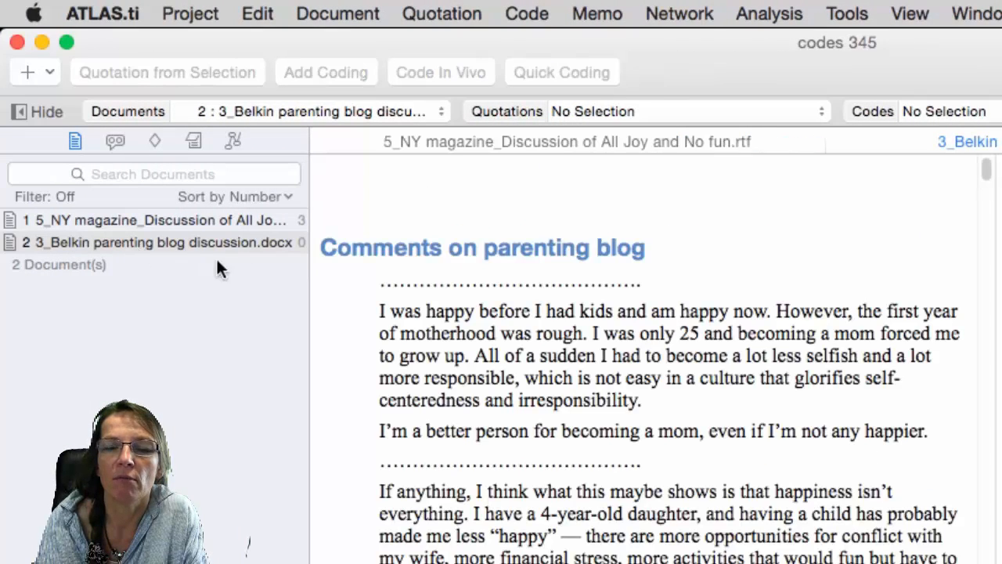
click(154, 140)
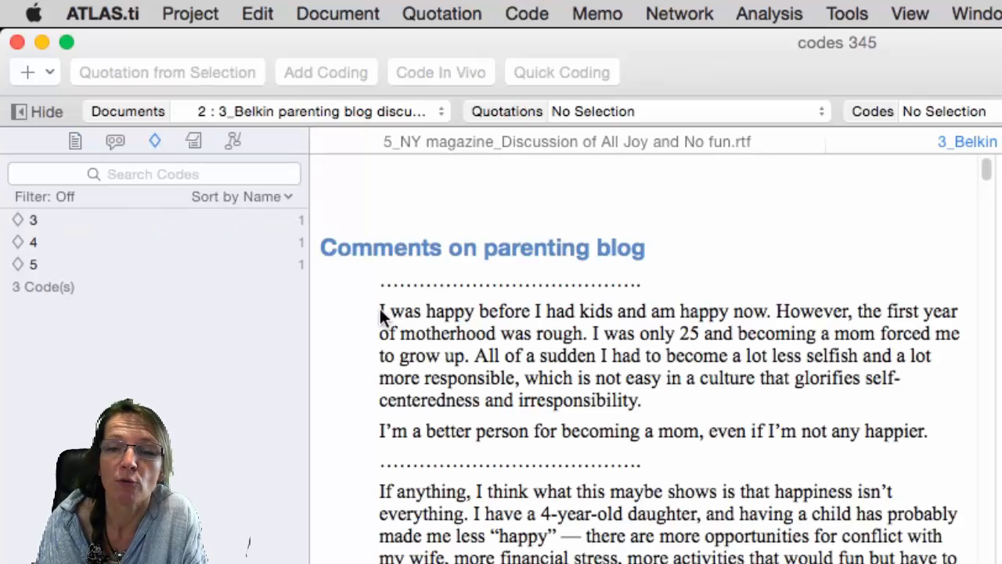
drag(380, 311, 644, 400)
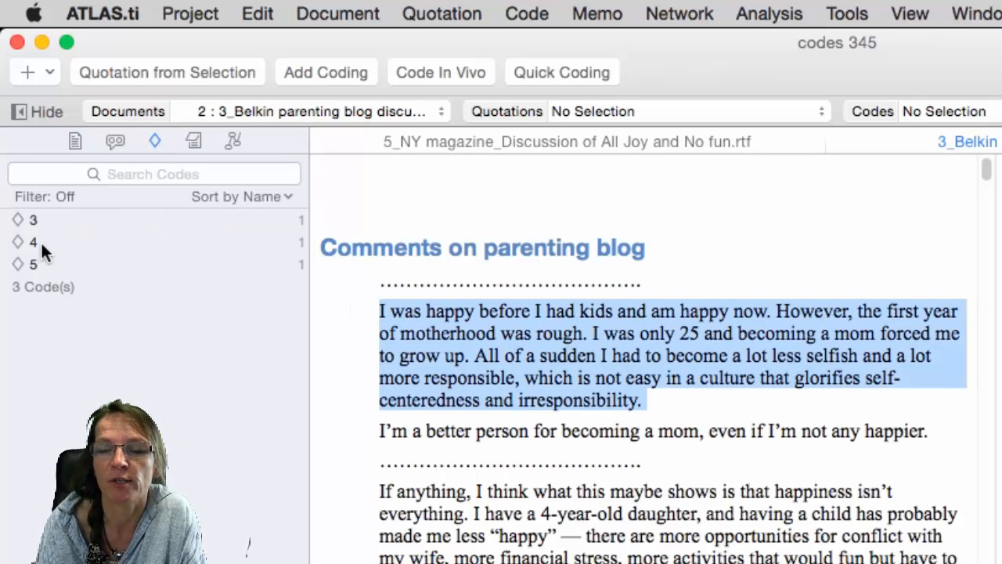
click(520, 352)
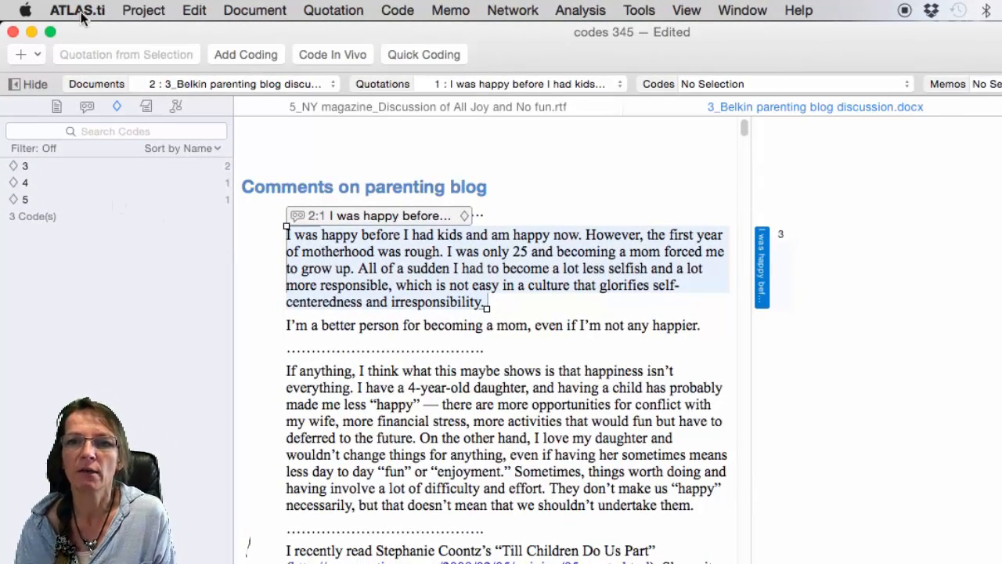
Save the codes 345 project and begin exporting it as 'codes 345'
click(144, 10)
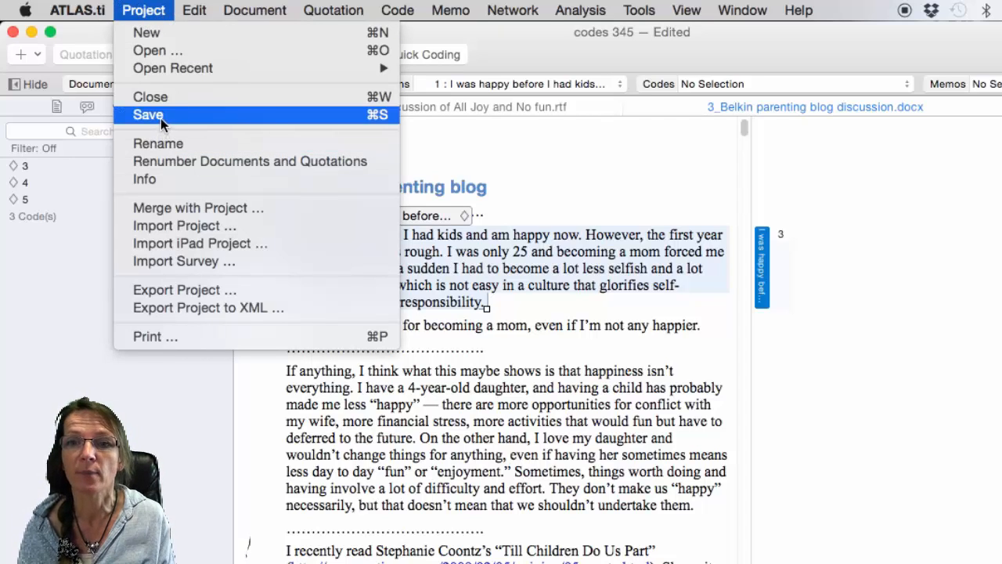
click(148, 115)
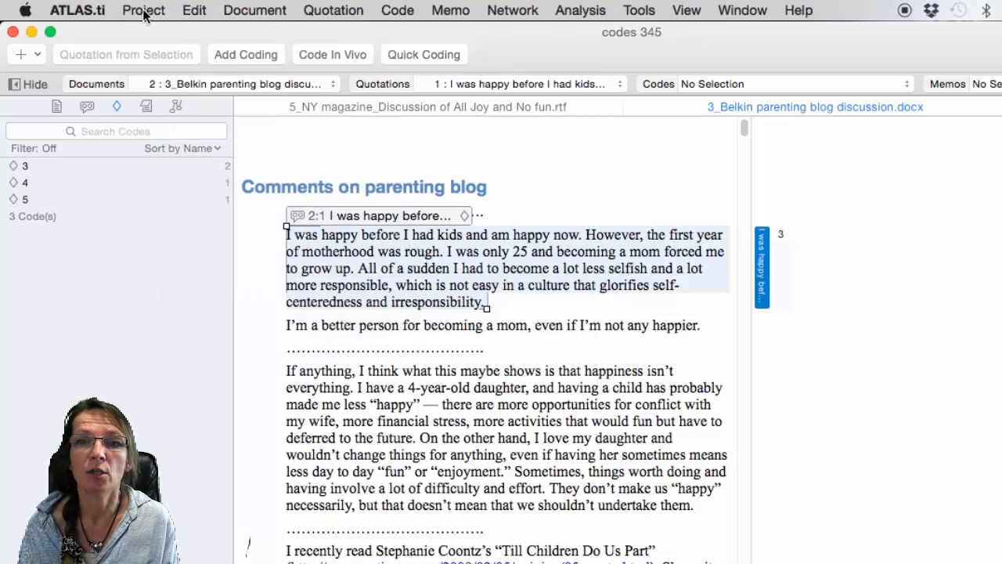
click(143, 10)
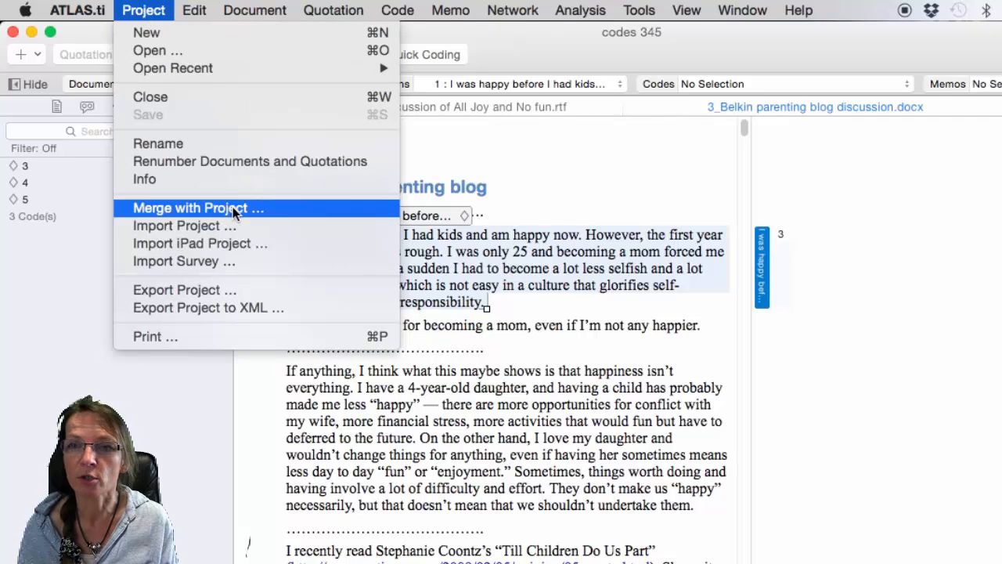
click(215, 295)
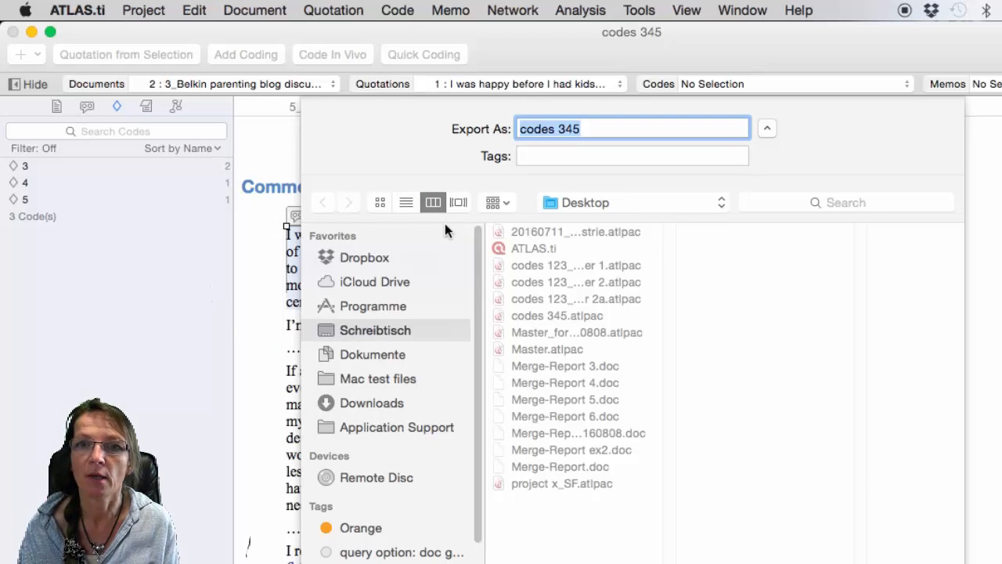
Export codes 345 to the Desktop as 'codes 345_team member', then close the project
click(630, 127)
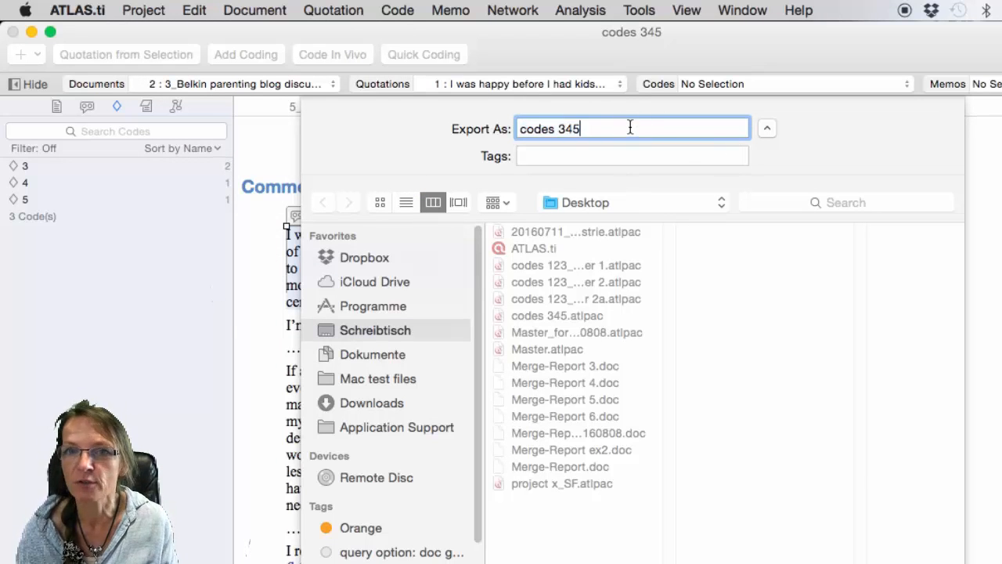
text(_team)
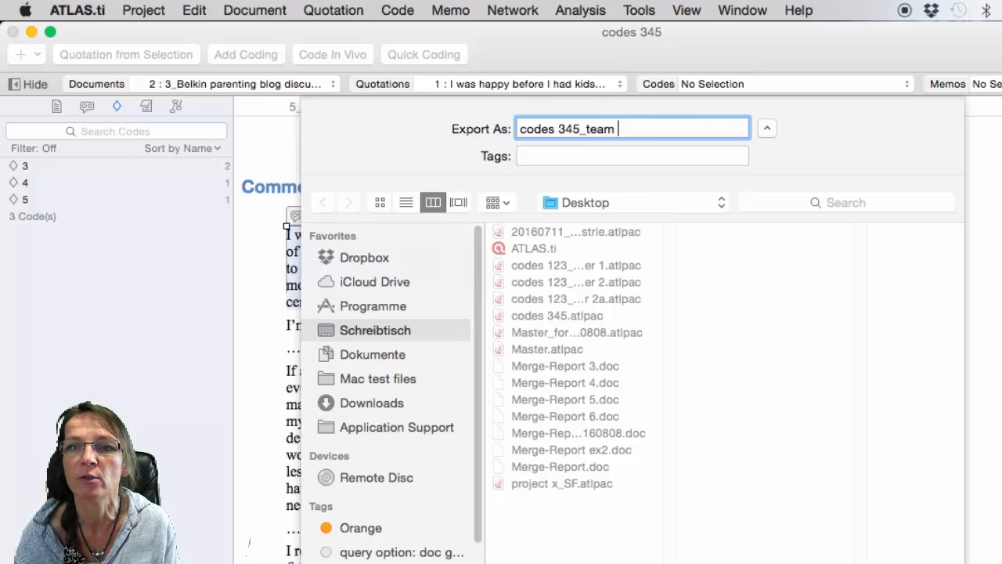
text(member)
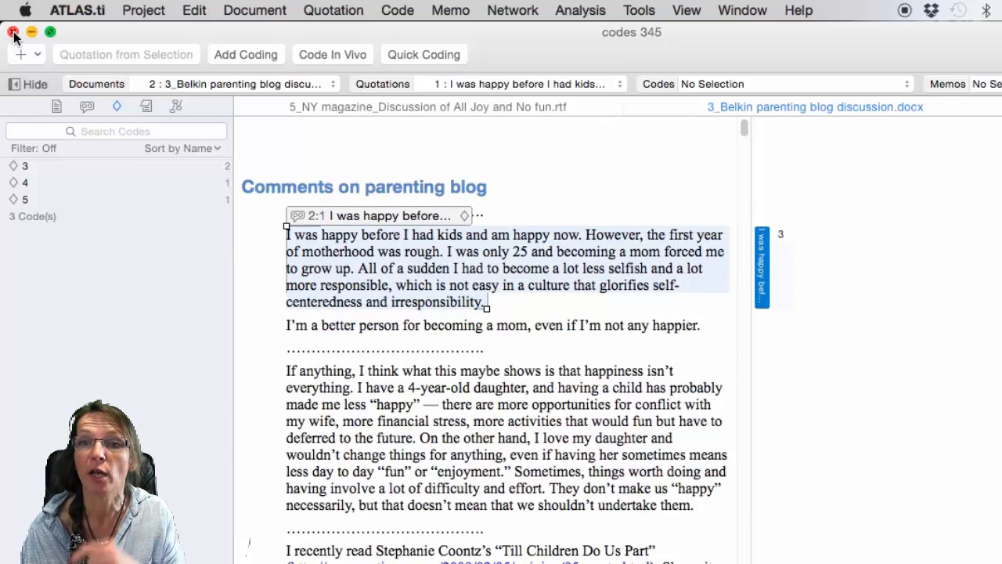
click(12, 32)
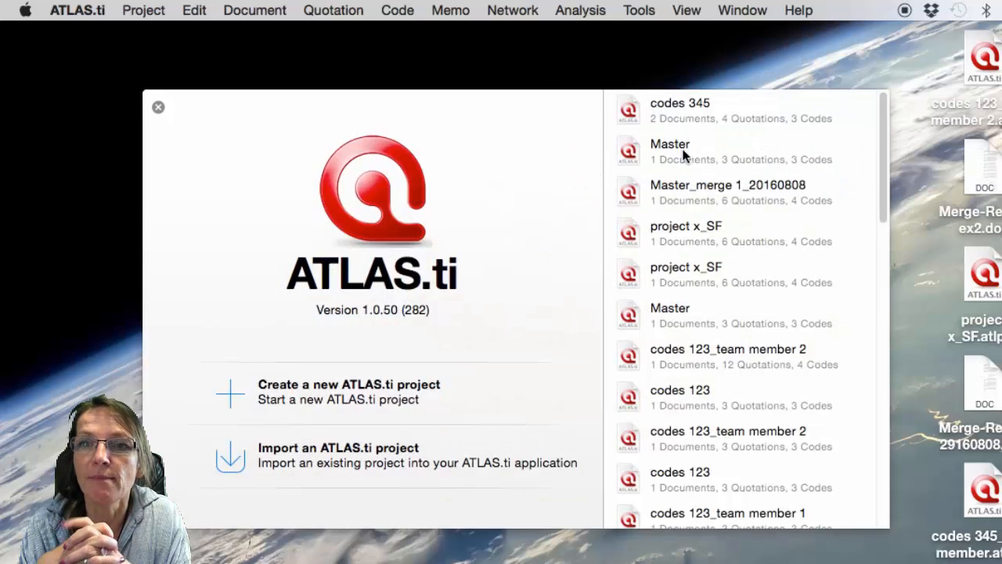
Reopen the Master project from the welcome window's project list
double_click(669, 151)
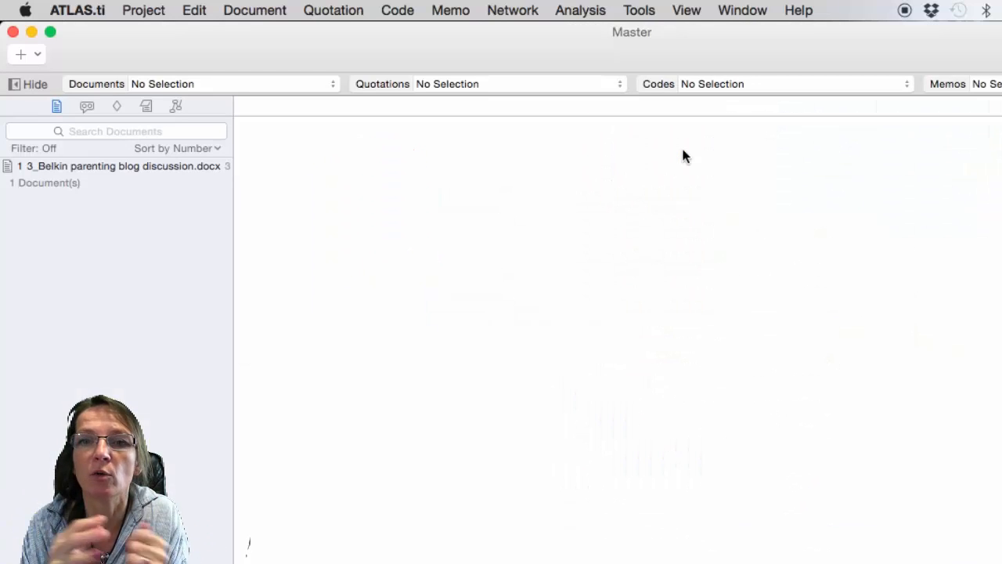
click(143, 10)
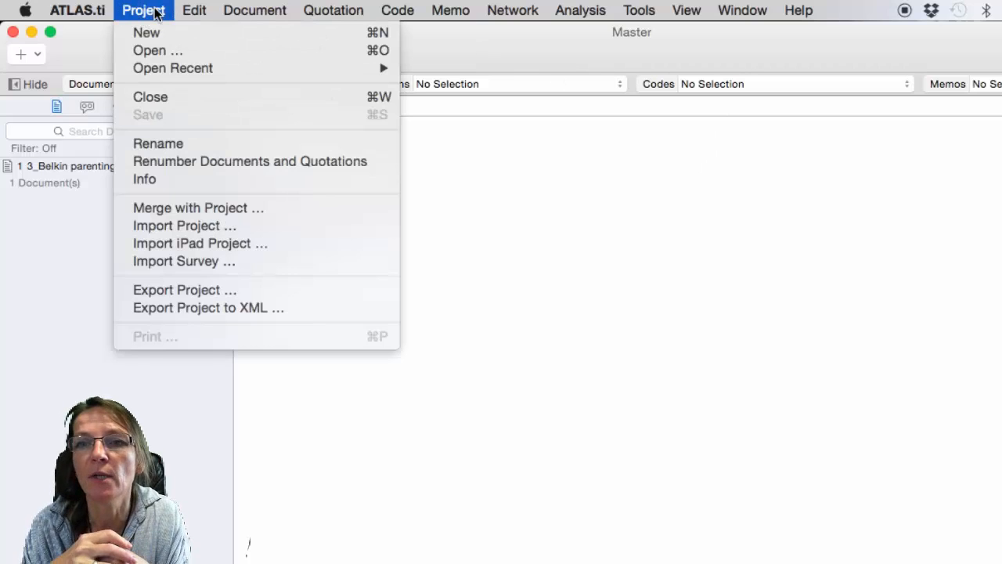
mouse_move(202, 151)
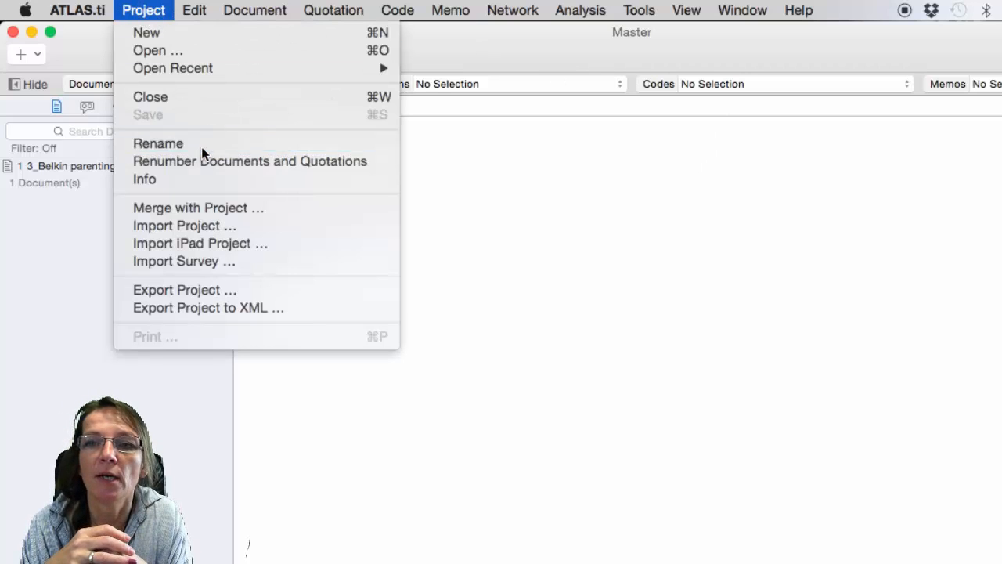
Rename the Master project to 'Master_merge 1 team member_20160808'
click(158, 143)
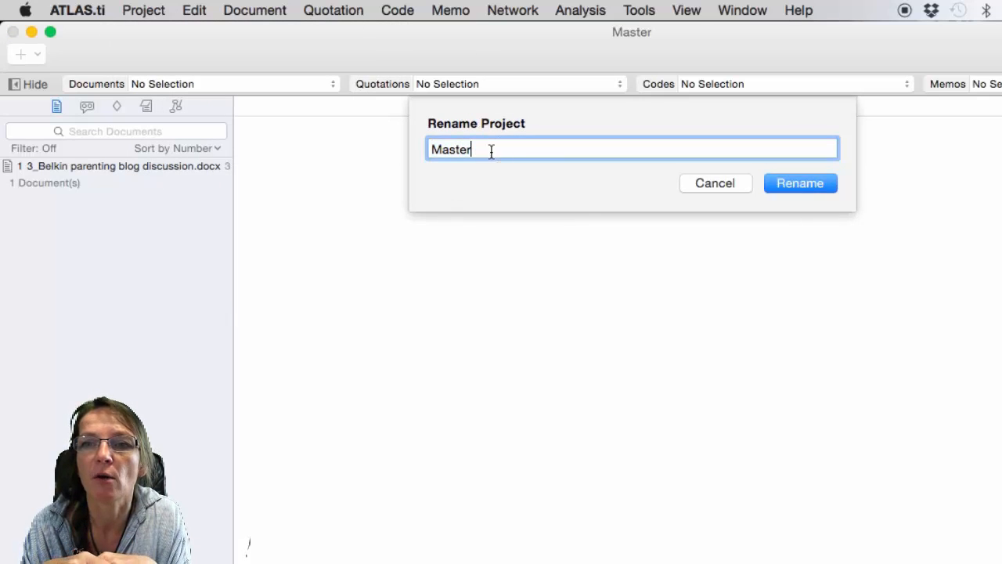
text(_mer)
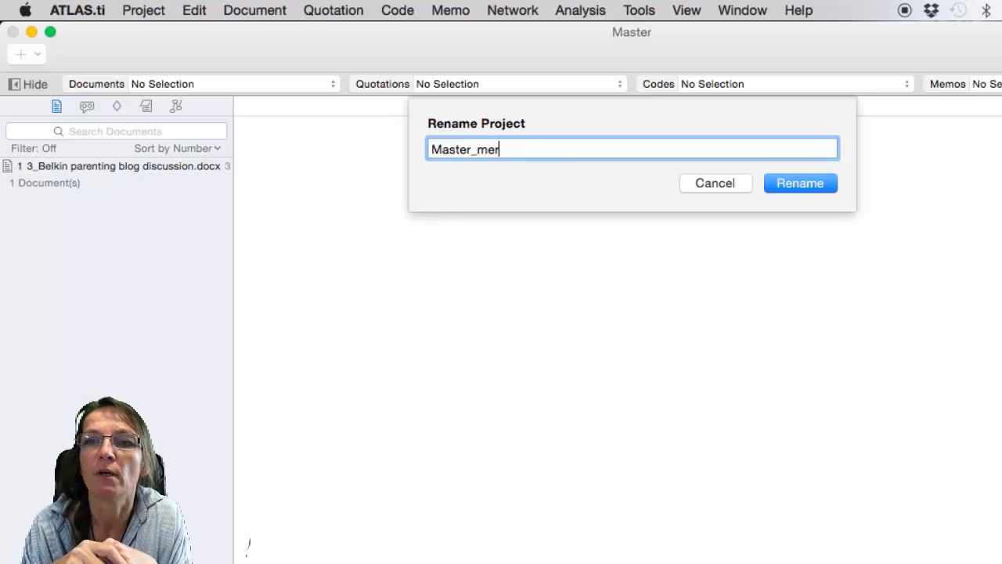
text(ge)
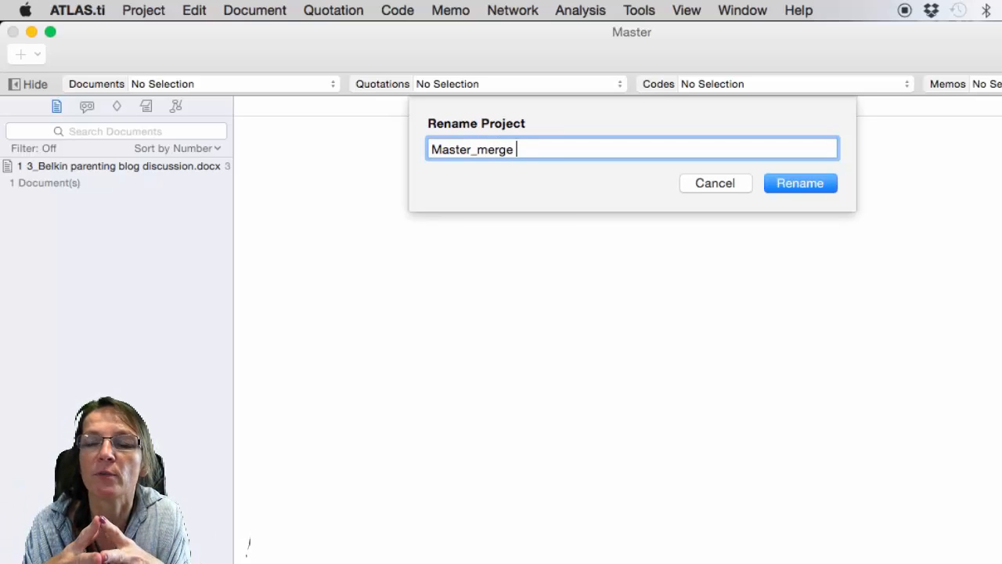
text(1 team memb)
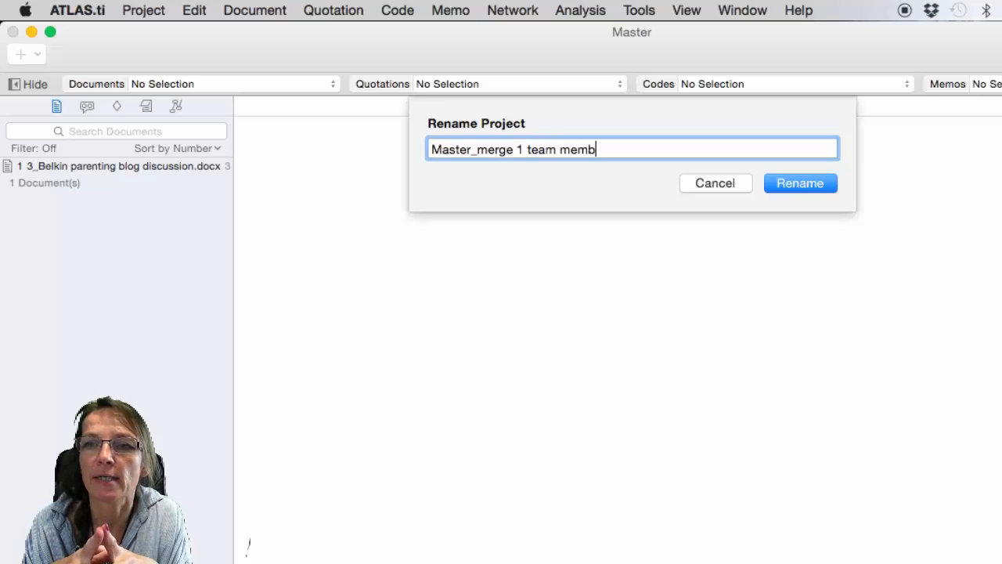
text(er)
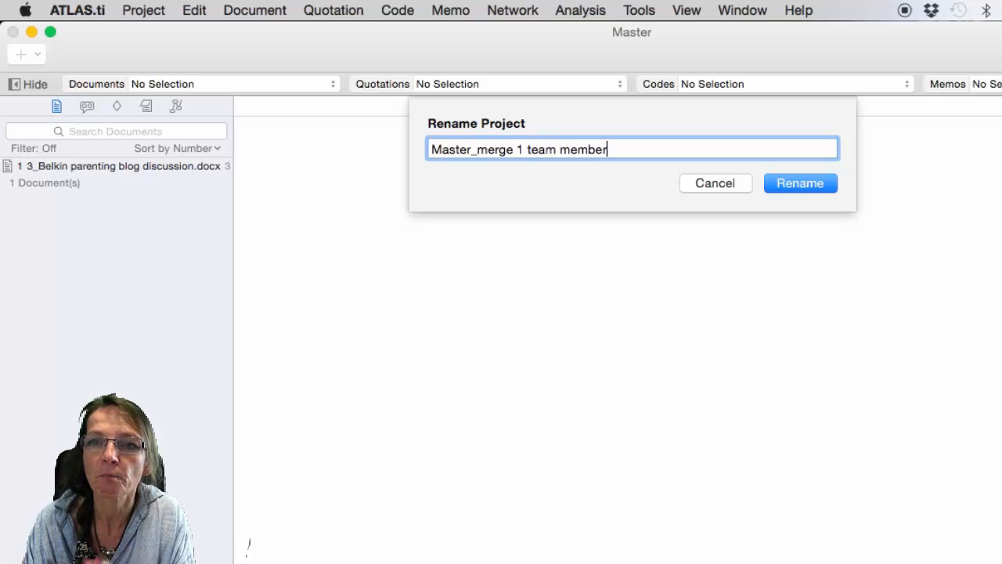
text(_2016)
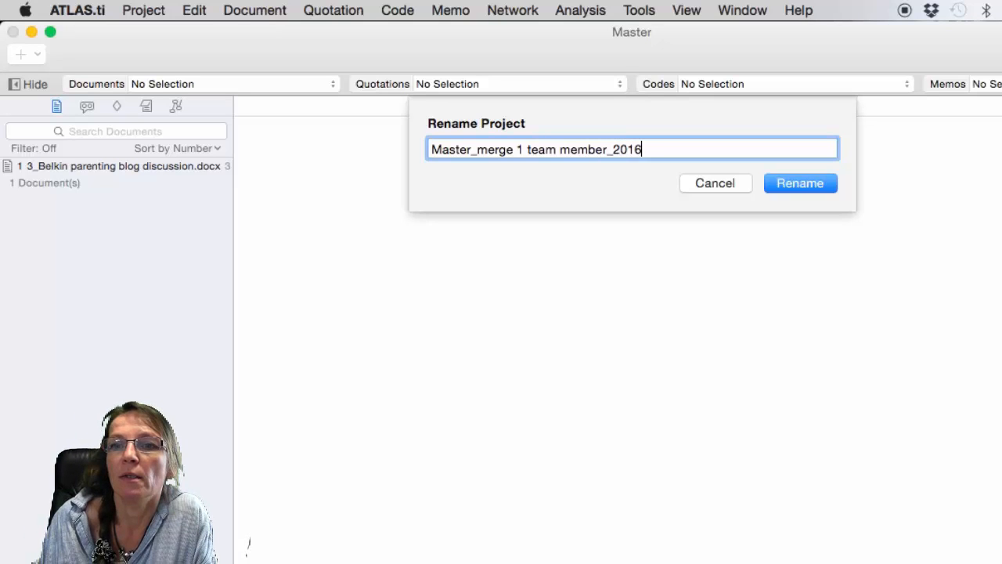
text(0808)
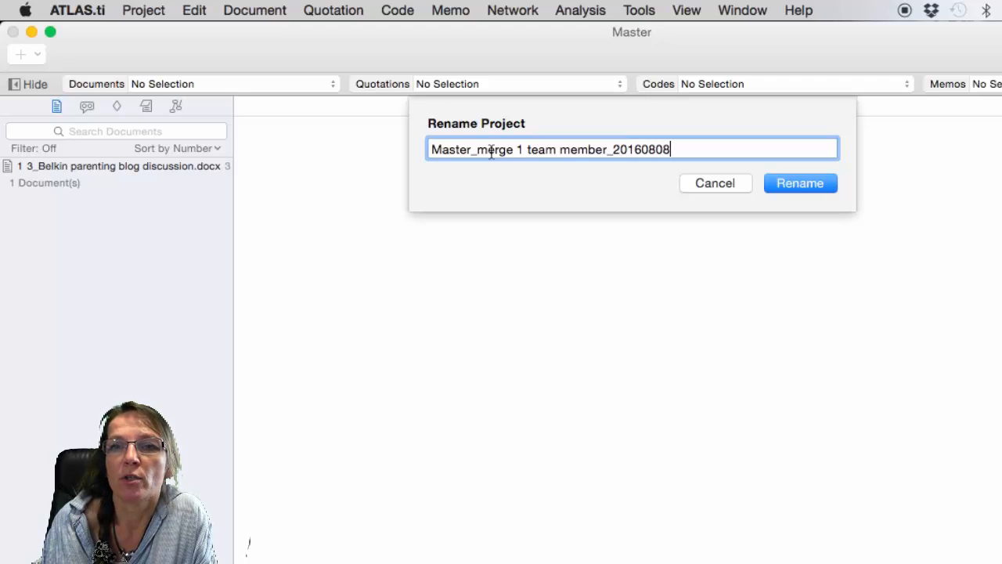
click(800, 183)
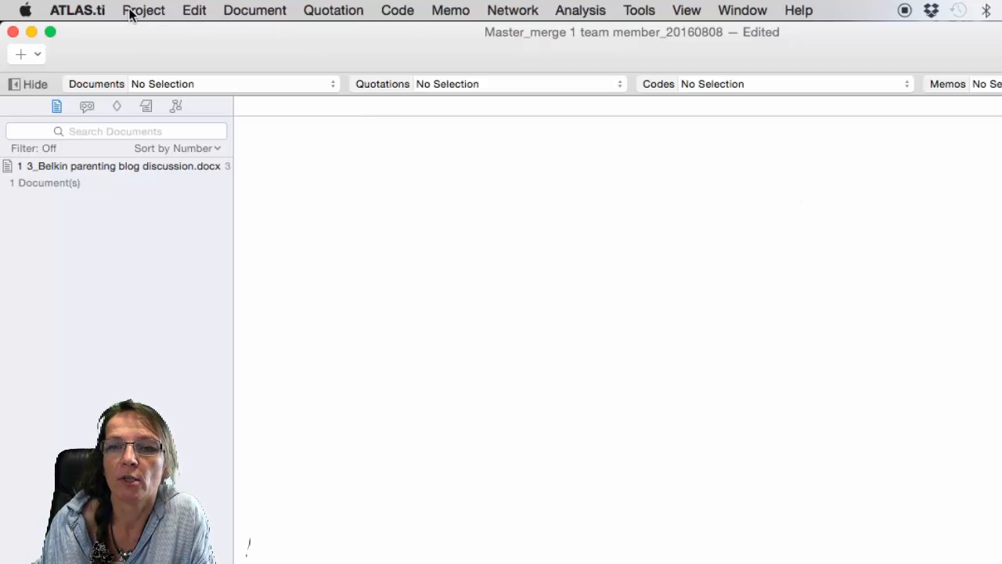
Merge codes 345.atlpac from the Desktop into the current project
click(143, 11)
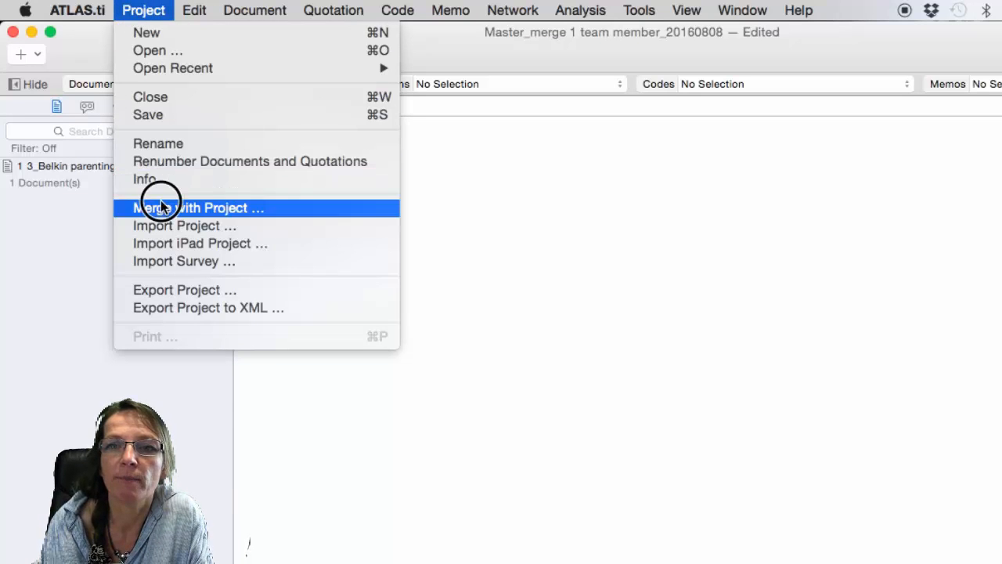
click(198, 207)
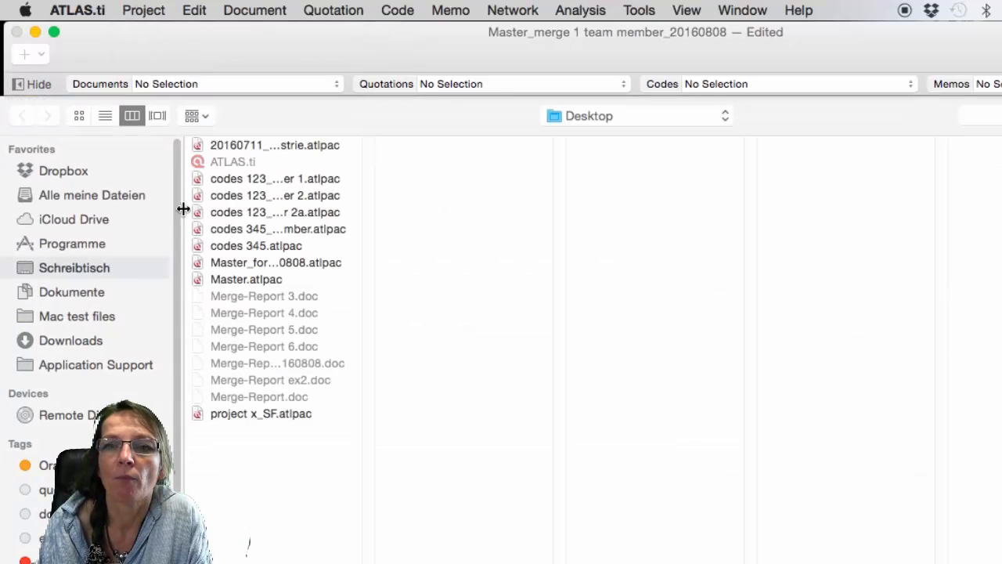
mouse_move(364, 138)
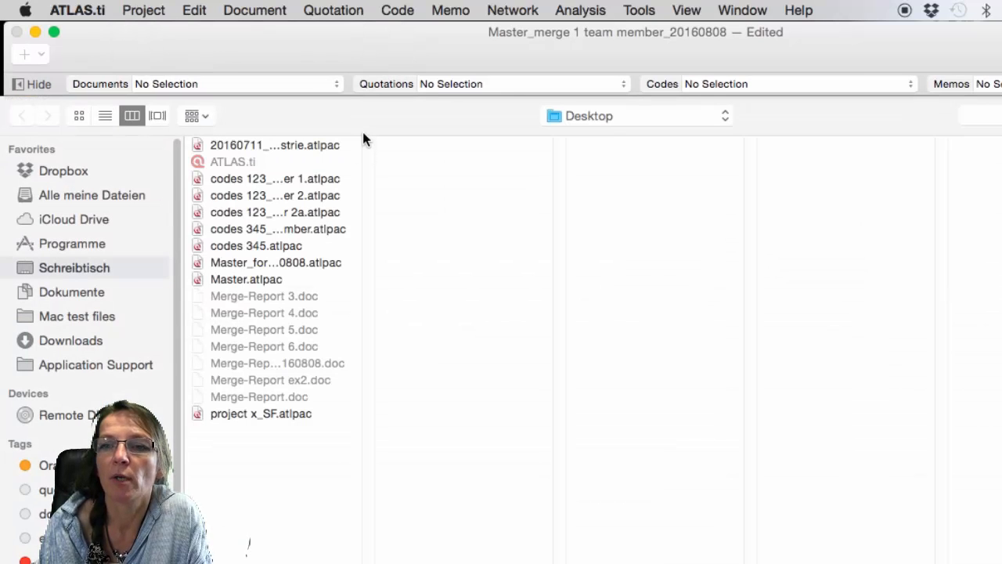
mouse_move(295, 209)
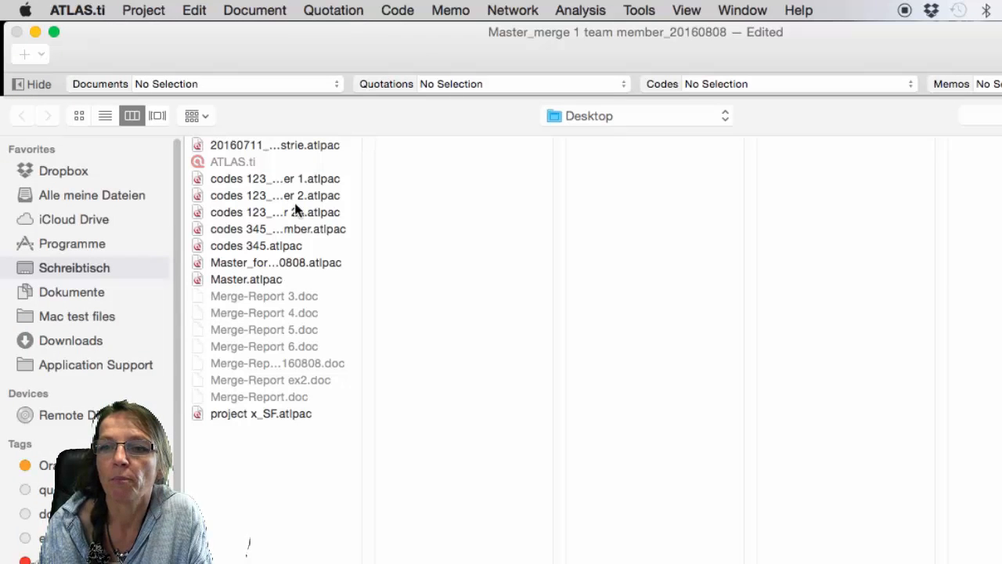
click(277, 229)
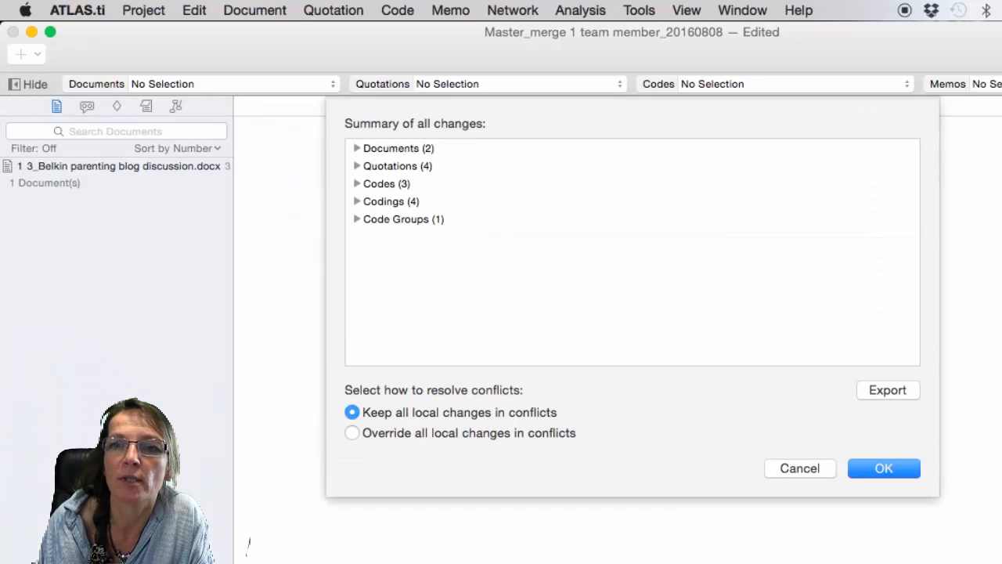
mouse_move(357, 153)
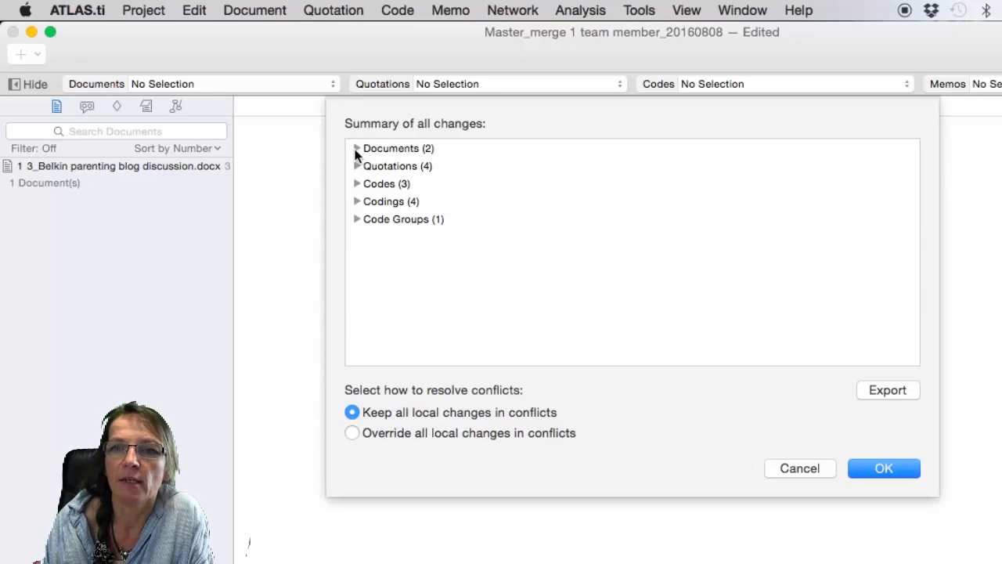
Expand the added documents, codes 3–5 and group 1 in the merge summary
click(357, 149)
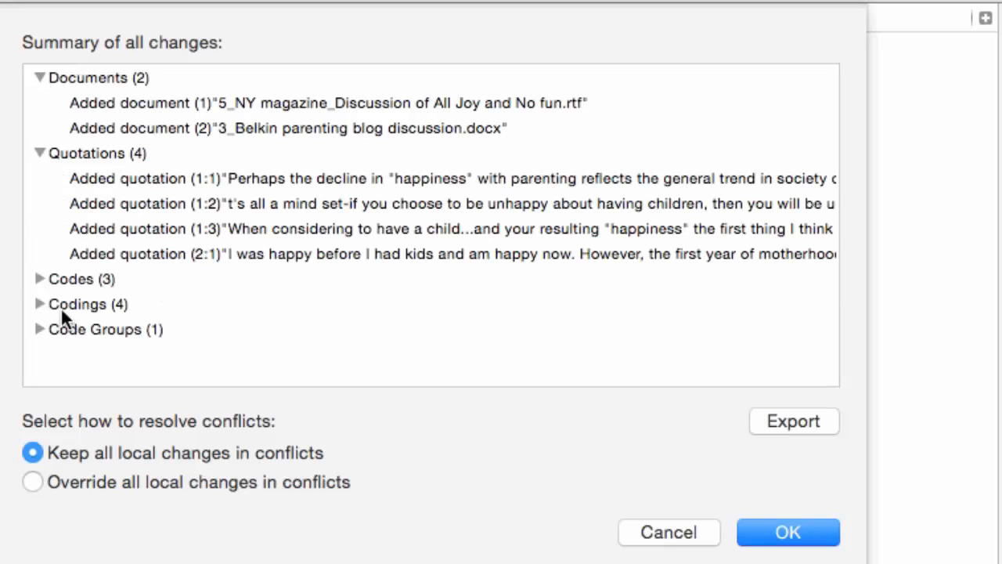
click(39, 279)
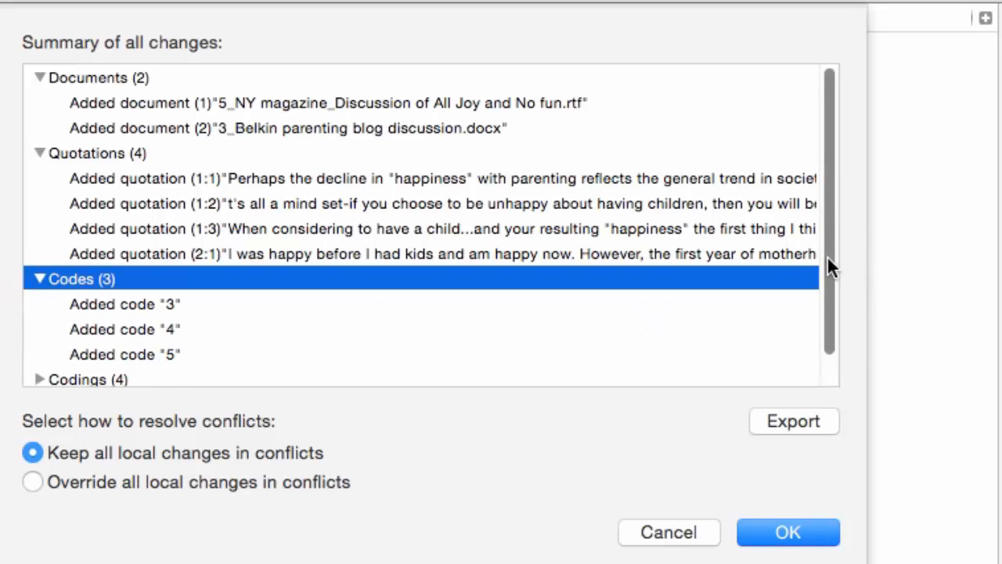
scroll(down, 3)
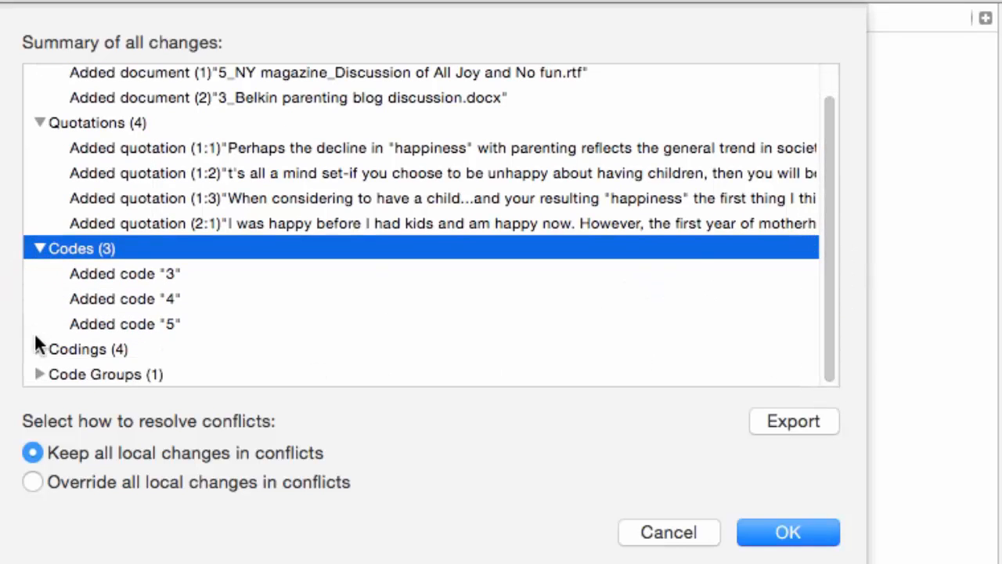
click(39, 373)
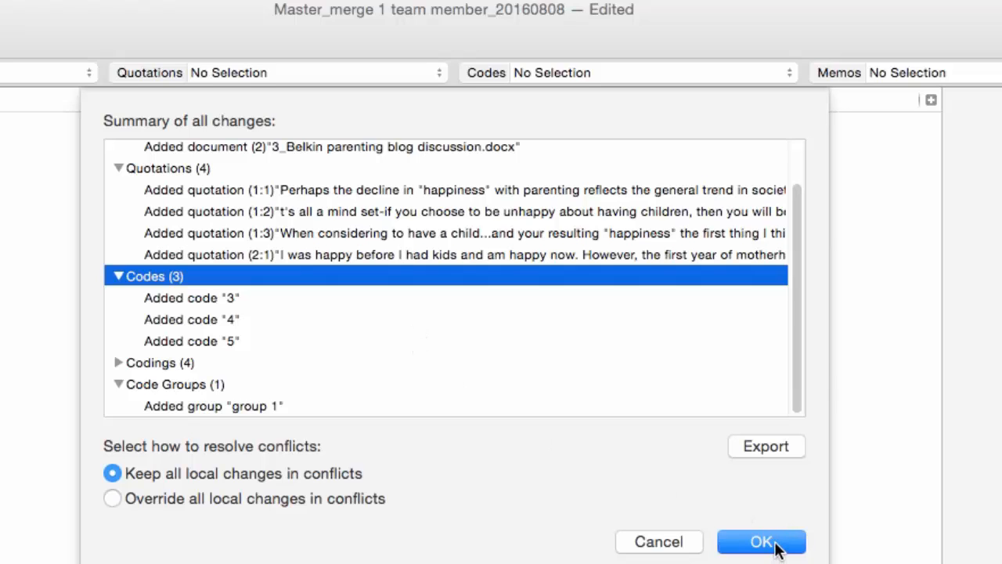
Confirm the merge and dismiss the Merge Successful alert
click(761, 541)
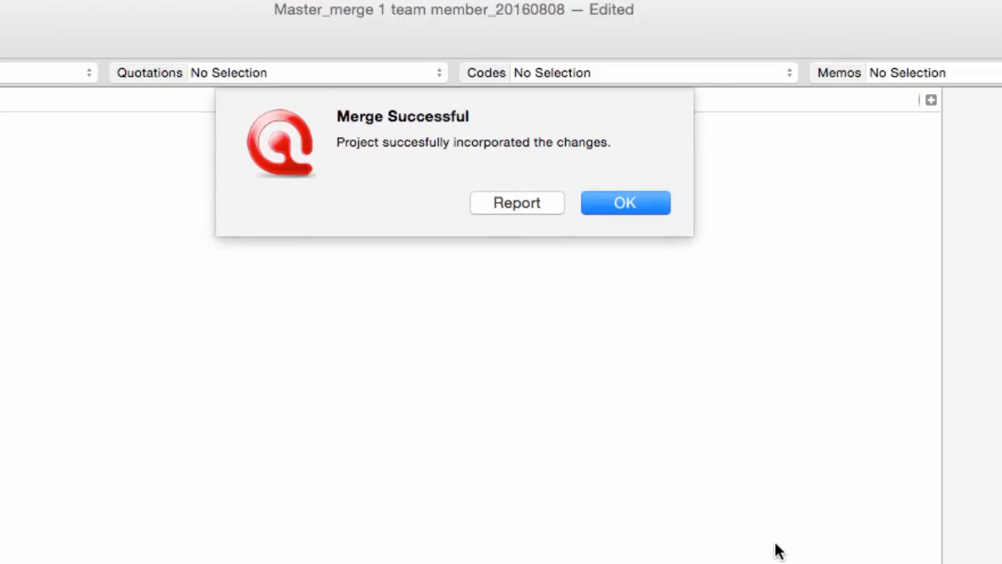
mouse_move(625, 202)
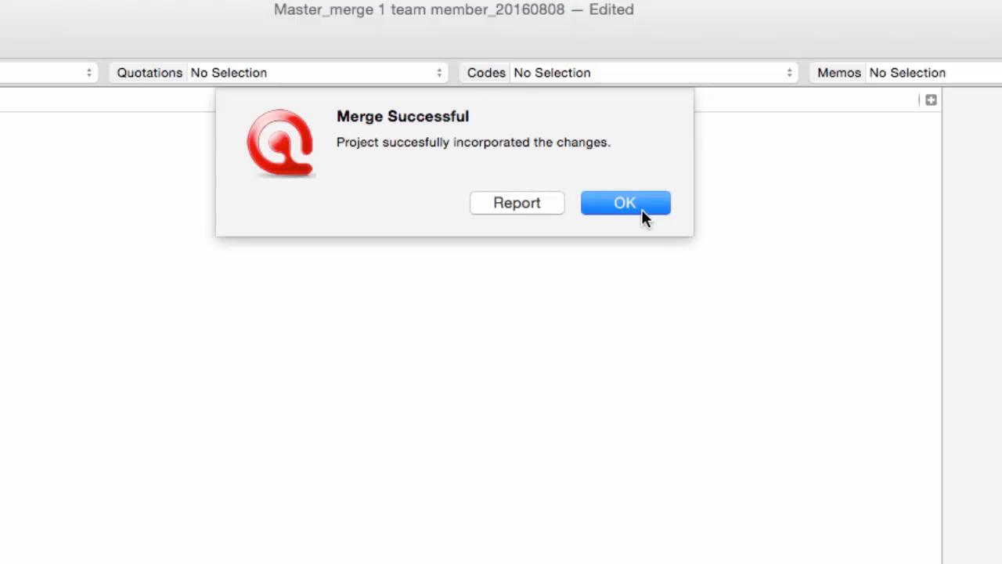
click(625, 202)
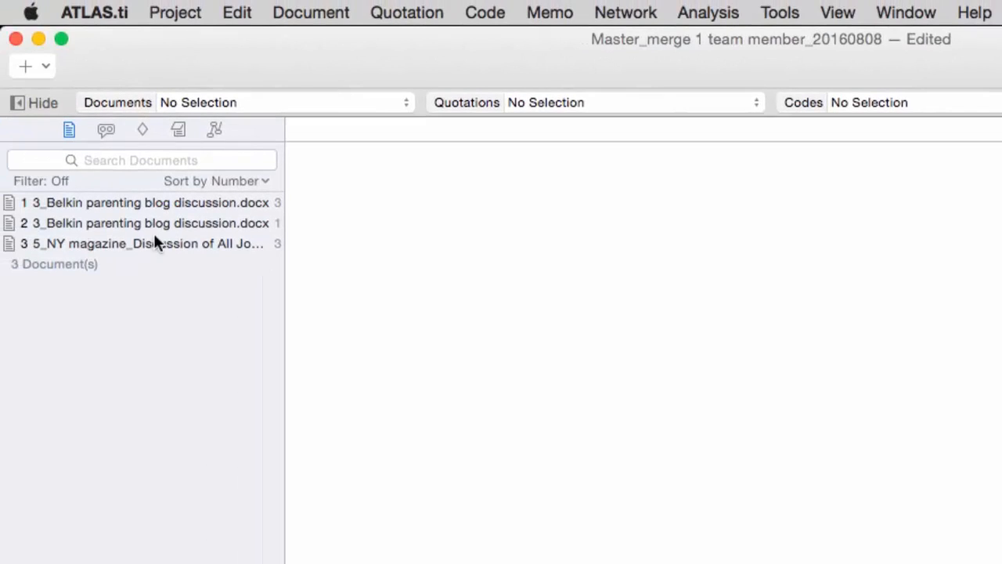
mouse_move(114, 208)
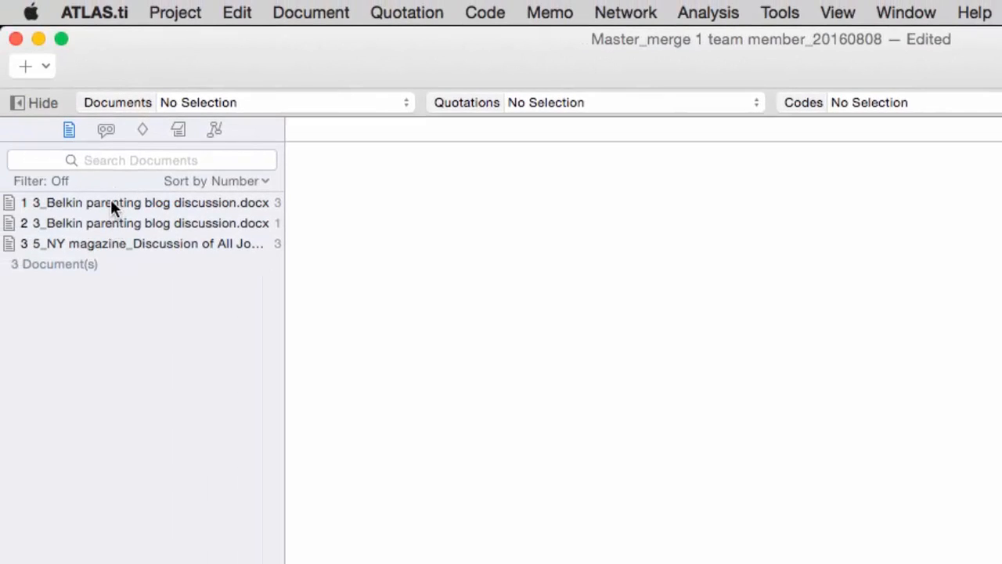
mouse_move(108, 234)
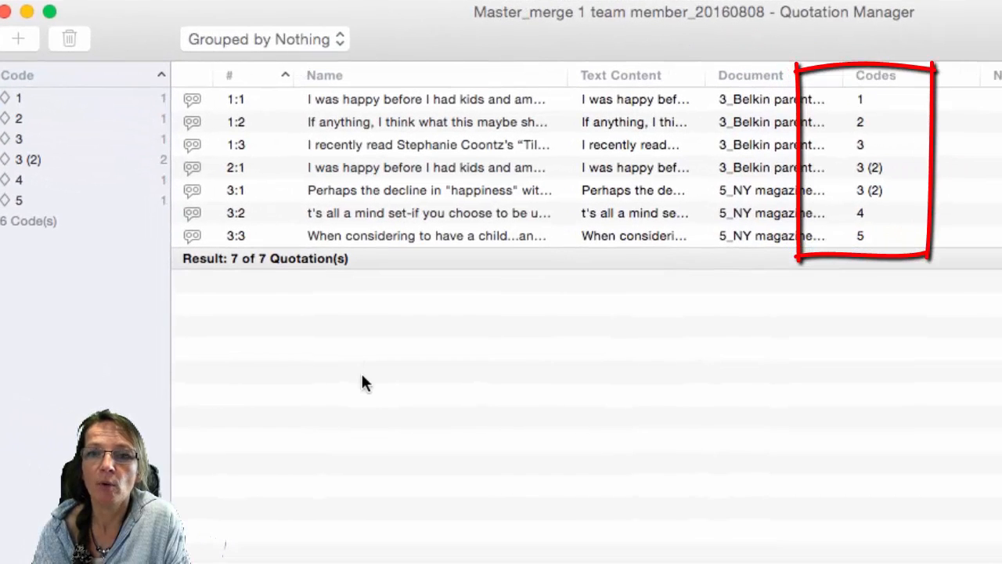
Scroll right to see the quotations' Codes column, including the duplicate code 3 (2)
scroll(right, 3)
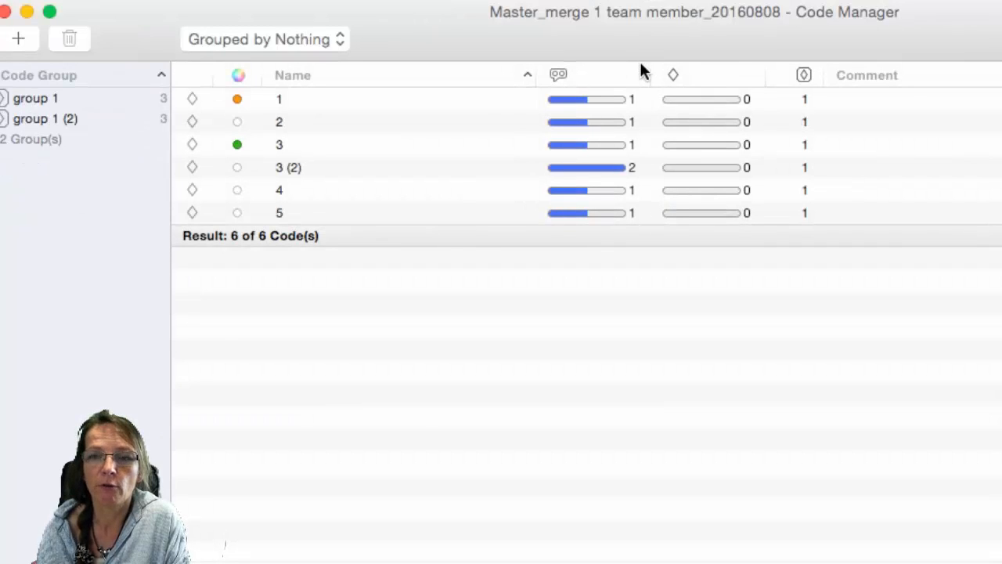
mouse_move(290, 156)
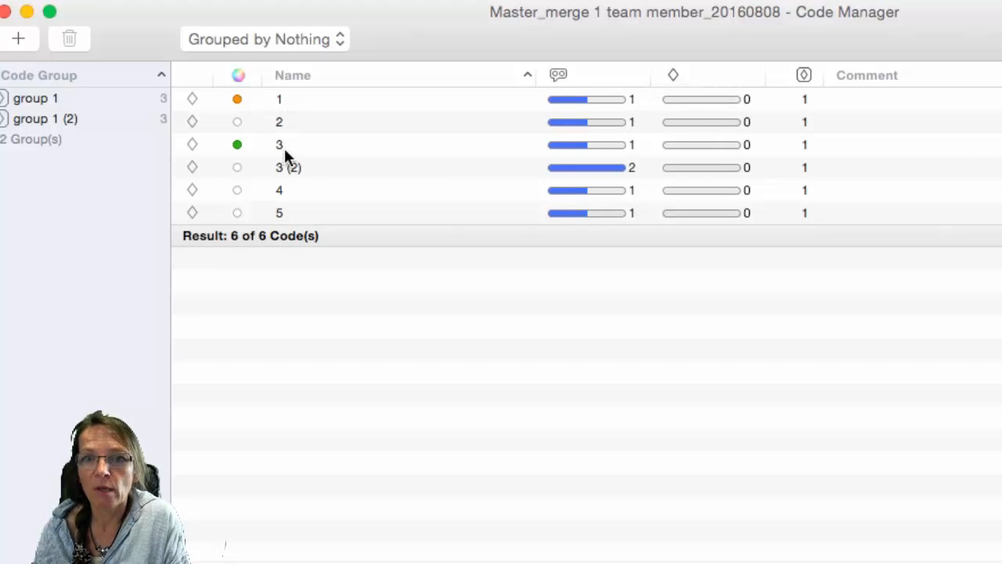
Select code 3 (2) and filter the Code Manager to group 1 (2)
click(290, 168)
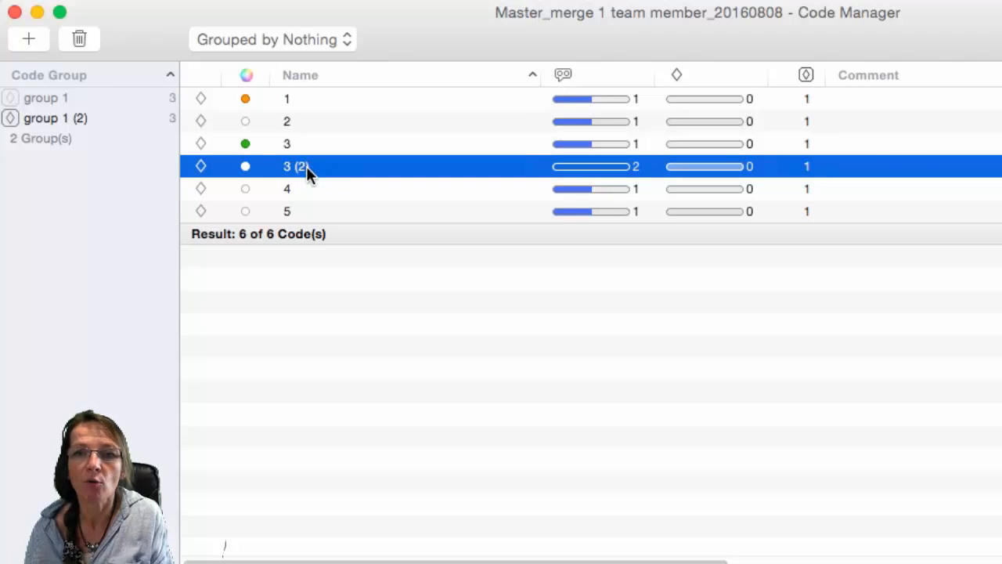
mouse_move(250, 227)
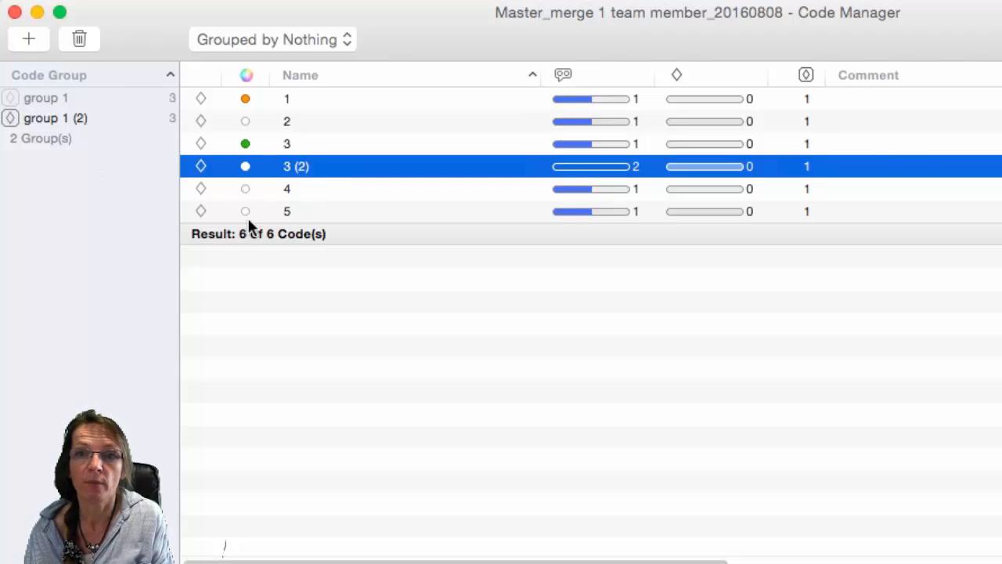
click(54, 118)
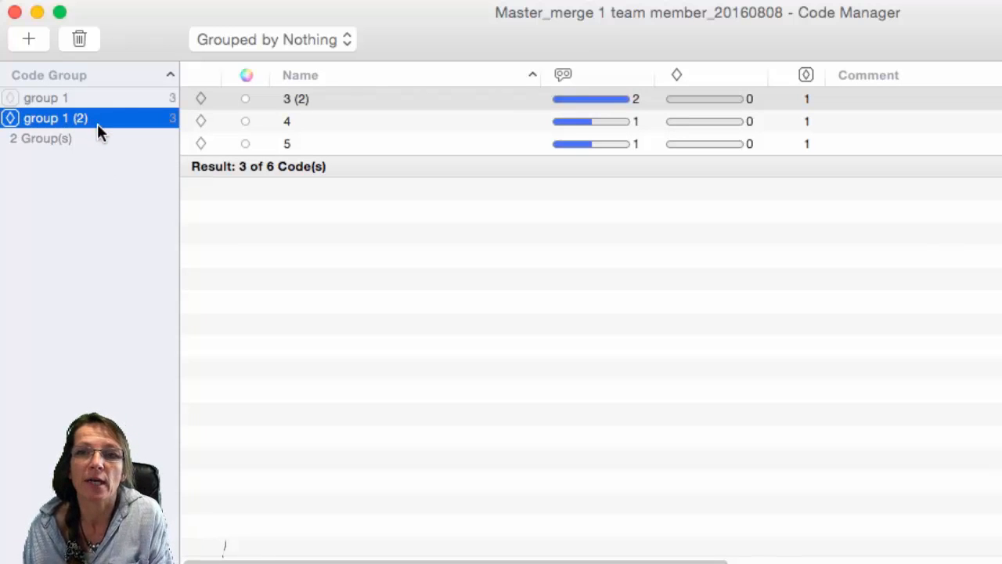
mouse_move(235, 105)
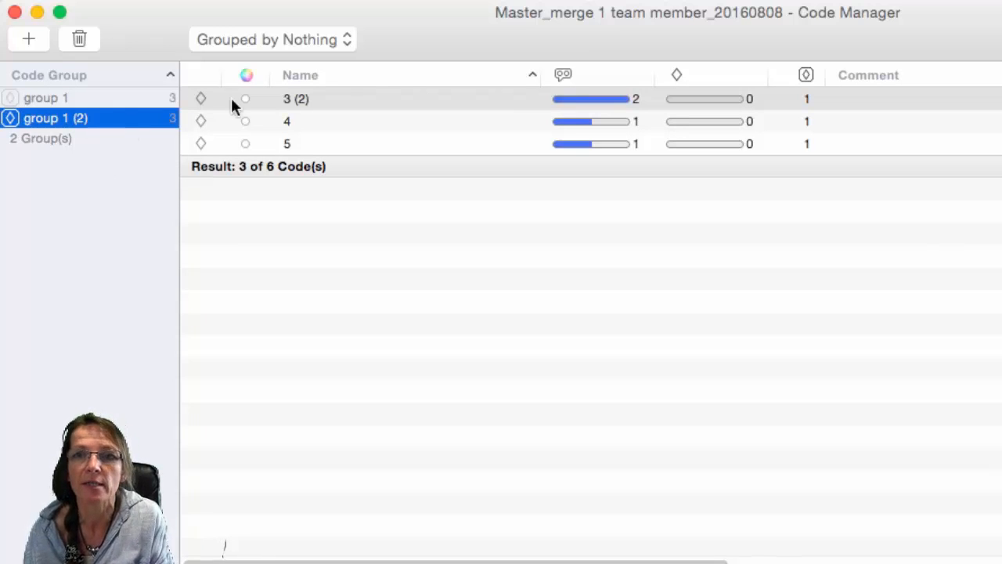
mouse_move(252, 171)
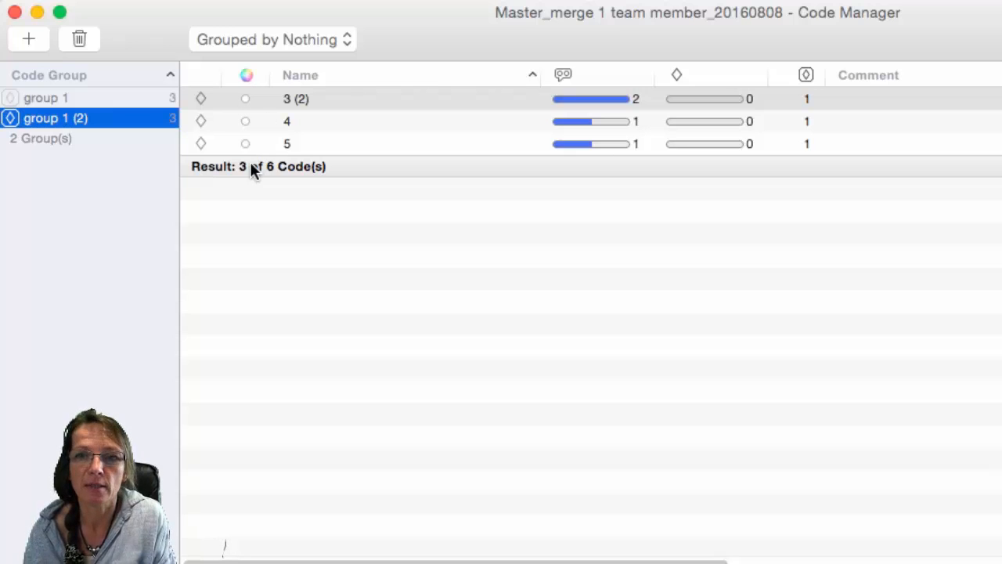
mouse_move(91, 130)
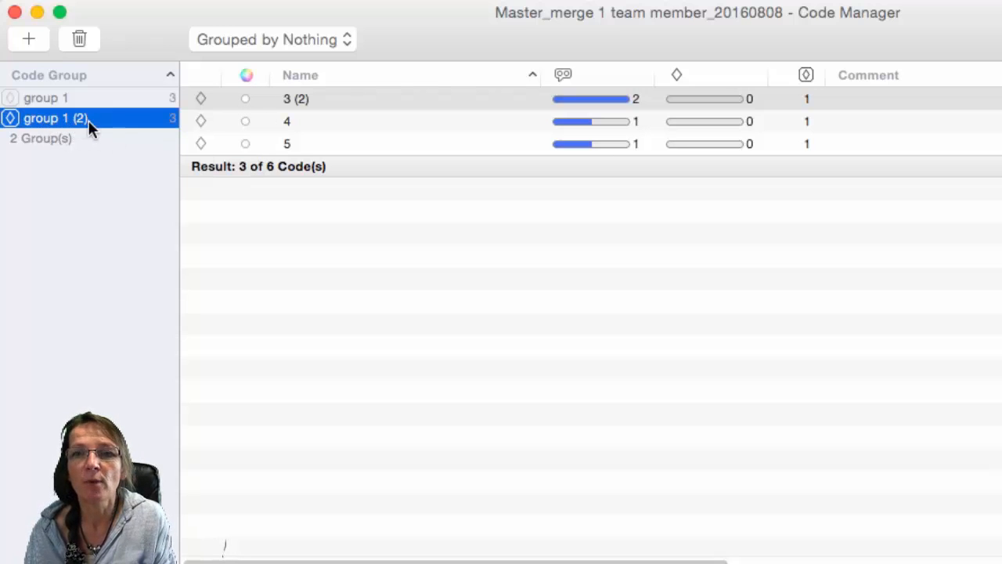
mouse_move(92, 126)
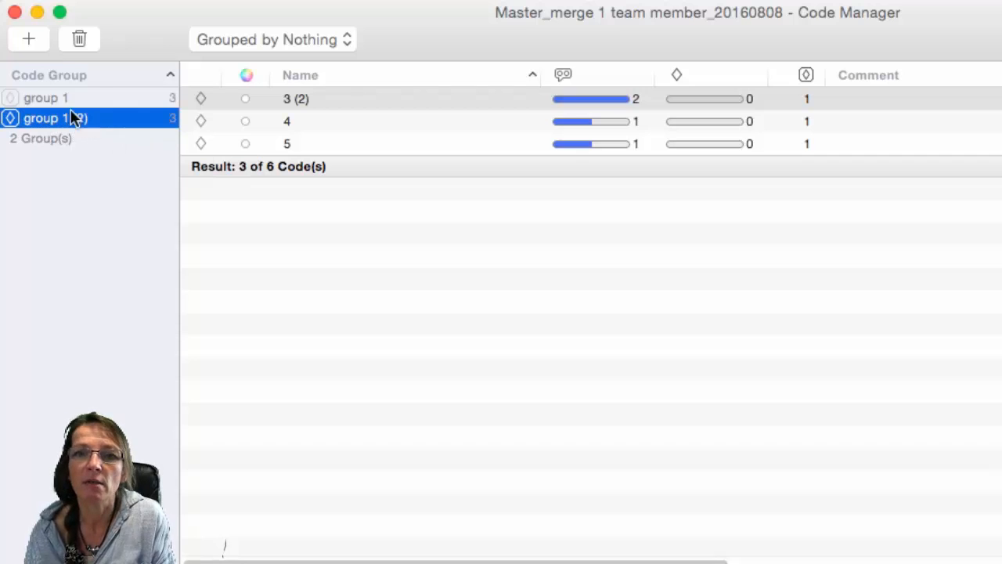